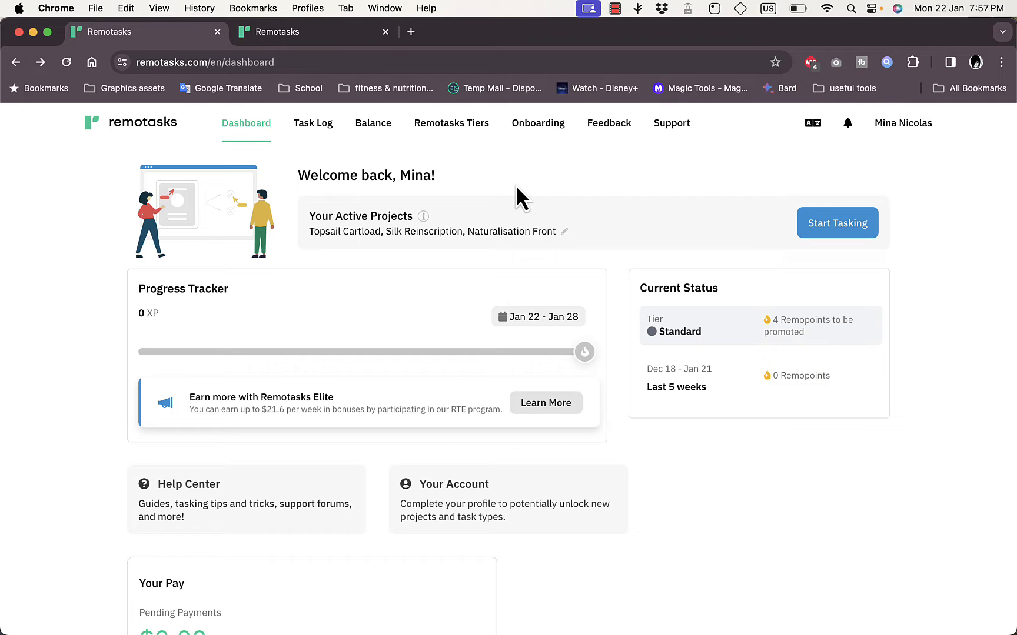
pyautogui.moveTo(575, 181)
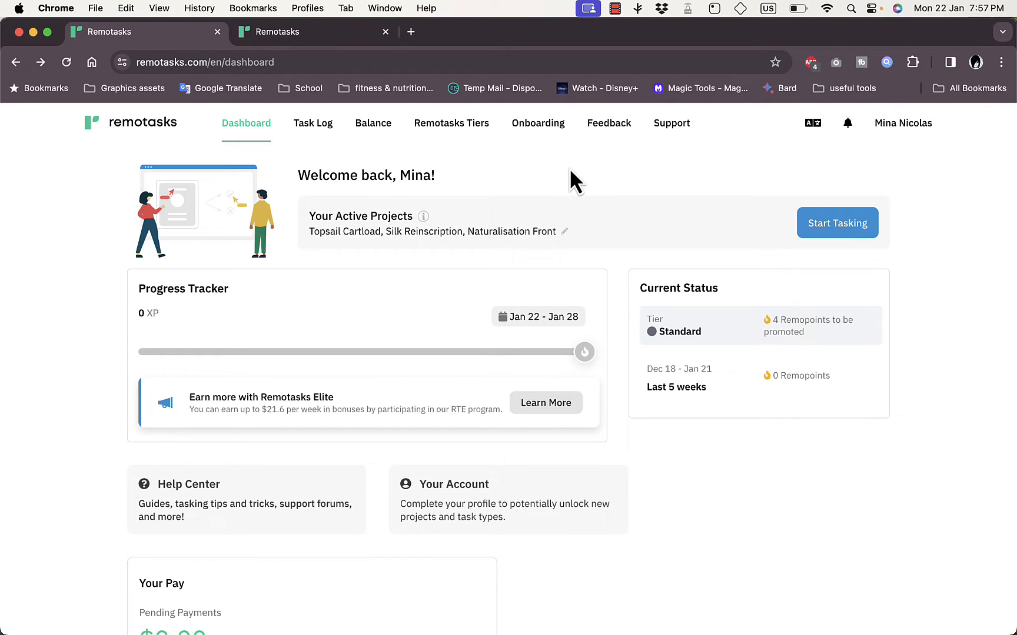
pyautogui.moveTo(586, 192)
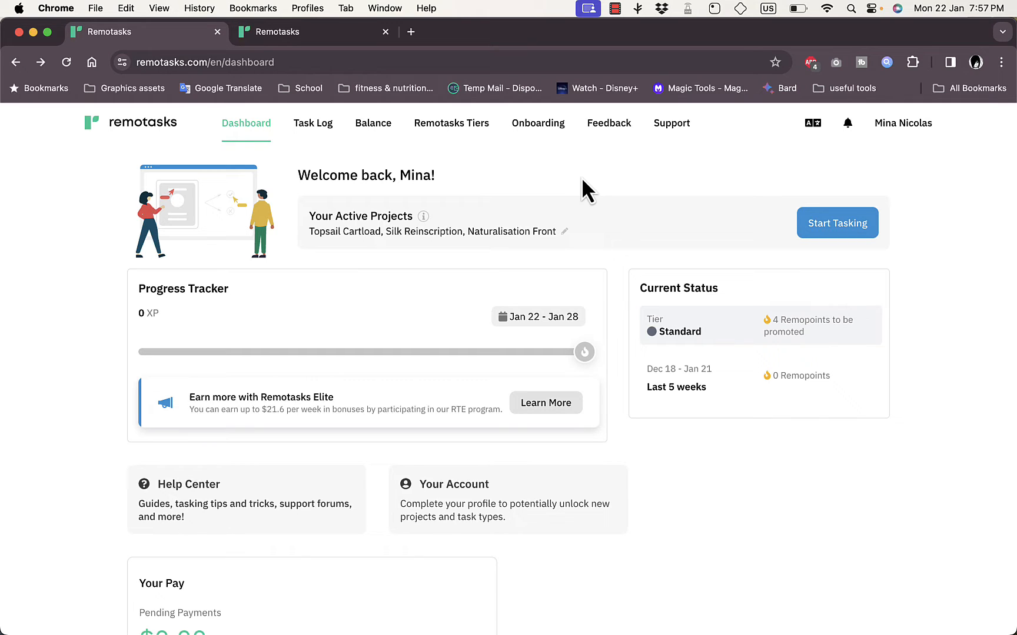
pyautogui.moveTo(552, 195)
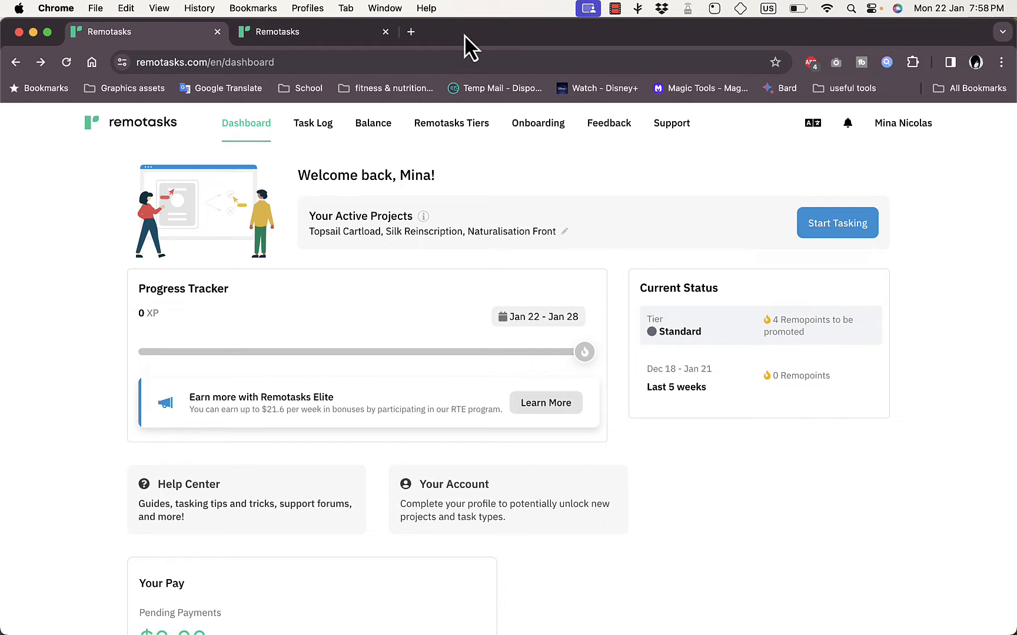
pyautogui.moveTo(520, 40)
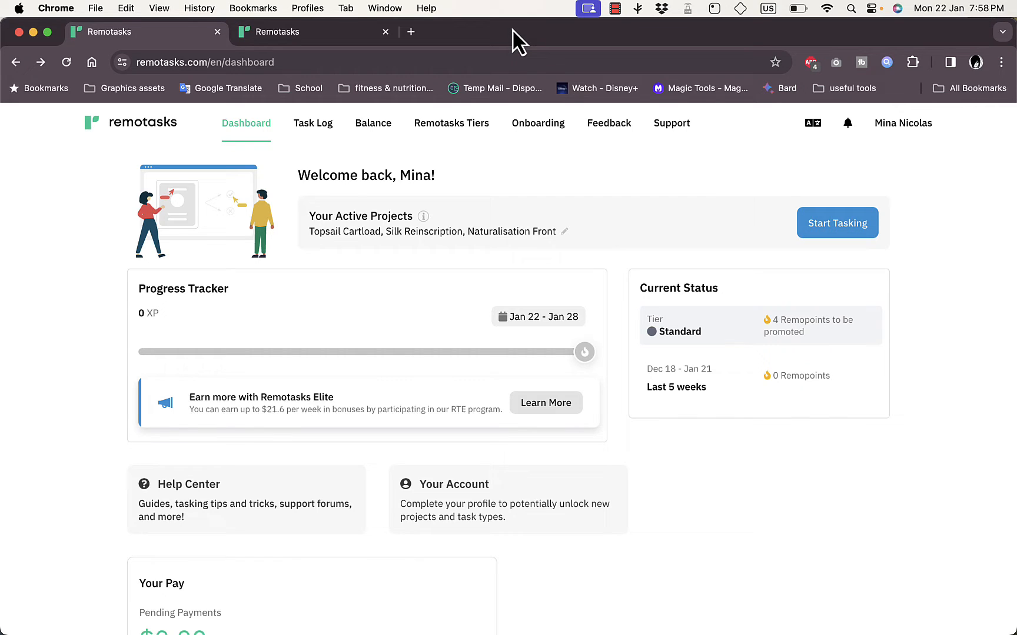
pyautogui.moveTo(514, 218)
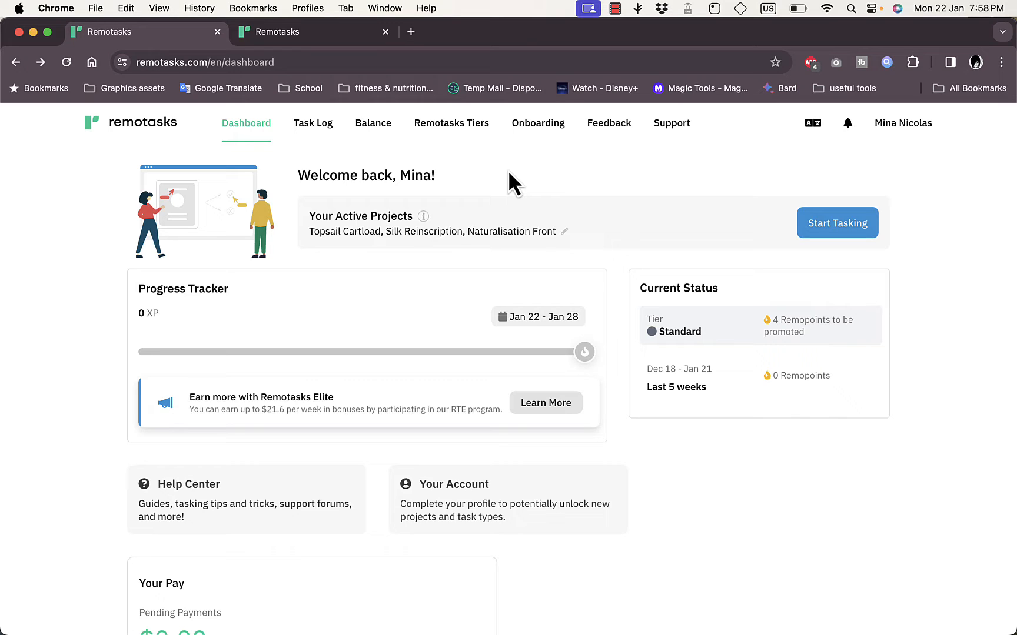
pyautogui.moveTo(502, 175)
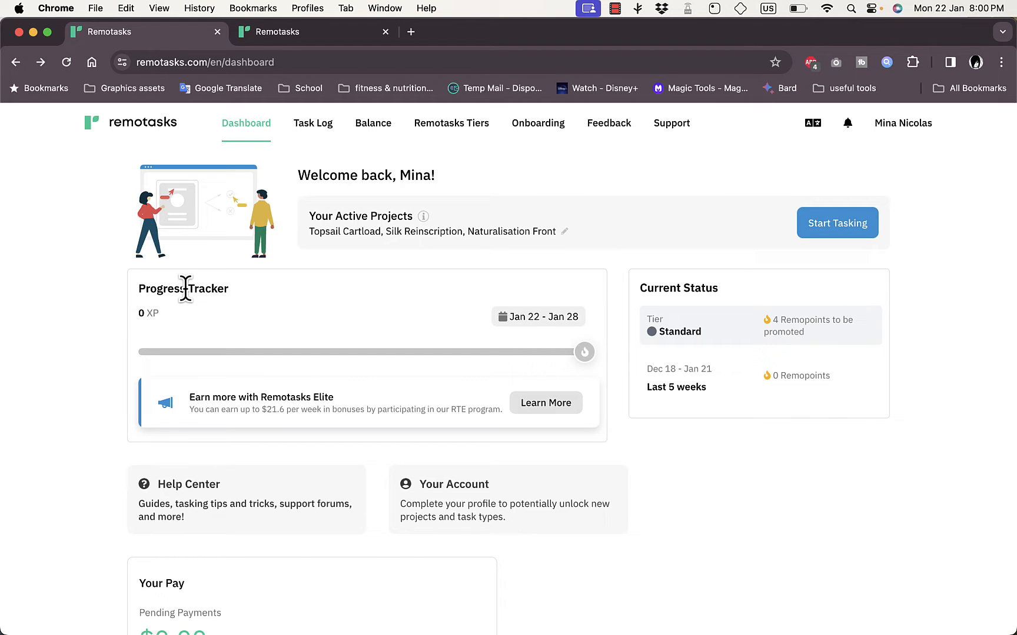
pyautogui.moveTo(252, 313)
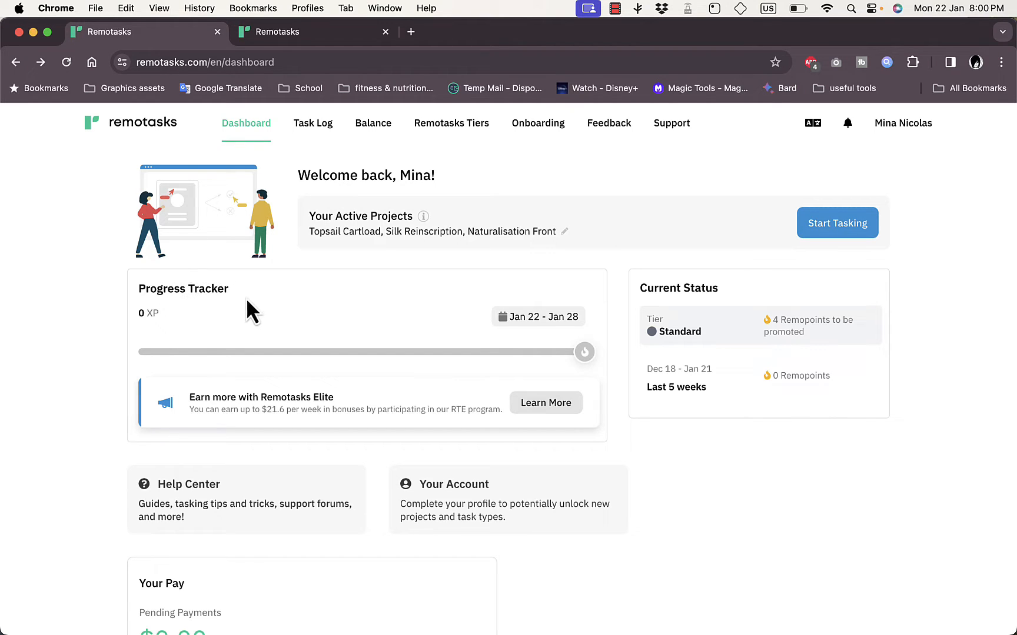
pyautogui.moveTo(406, 359)
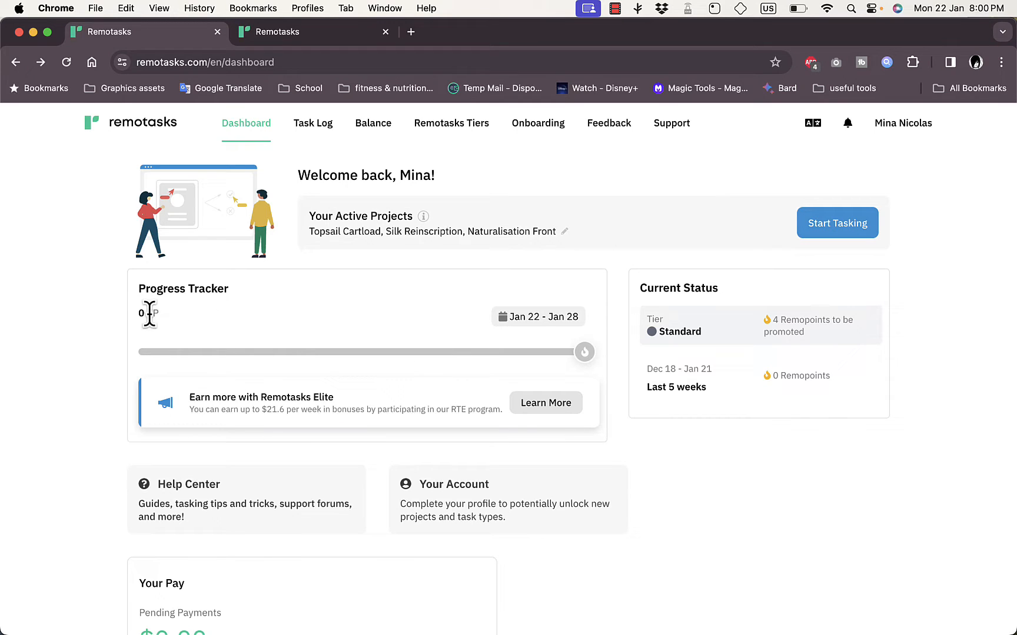
pyautogui.moveTo(450, 358)
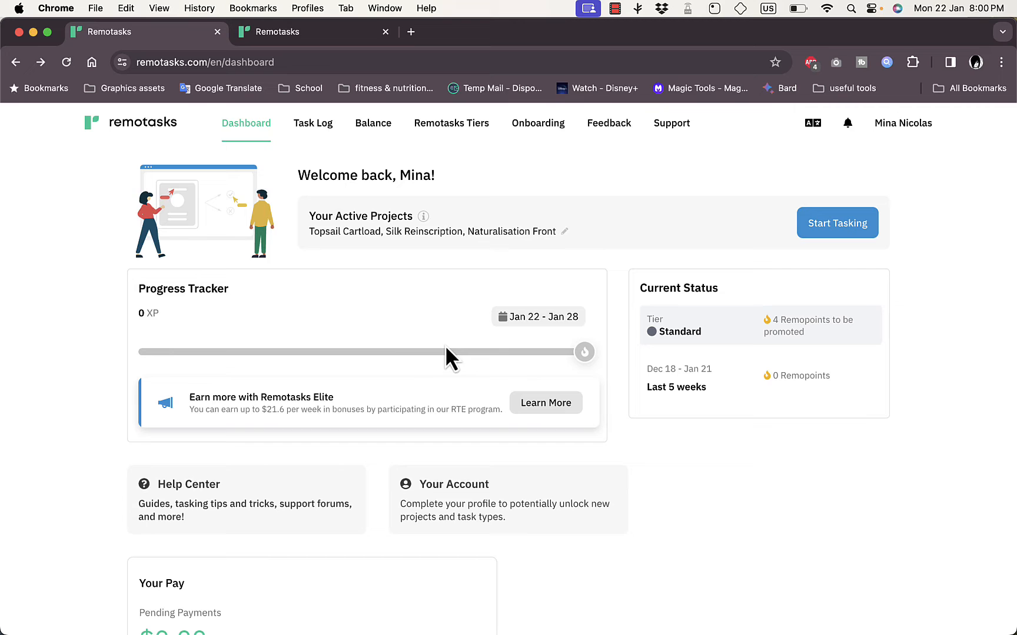
pyautogui.moveTo(415, 364)
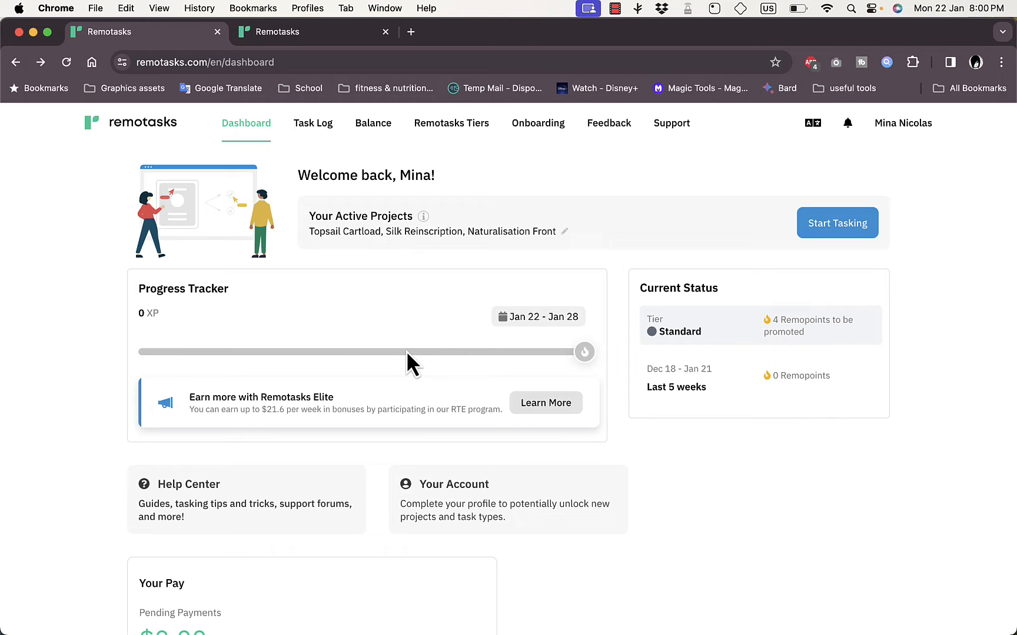
pyautogui.moveTo(459, 355)
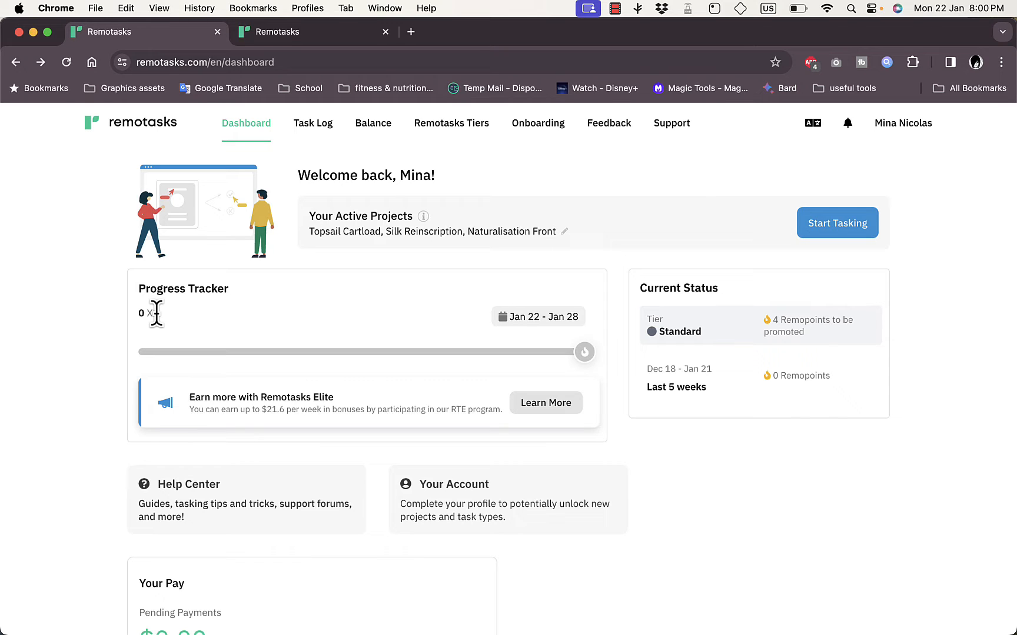
pyautogui.moveTo(183, 330)
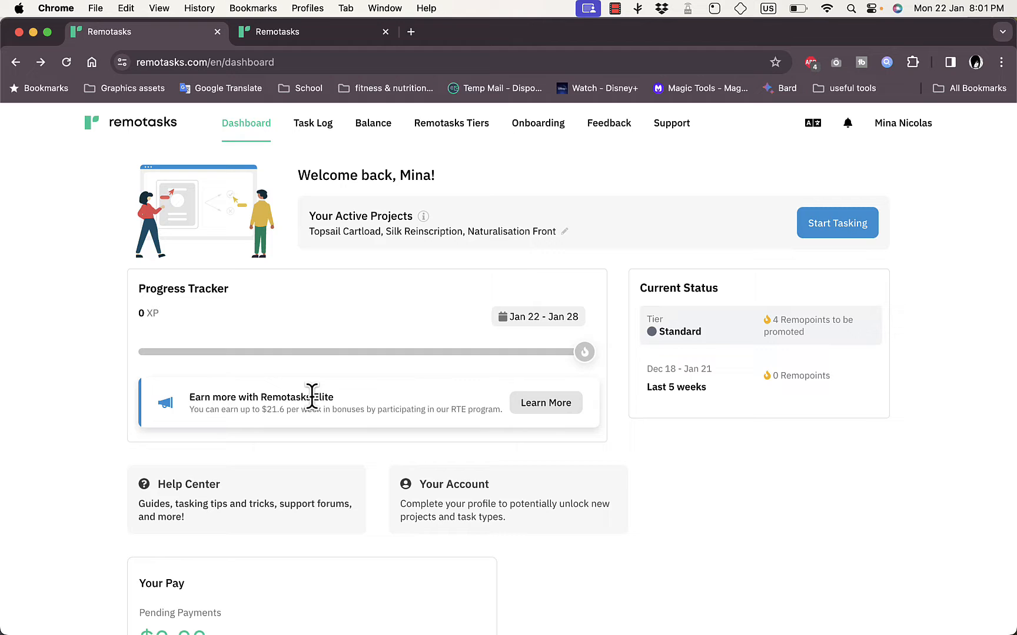
pyautogui.moveTo(547, 402)
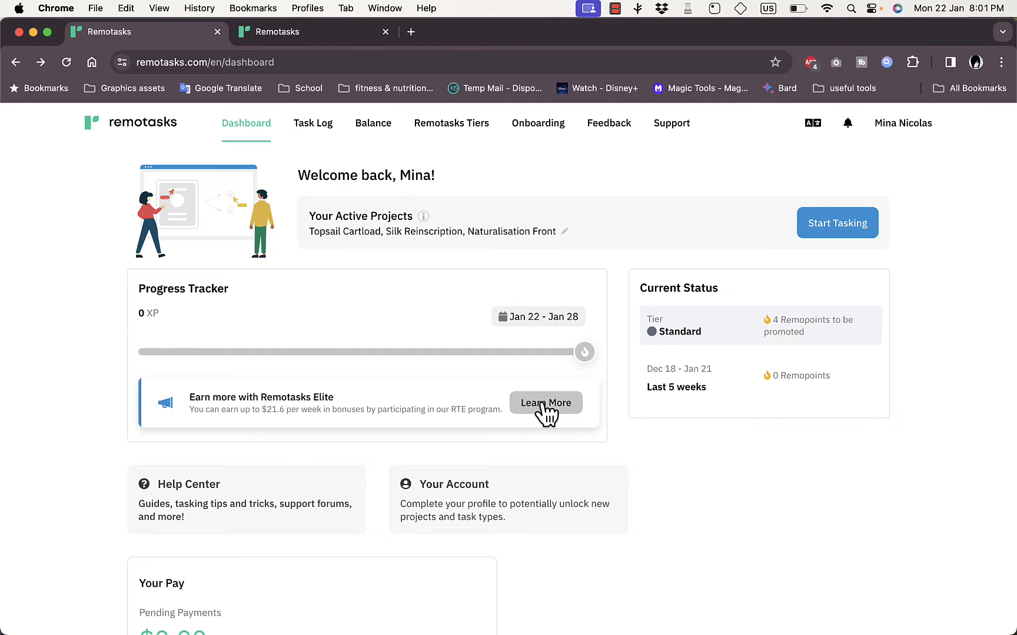
pyautogui.moveTo(268, 498)
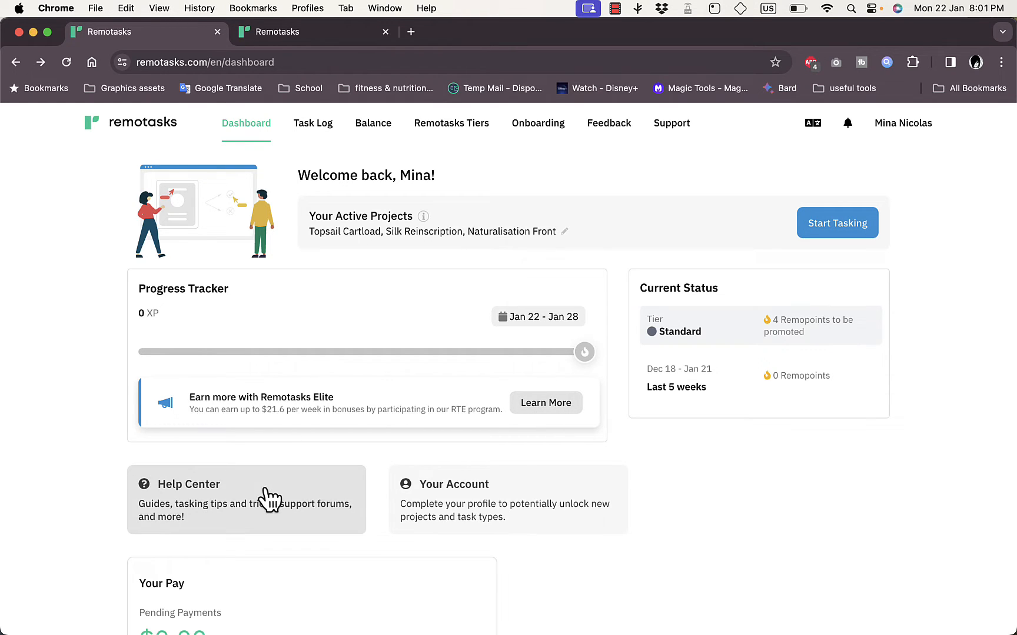
pyautogui.moveTo(489, 506)
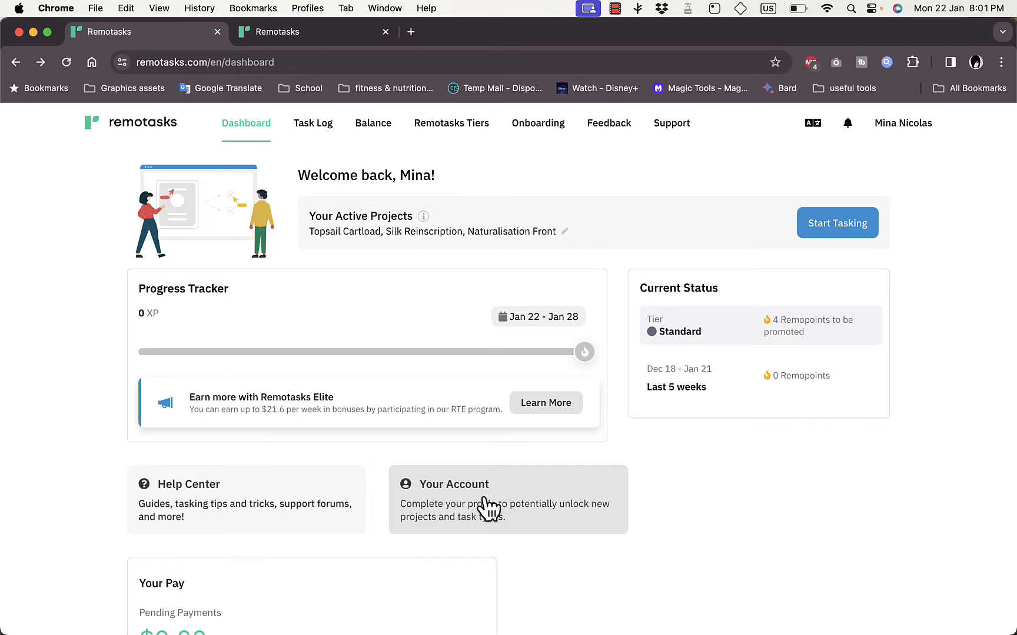
# Start tasking from the dashboard, opening the Chalice Newspaper course welcome page
pyautogui.scroll(-3)
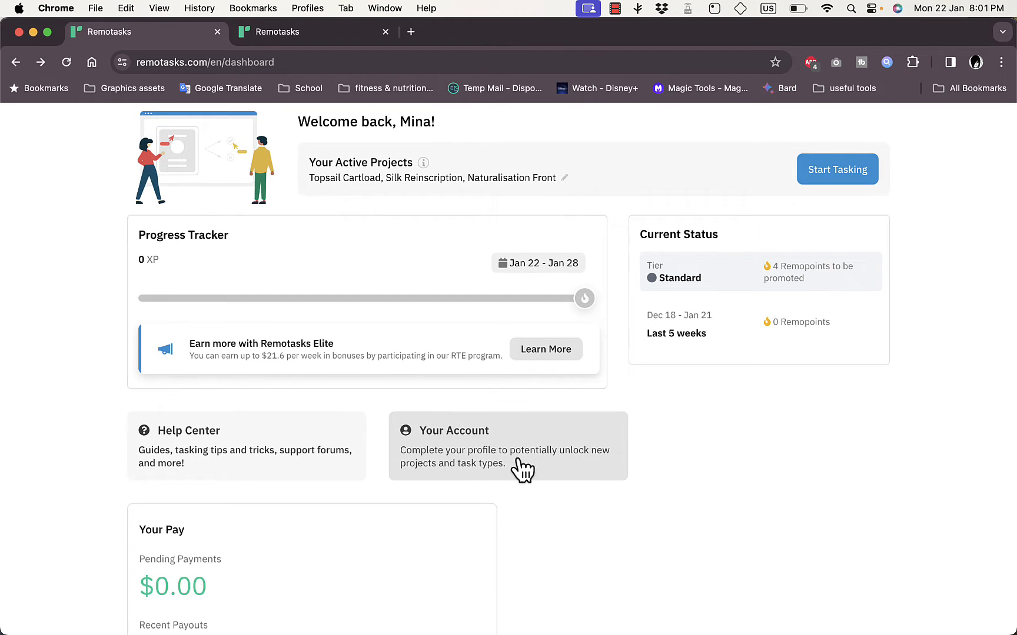
pyautogui.scroll(-3)
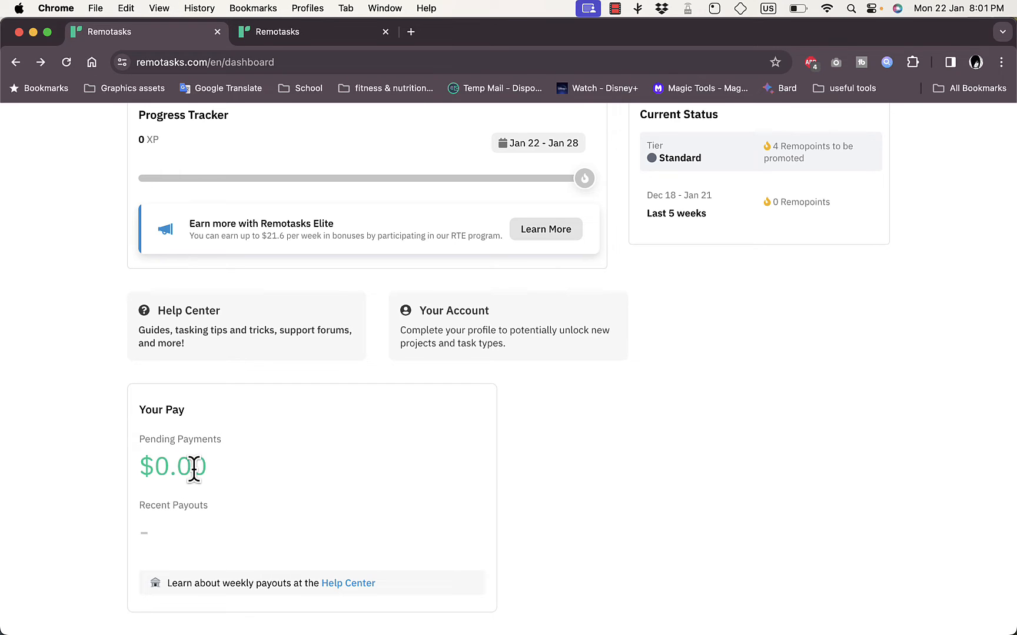
pyautogui.moveTo(244, 480)
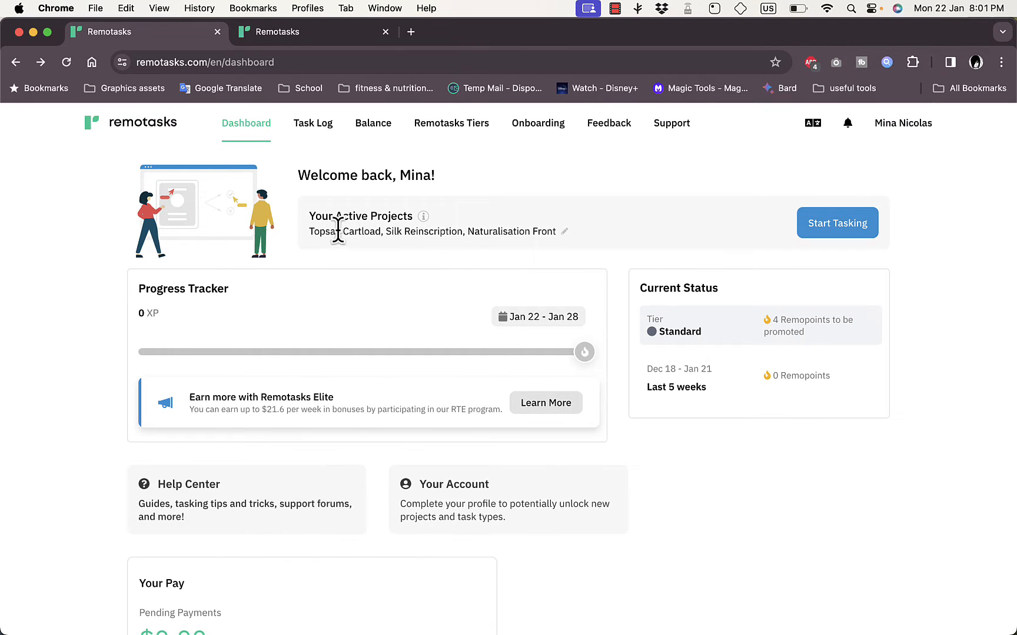
pyautogui.moveTo(389, 233)
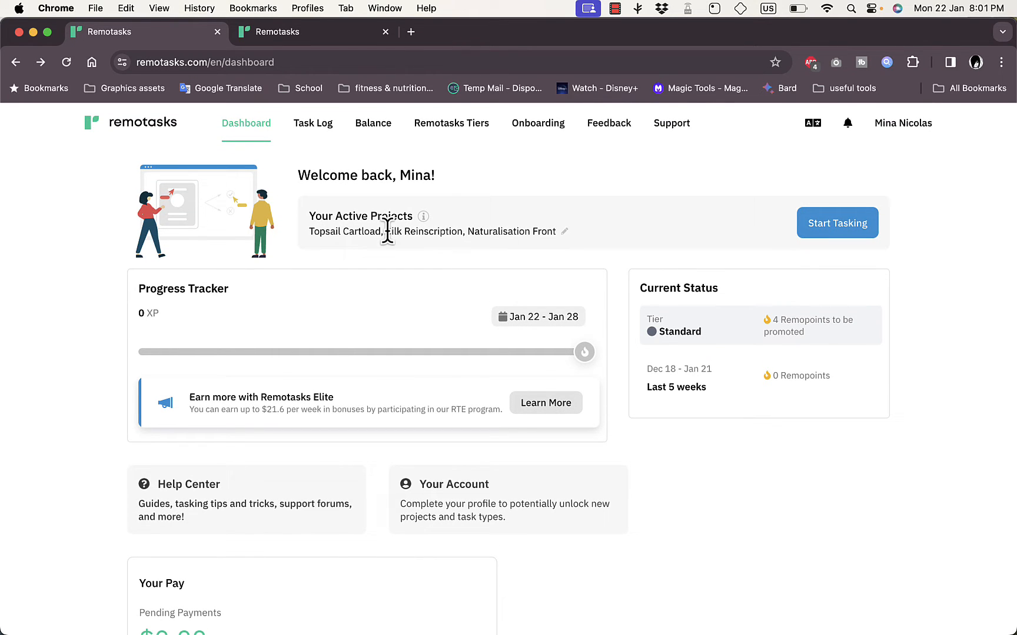
pyautogui.moveTo(742, 227)
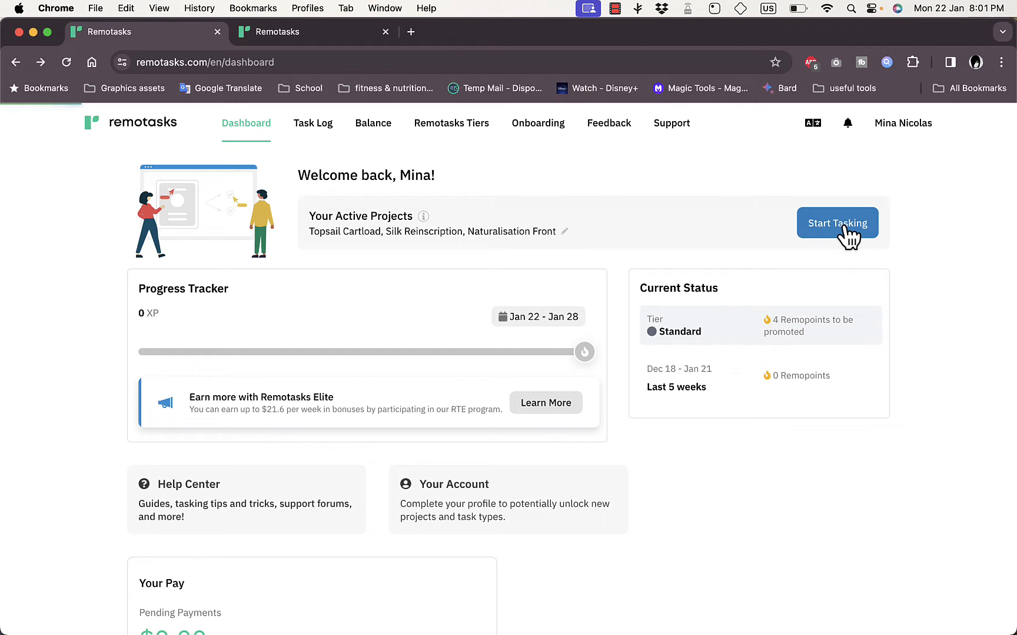
pyautogui.click(837, 223)
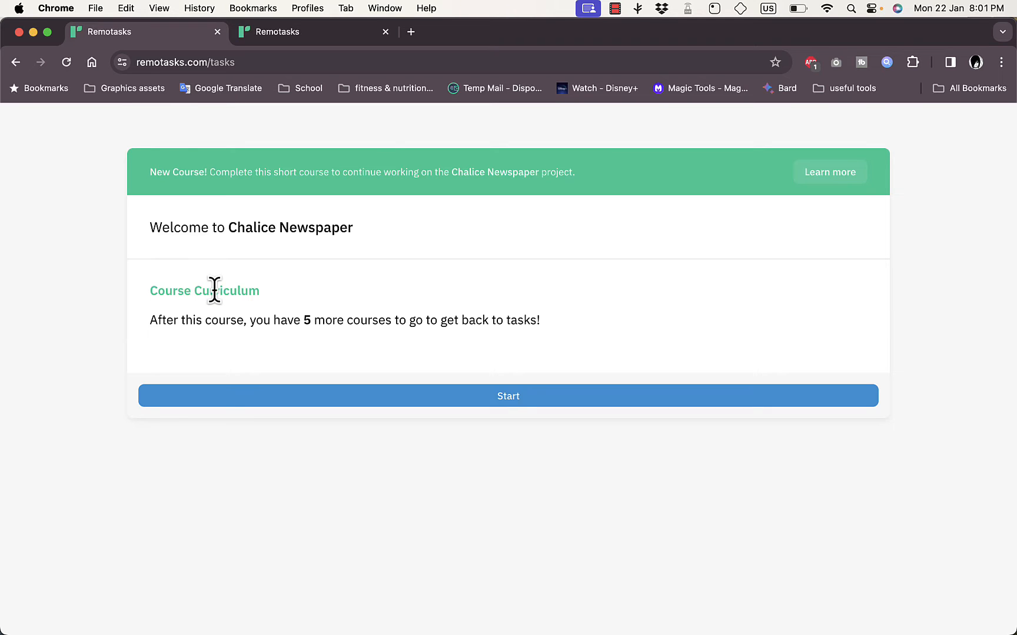
# Select the Chalice Newspaper course title text, then go back toward the dashboard
pyautogui.doubleClick(169, 291)
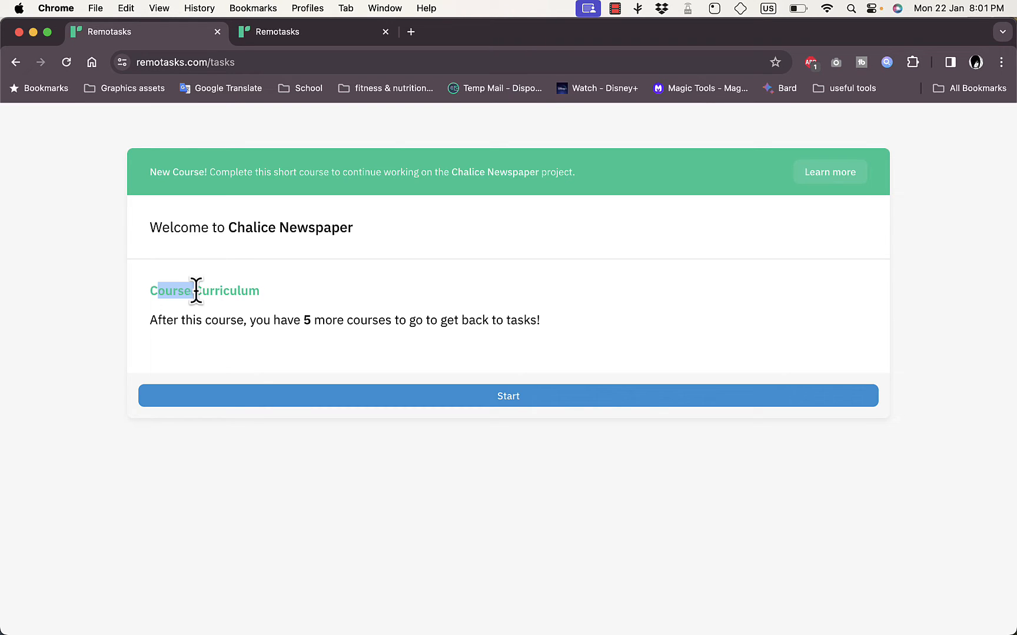
pyautogui.moveTo(168, 291); pyautogui.dragTo(258, 291)
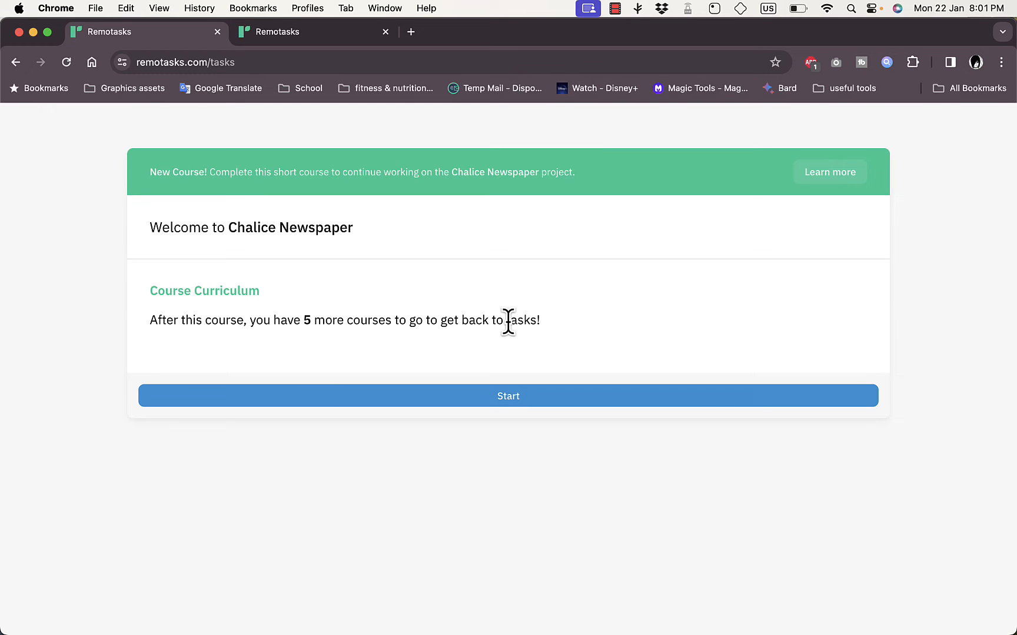
pyautogui.moveTo(190, 163)
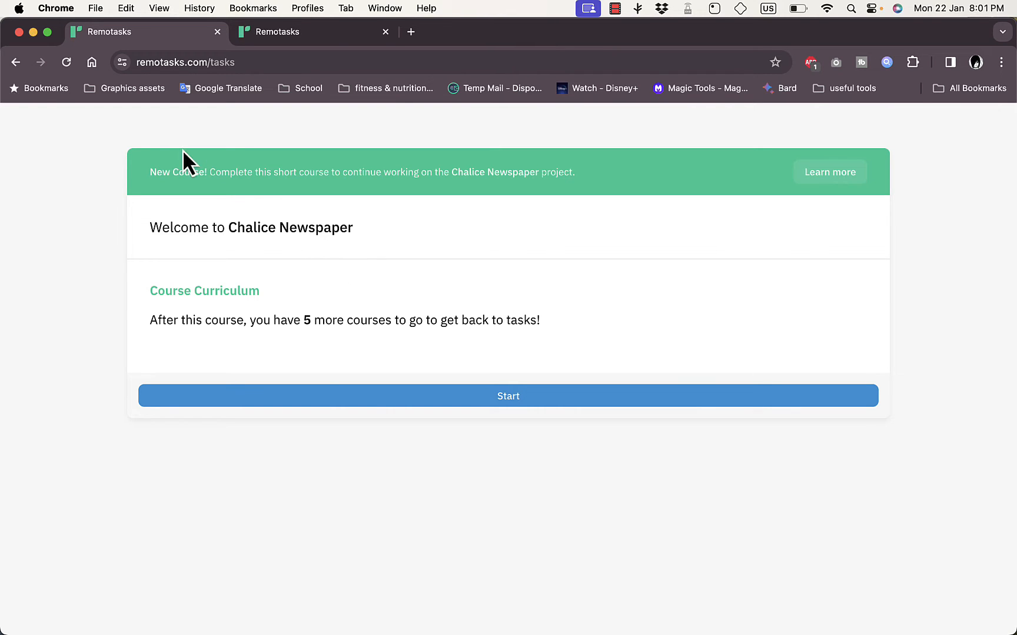
pyautogui.click(15, 63)
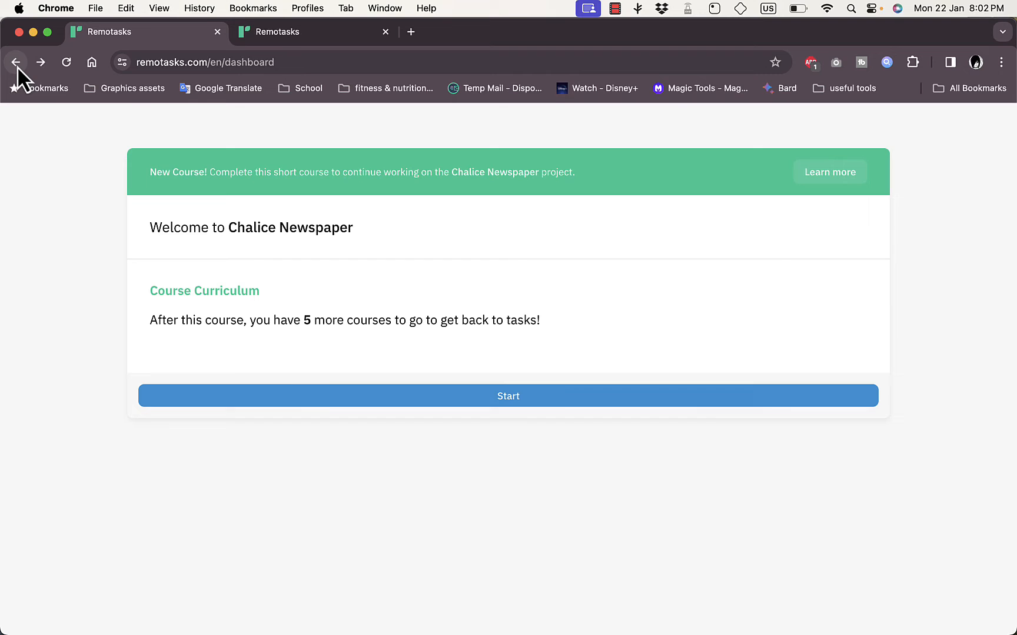
# Go back to the dashboard, where Chalice Newspaper now shows among active projects
pyautogui.click(15, 63)
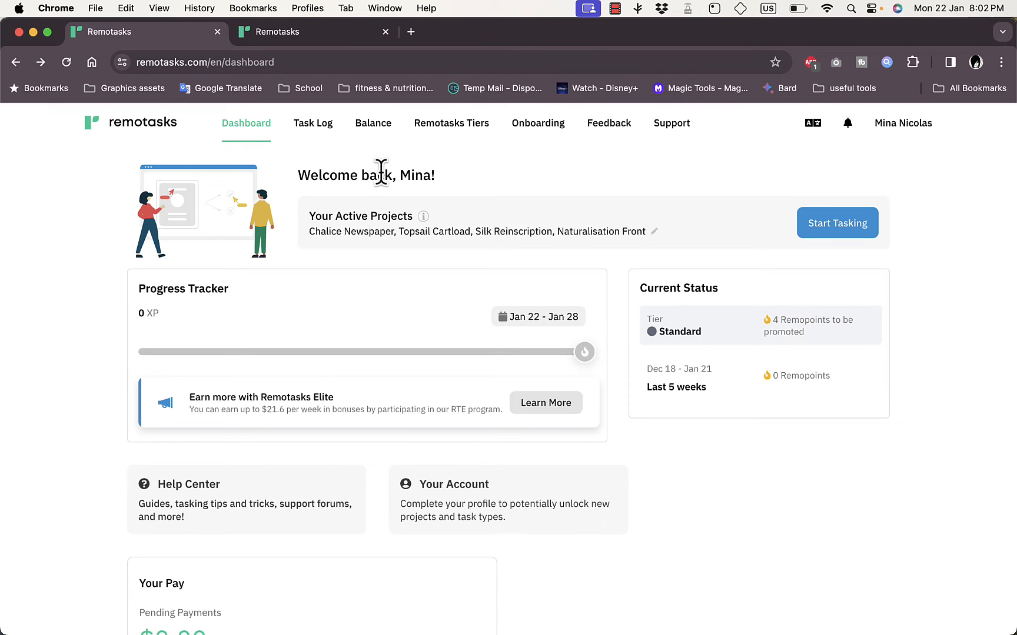
pyautogui.moveTo(389, 176)
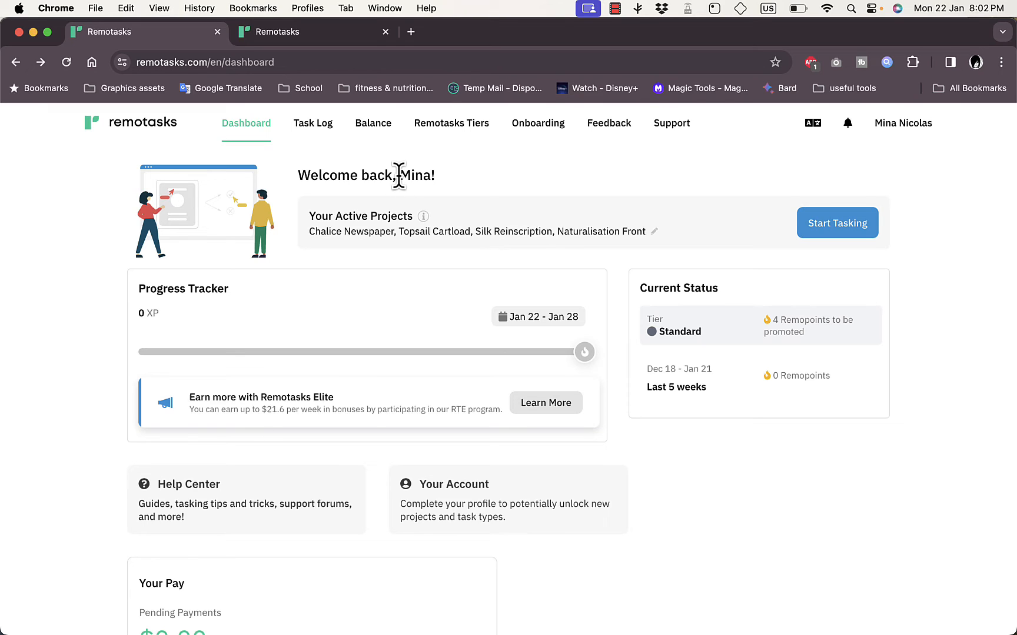
pyautogui.moveTo(1005, 176)
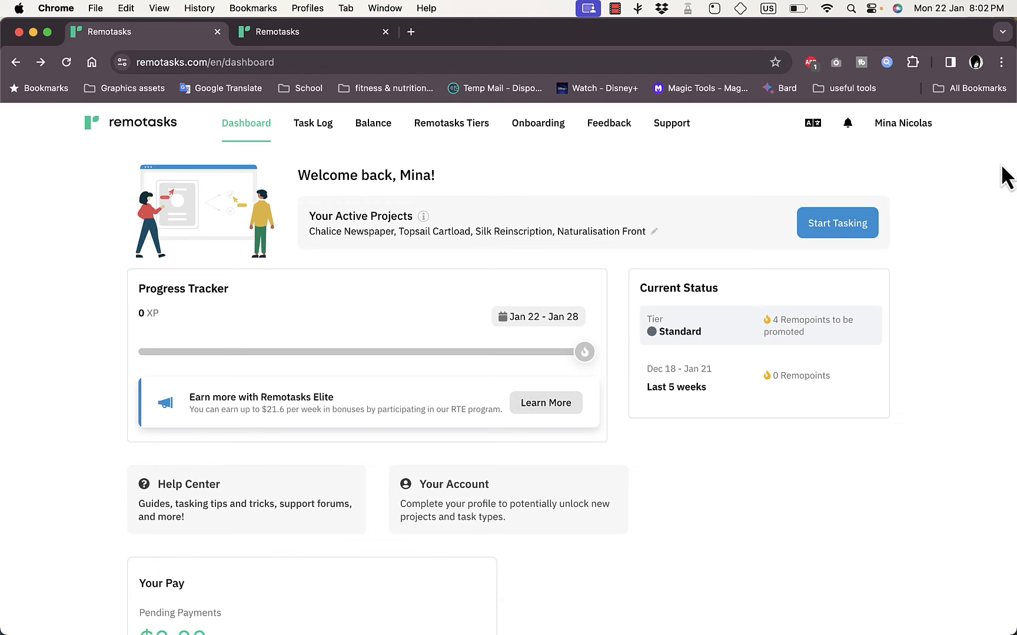
pyautogui.moveTo(335, 61)
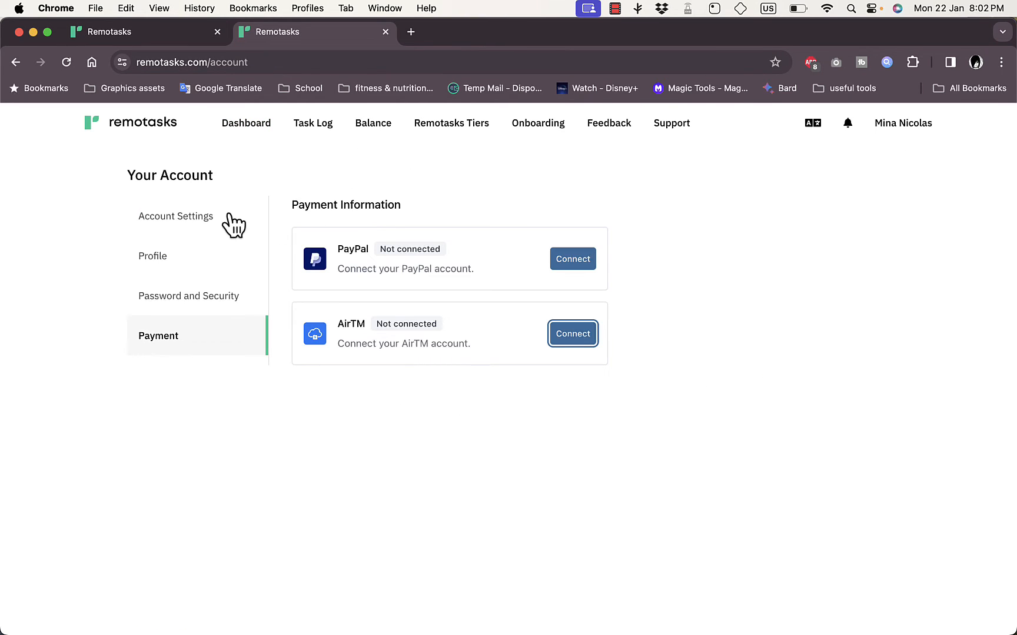
pyautogui.moveTo(296, 356)
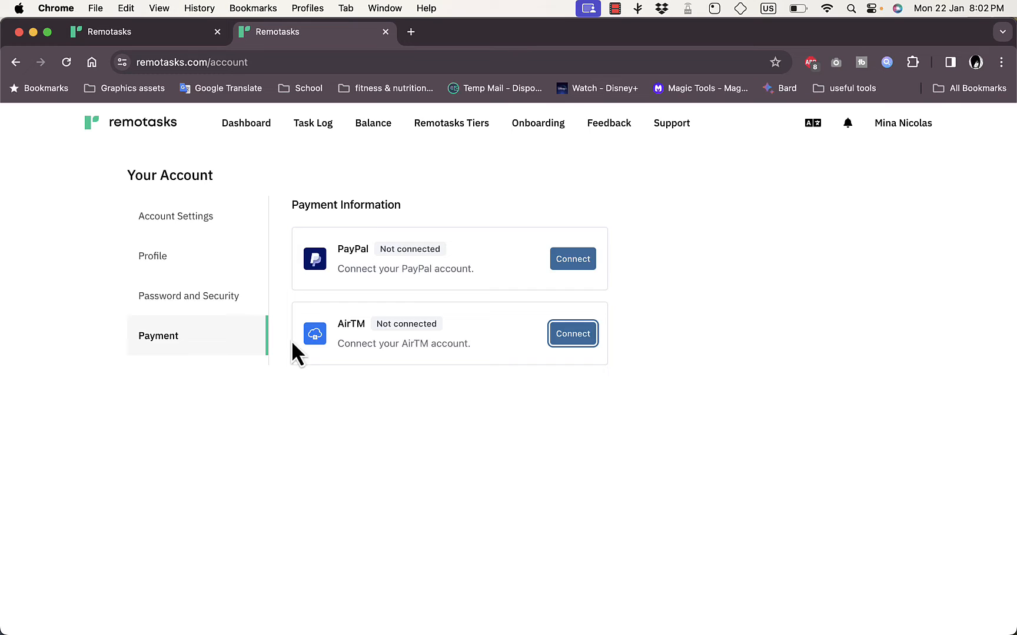
pyautogui.moveTo(487, 337)
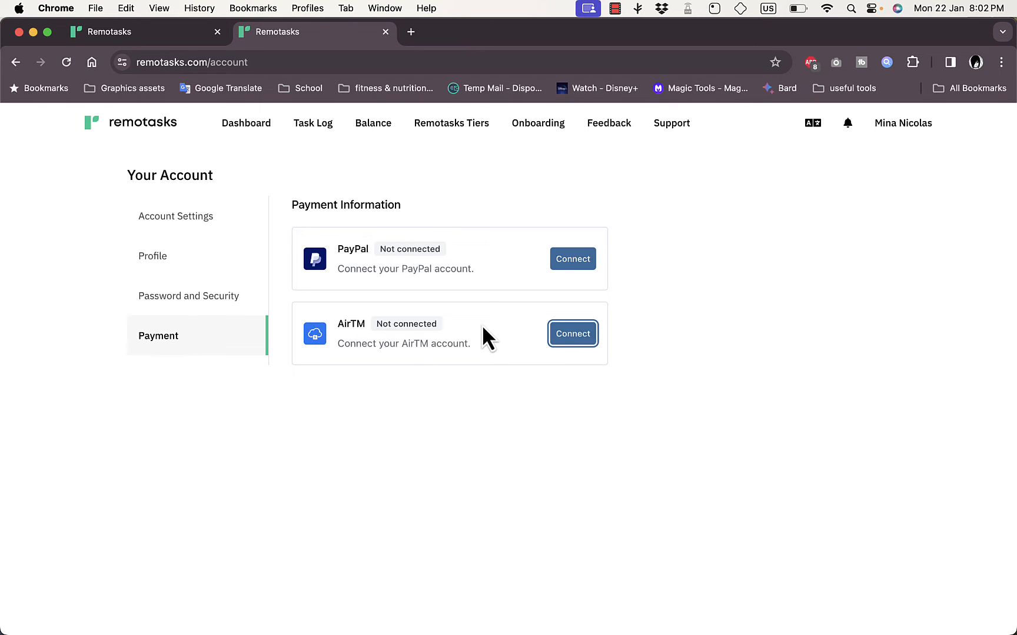
pyautogui.moveTo(477, 317)
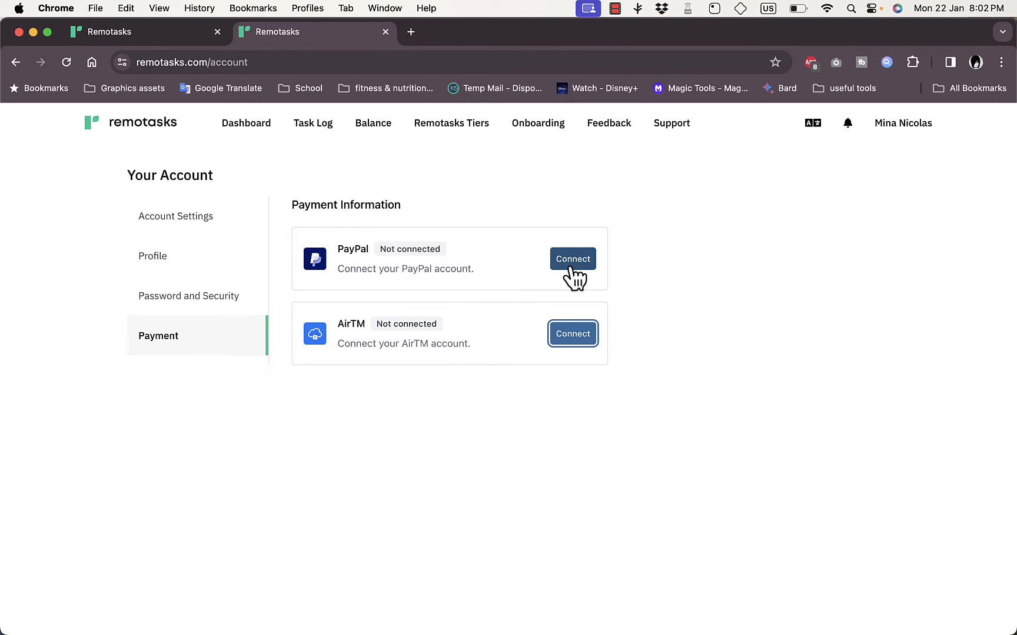
# Connect PayPal to bring up the Set Up PayPal Information dialog with empty email field
pyautogui.click(572, 259)
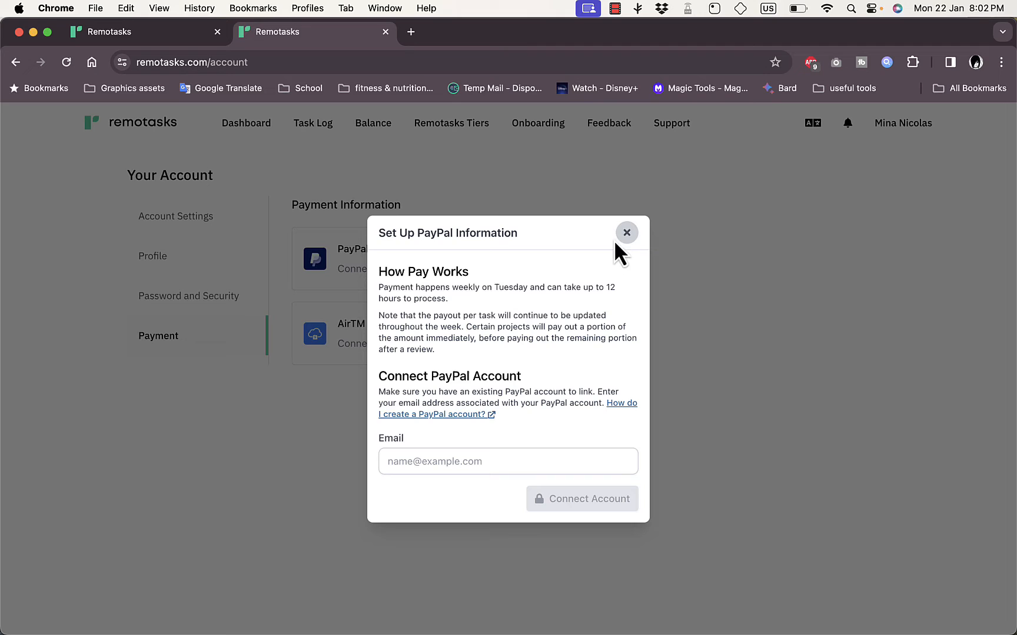
pyautogui.moveTo(626, 246)
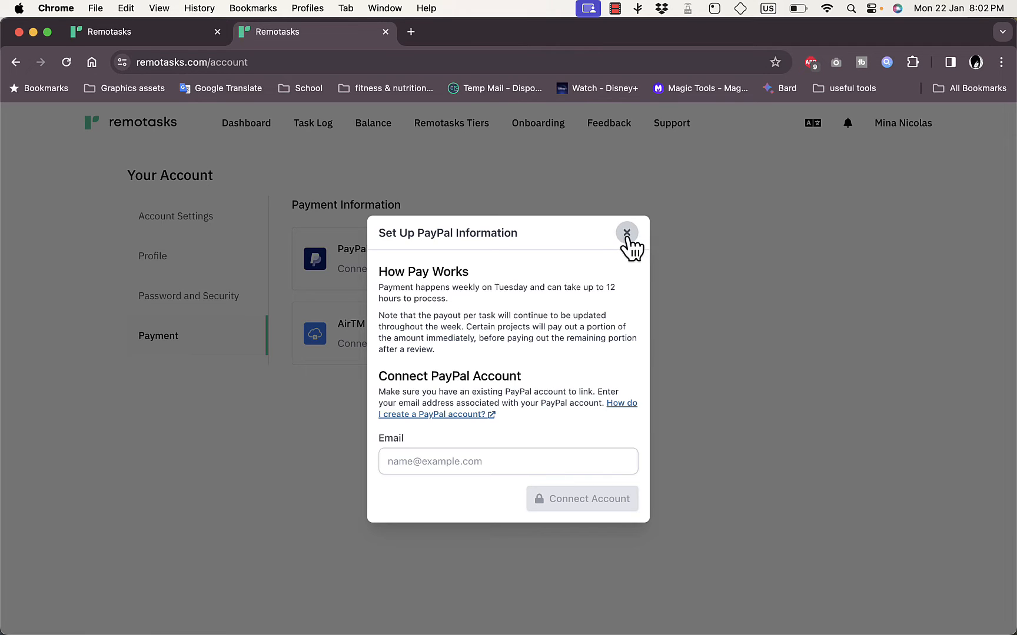
pyautogui.moveTo(497, 290)
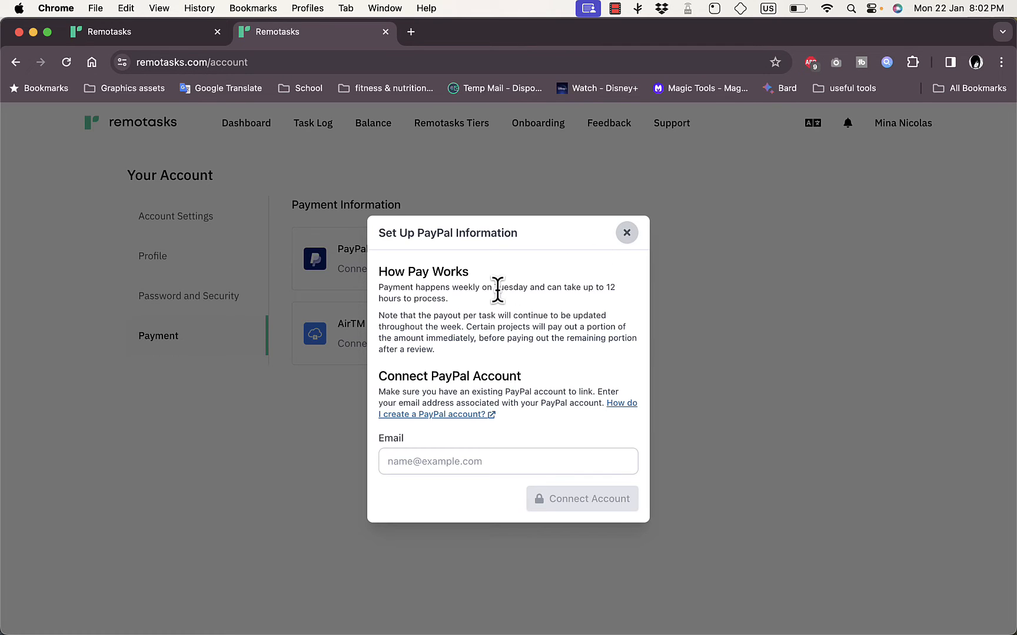
pyautogui.moveTo(462, 292)
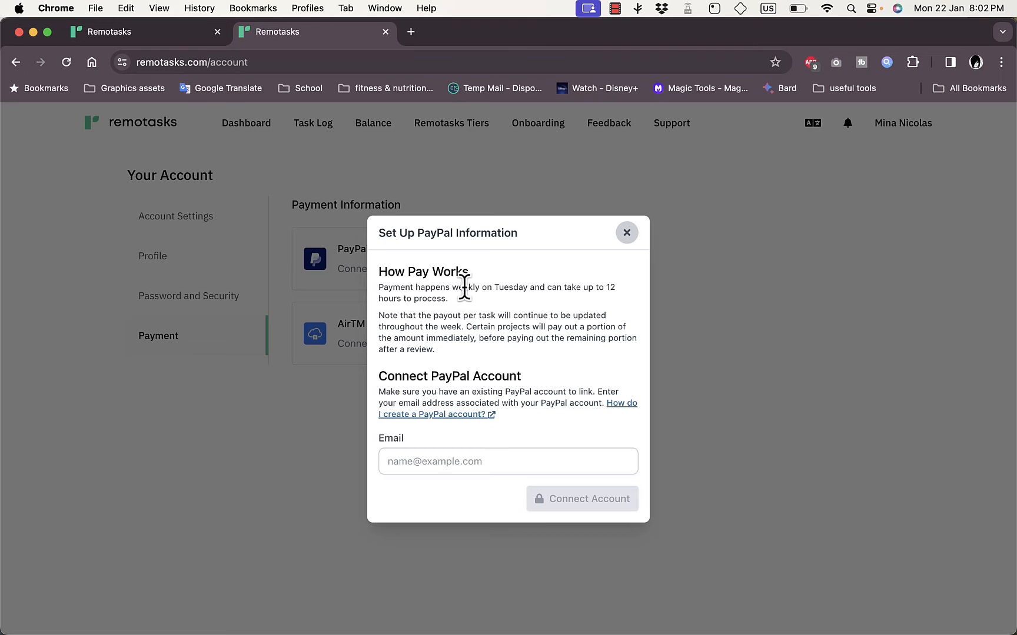
pyautogui.moveTo(520, 291)
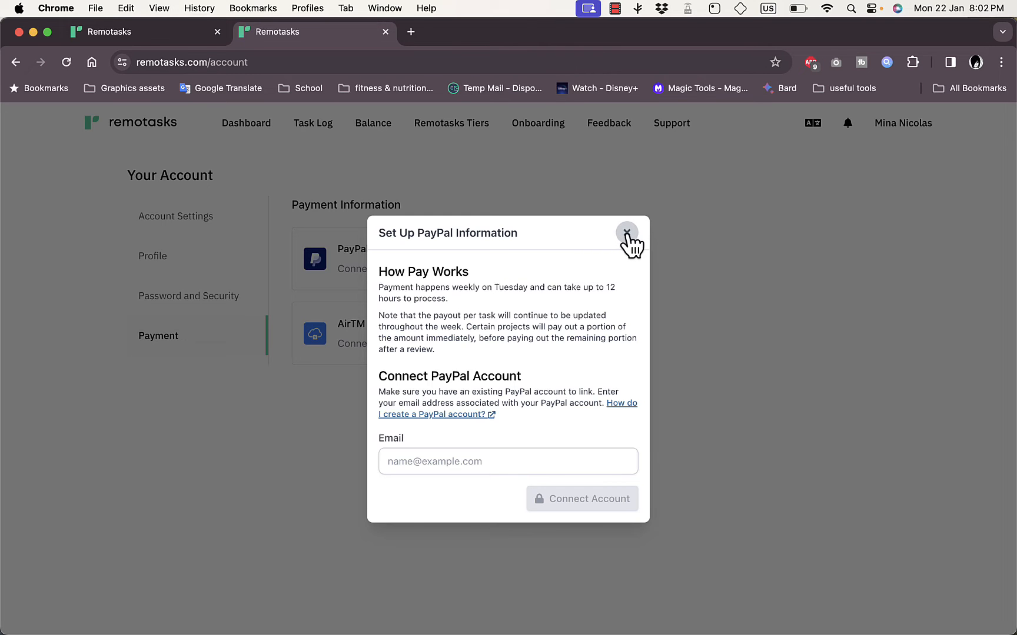
# Dismiss the PayPal setup, review and dismiss the AirTM setup, and close the extra account tab
pyautogui.click(626, 233)
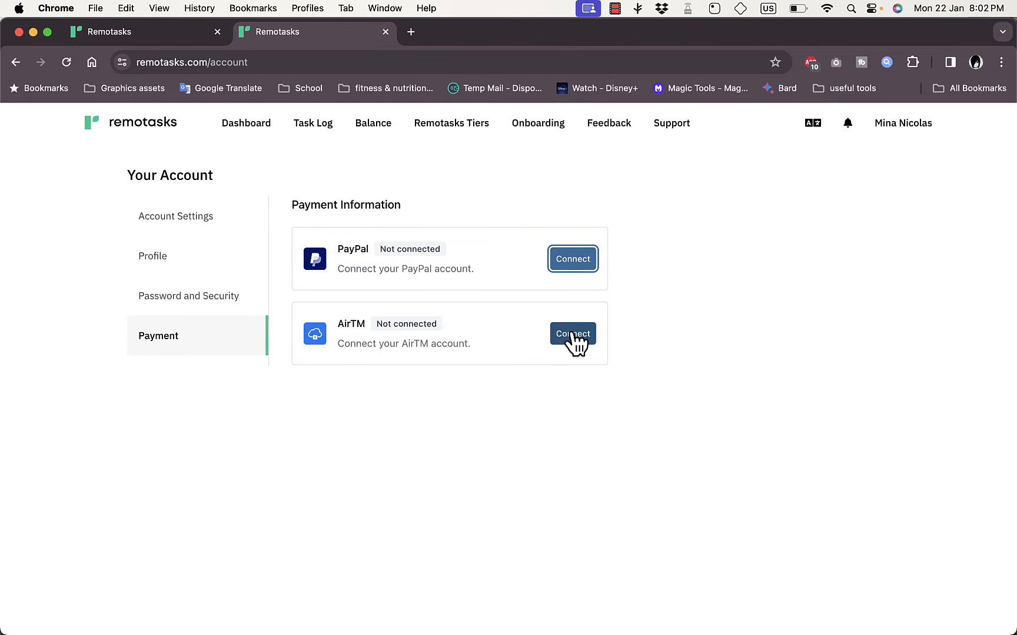
pyautogui.click(572, 333)
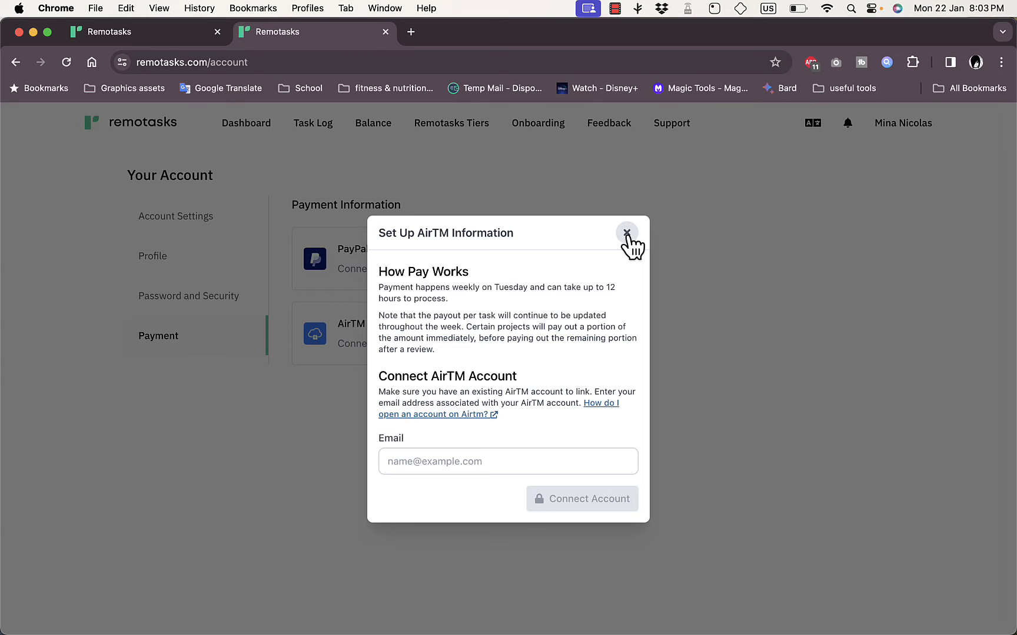
pyautogui.click(626, 233)
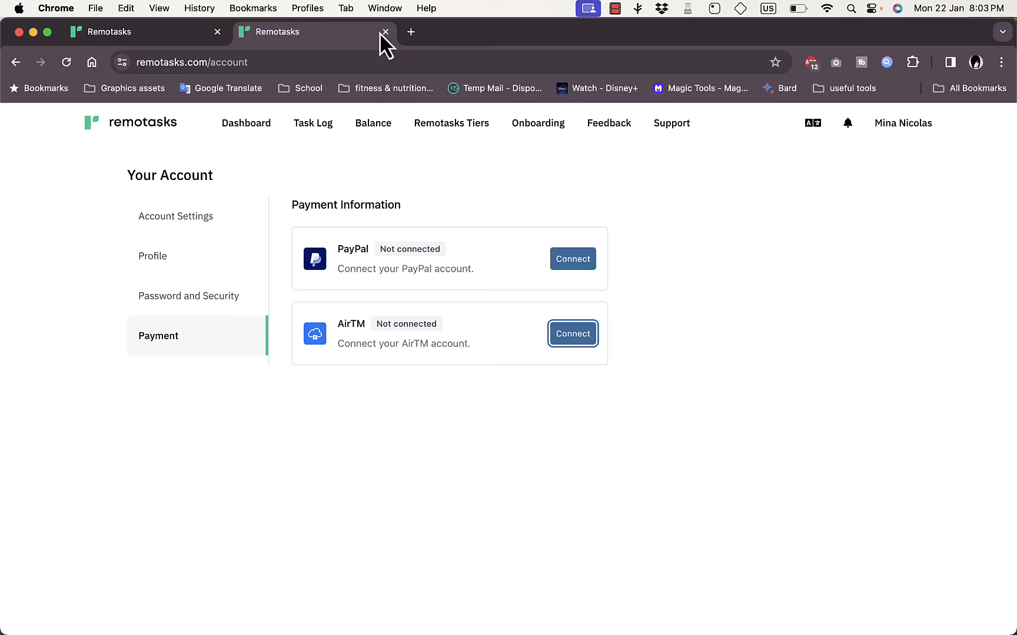
pyautogui.click(384, 32)
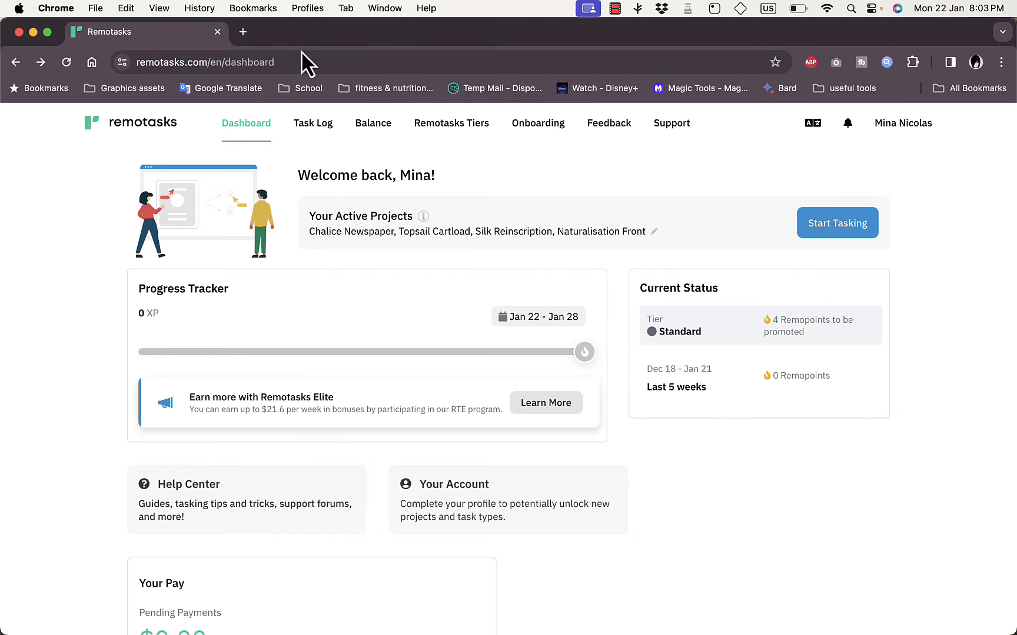
pyautogui.moveTo(313, 123)
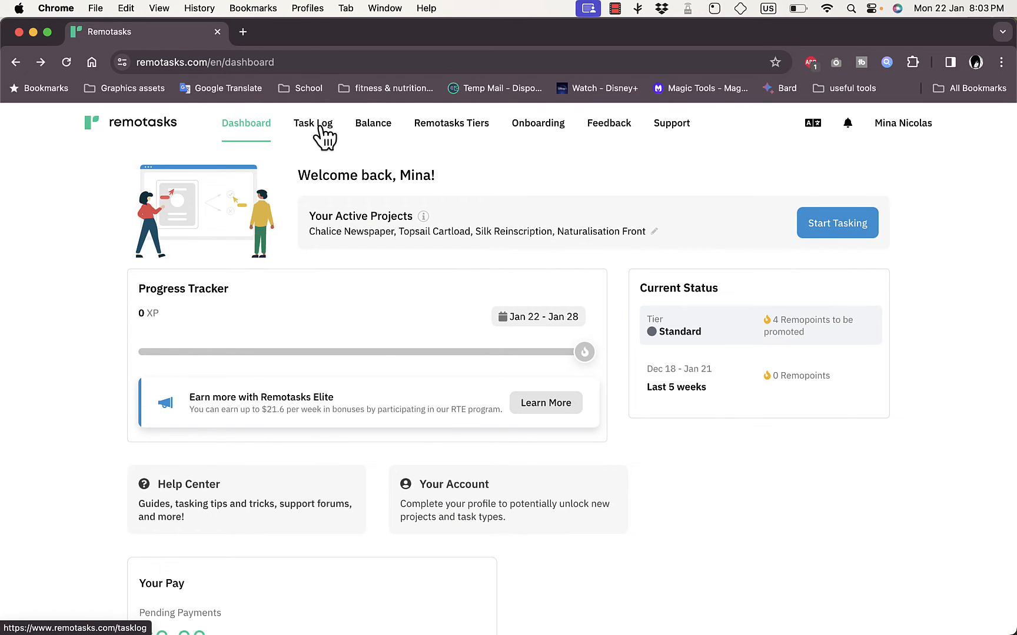
# Go to the Task Log page and switch from Sessions to the empty individual task log
pyautogui.click(313, 124)
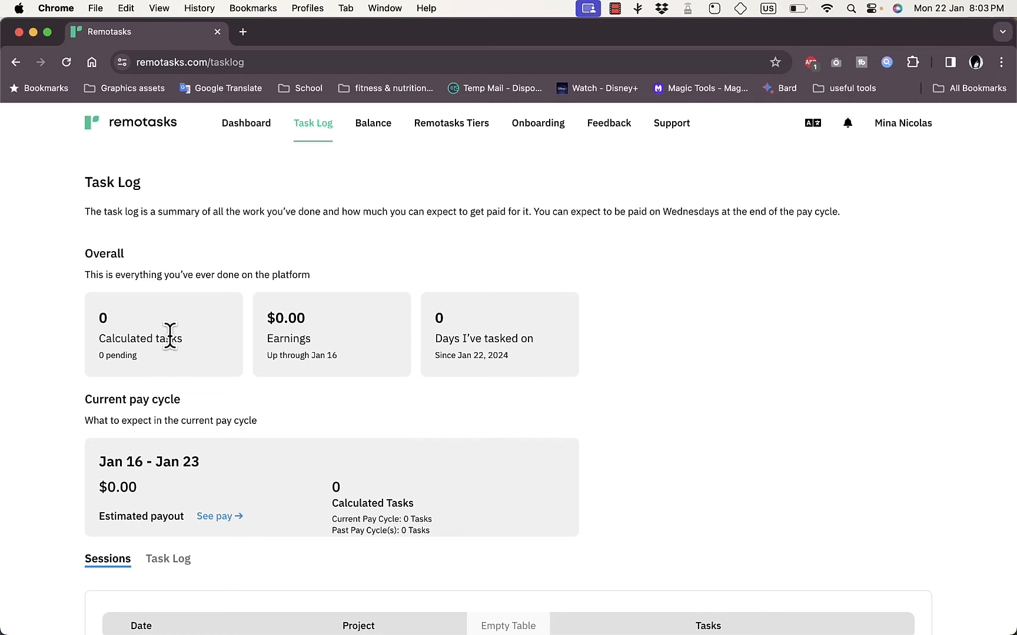
pyautogui.moveTo(312, 341)
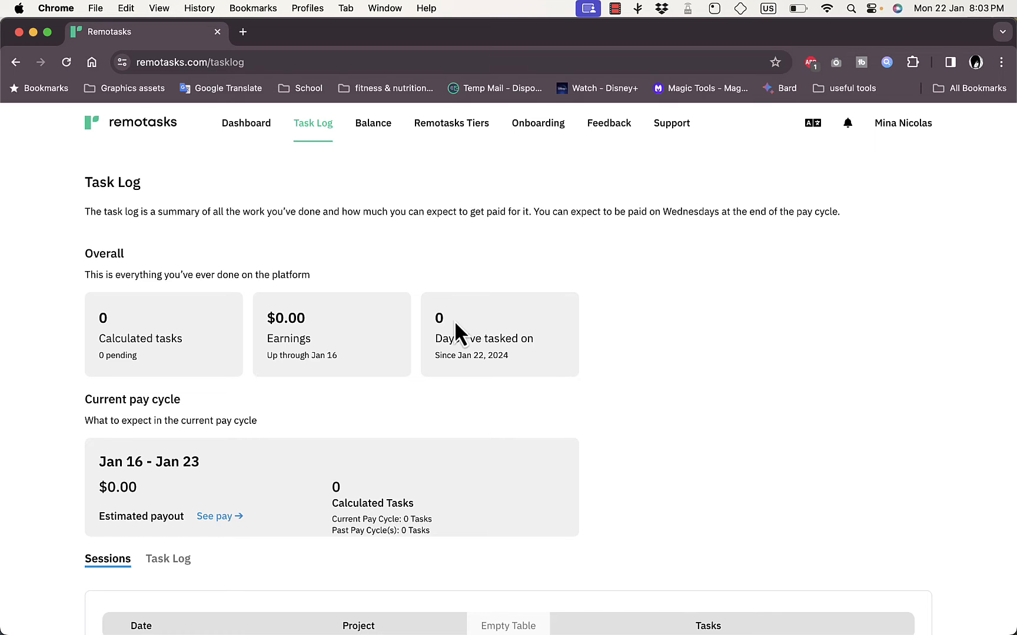
pyautogui.scroll(-3)
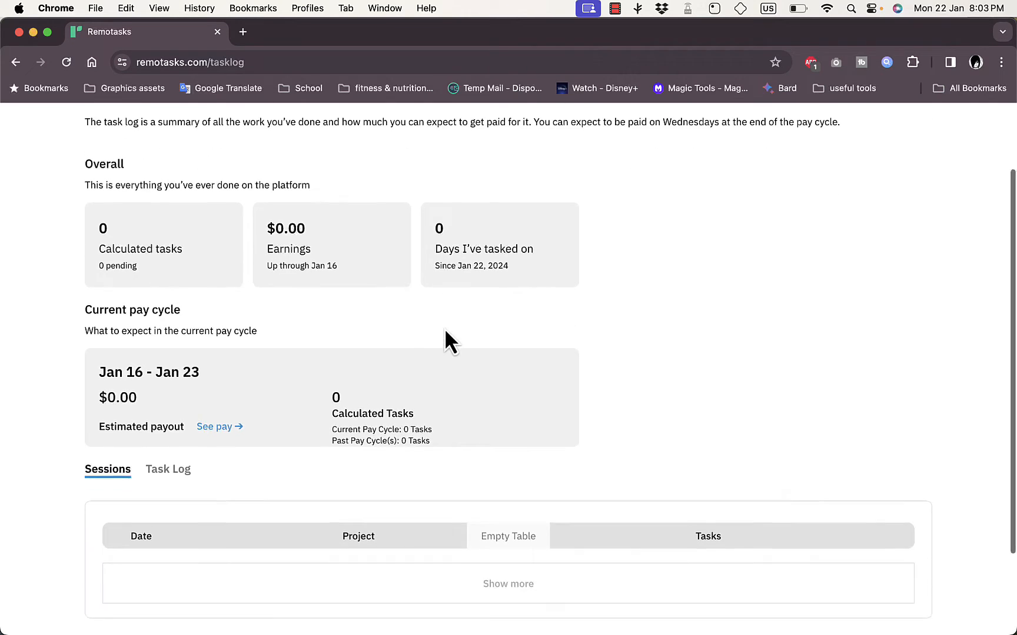
pyautogui.scroll(-3)
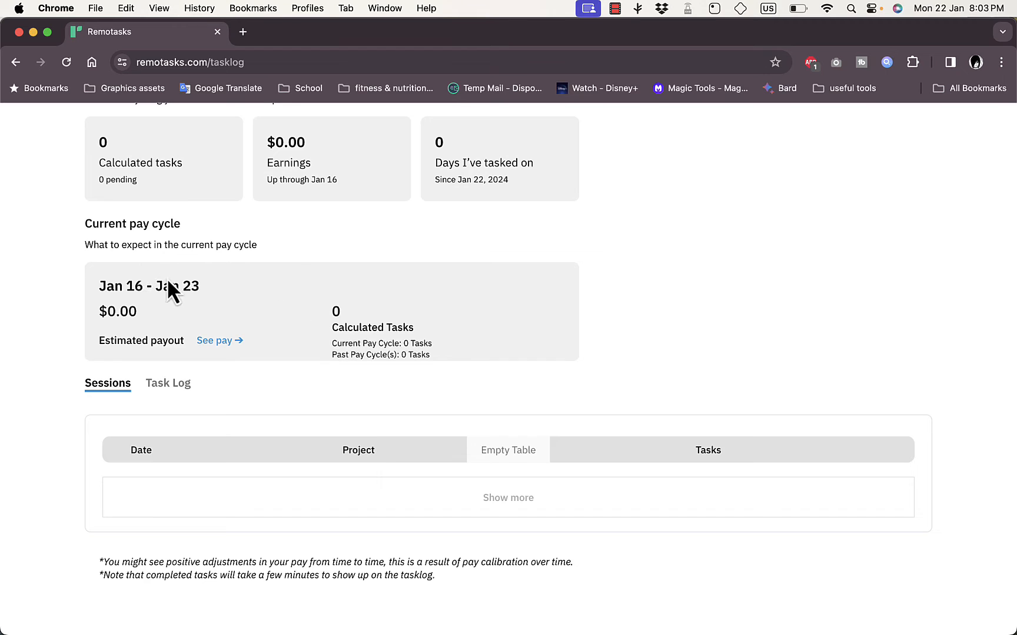
pyautogui.moveTo(305, 300)
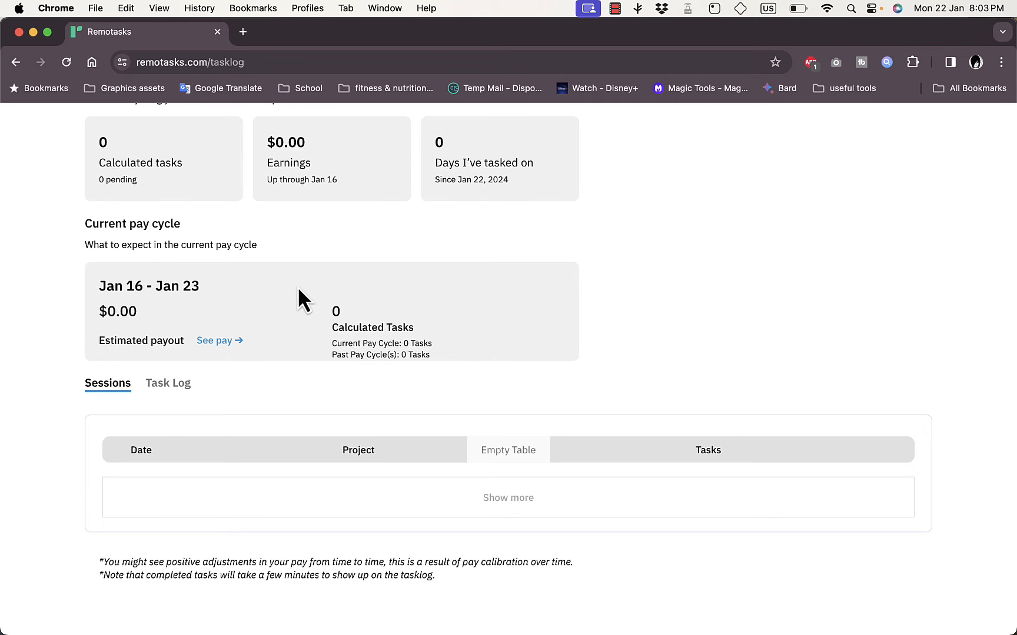
pyautogui.scroll(-3)
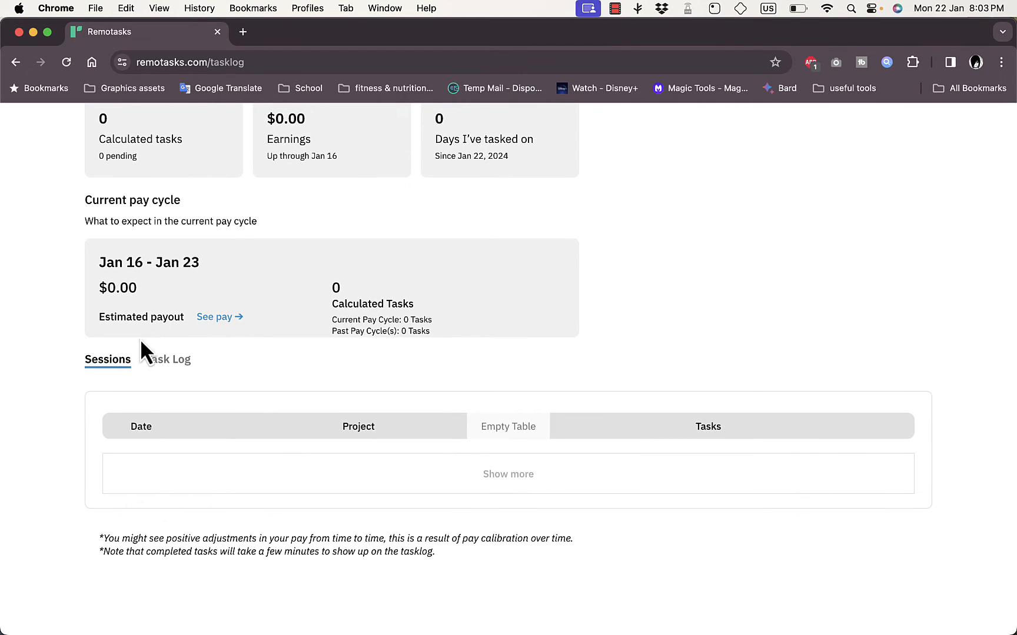
pyautogui.click(167, 360)
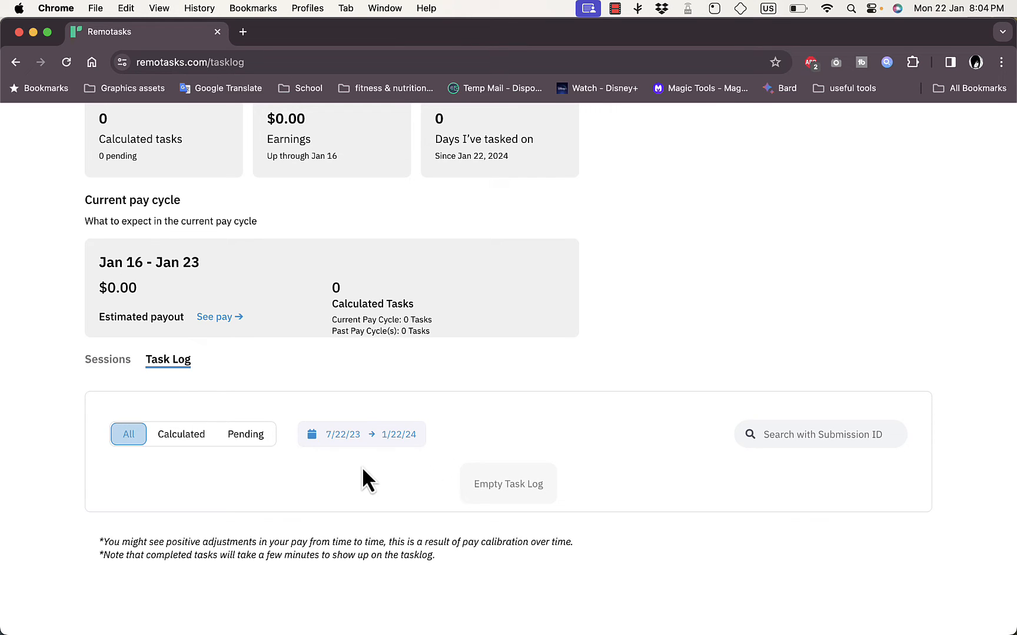
pyautogui.moveTo(409, 444)
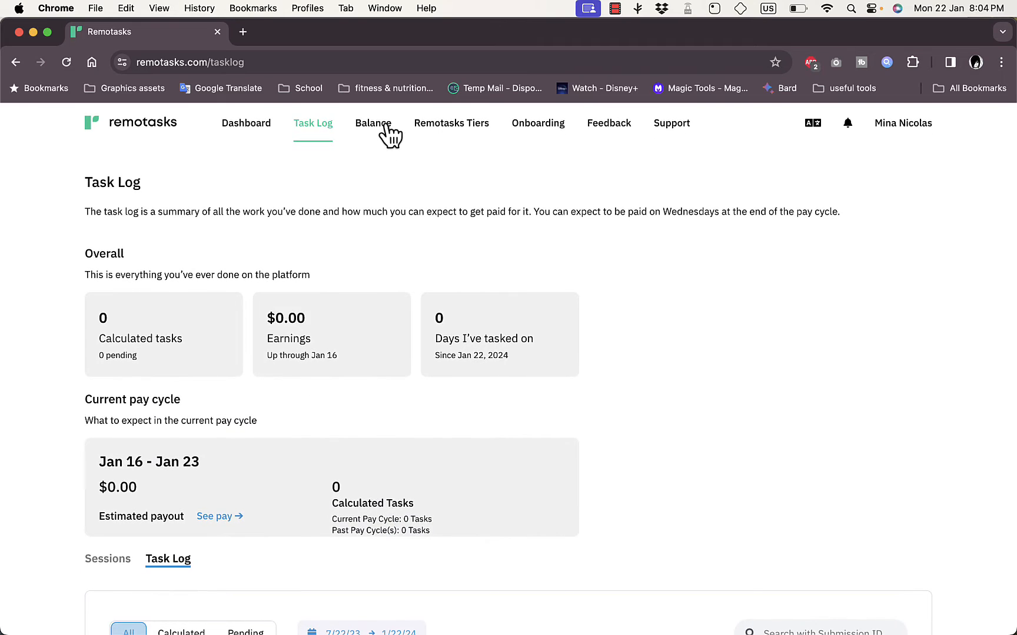
# Show the Balance page with $0.00 pending payout and $0.00 all-time earnings
pyautogui.click(373, 124)
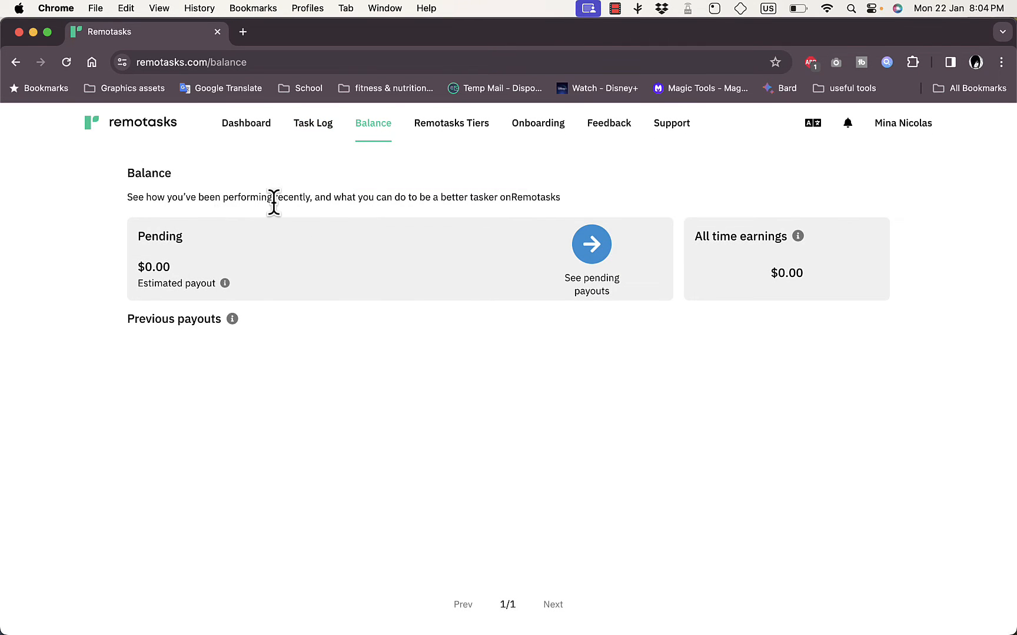
pyautogui.moveTo(162, 324)
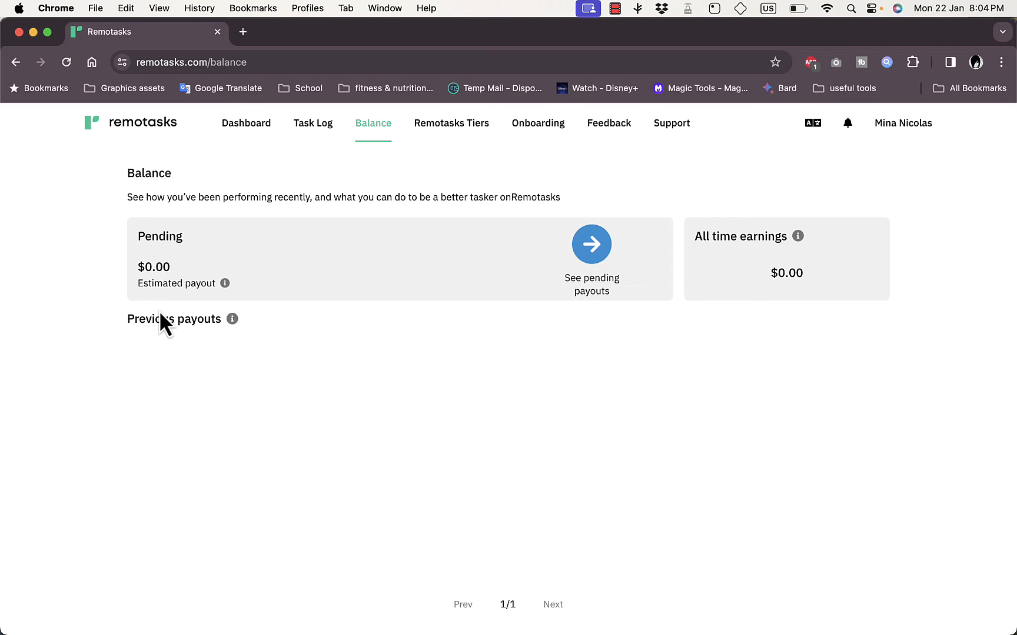
pyautogui.moveTo(703, 353)
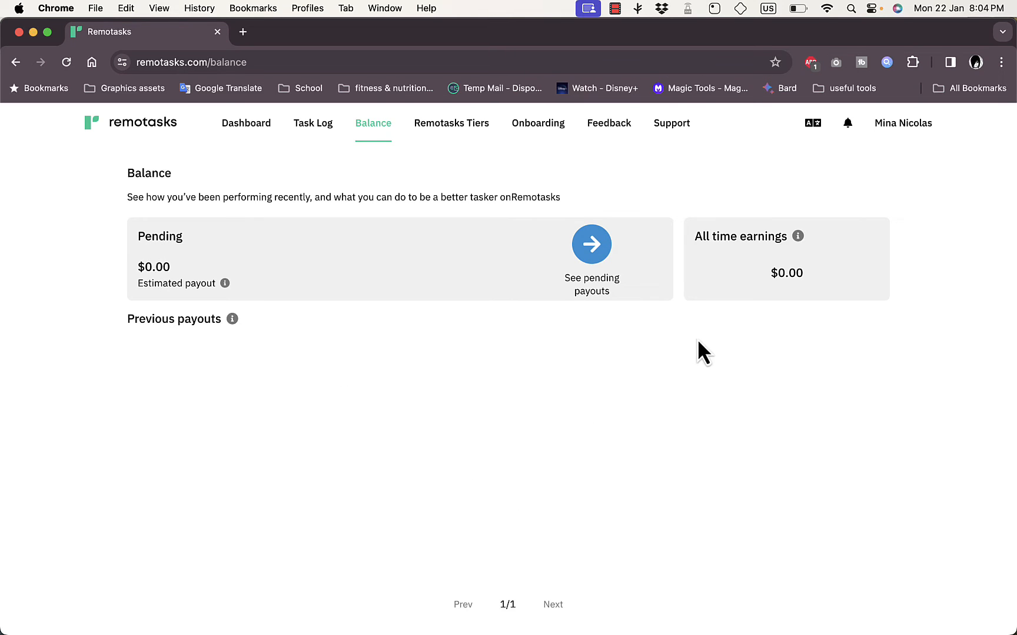
pyautogui.moveTo(769, 298)
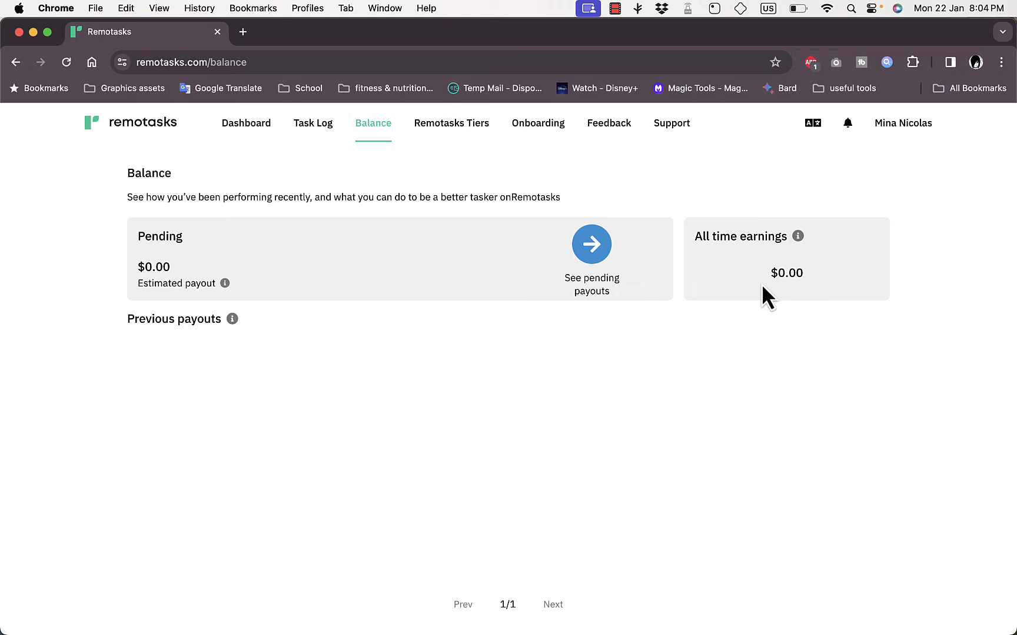
pyautogui.moveTo(592, 259)
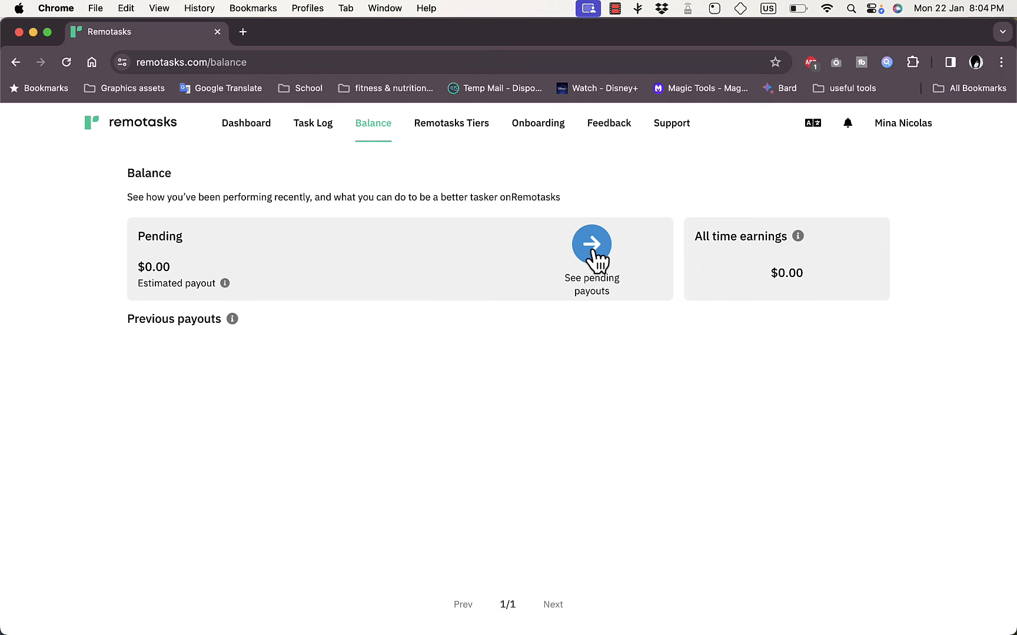
pyautogui.moveTo(542, 248)
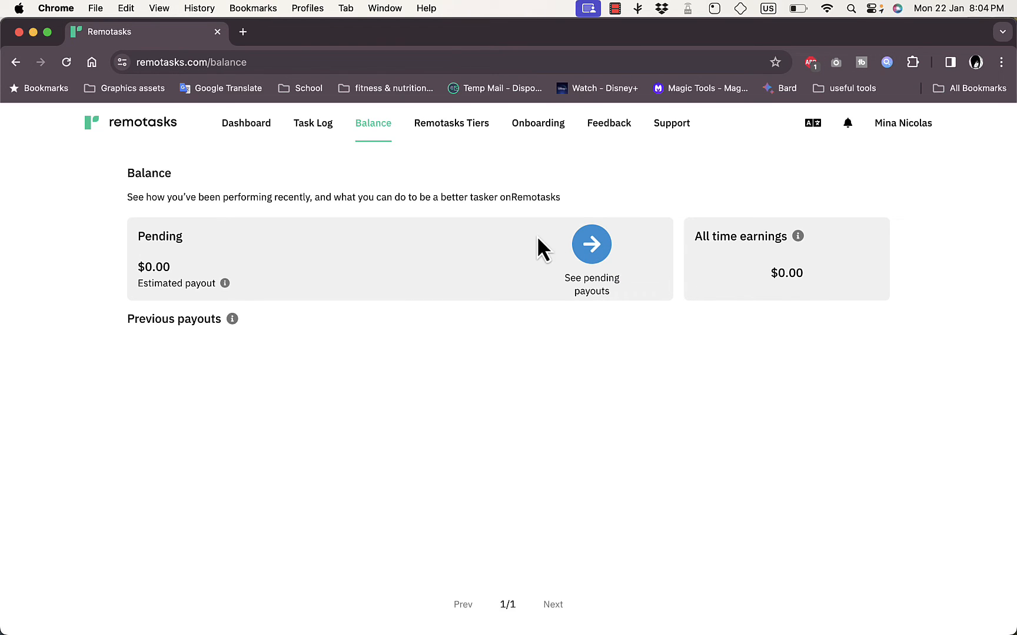
pyautogui.moveTo(452, 124)
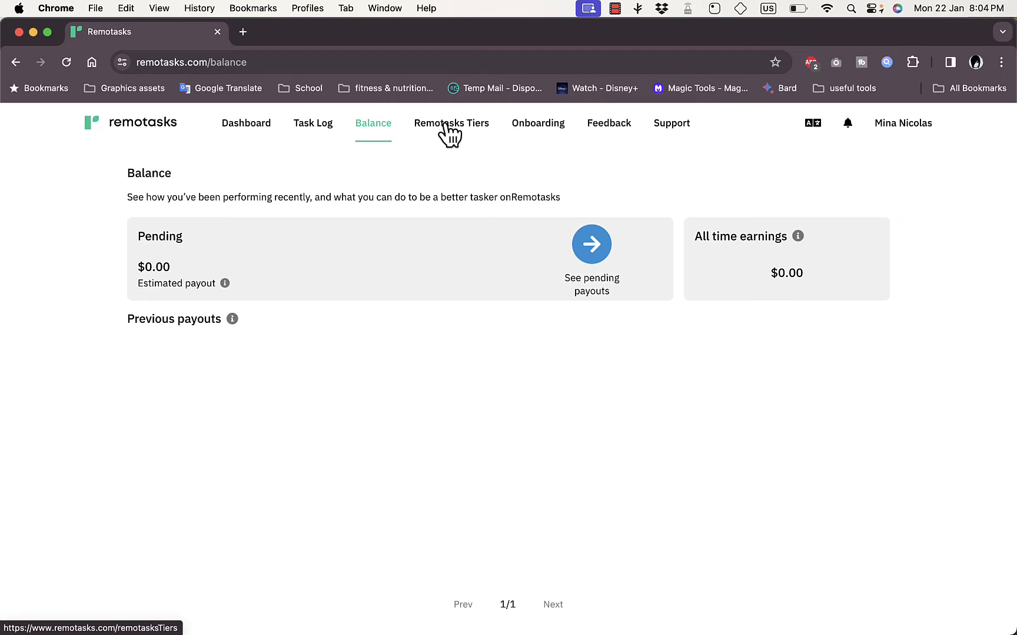
pyautogui.click(452, 124)
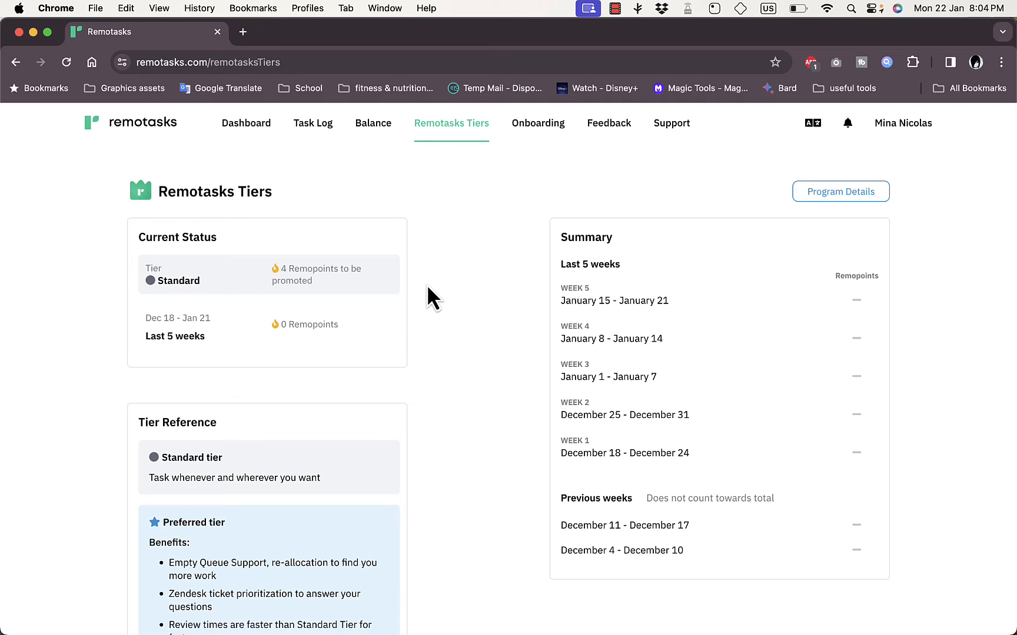
pyautogui.moveTo(225, 298)
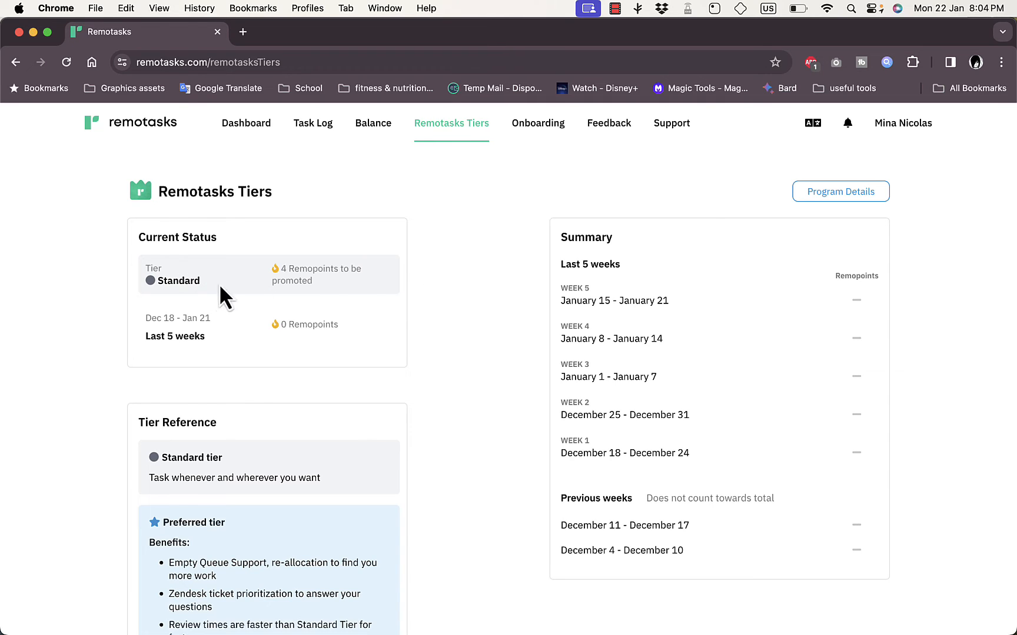
pyautogui.moveTo(279, 267)
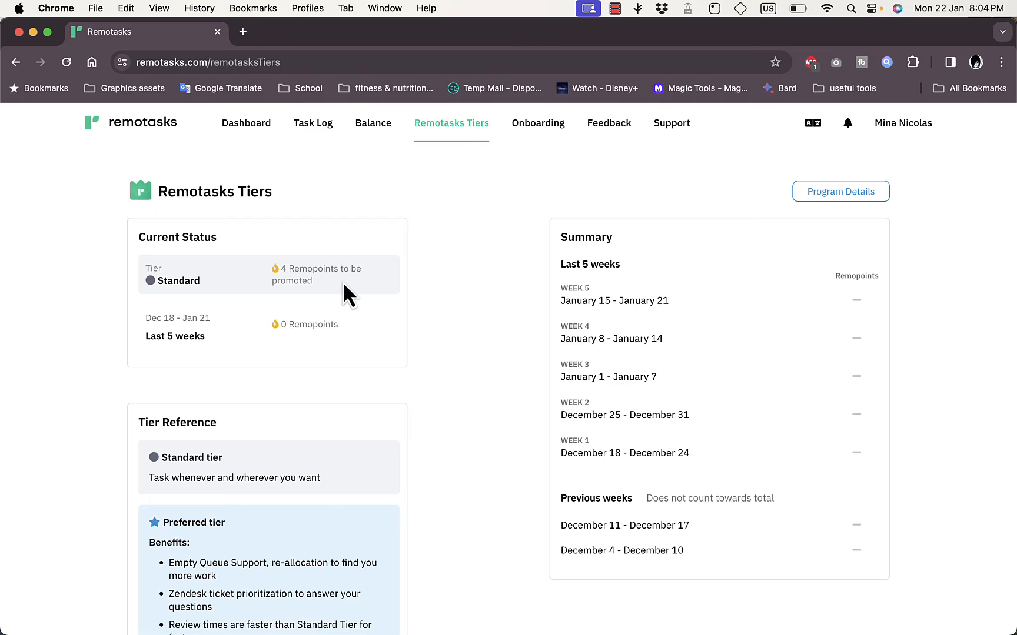
pyautogui.moveTo(331, 291)
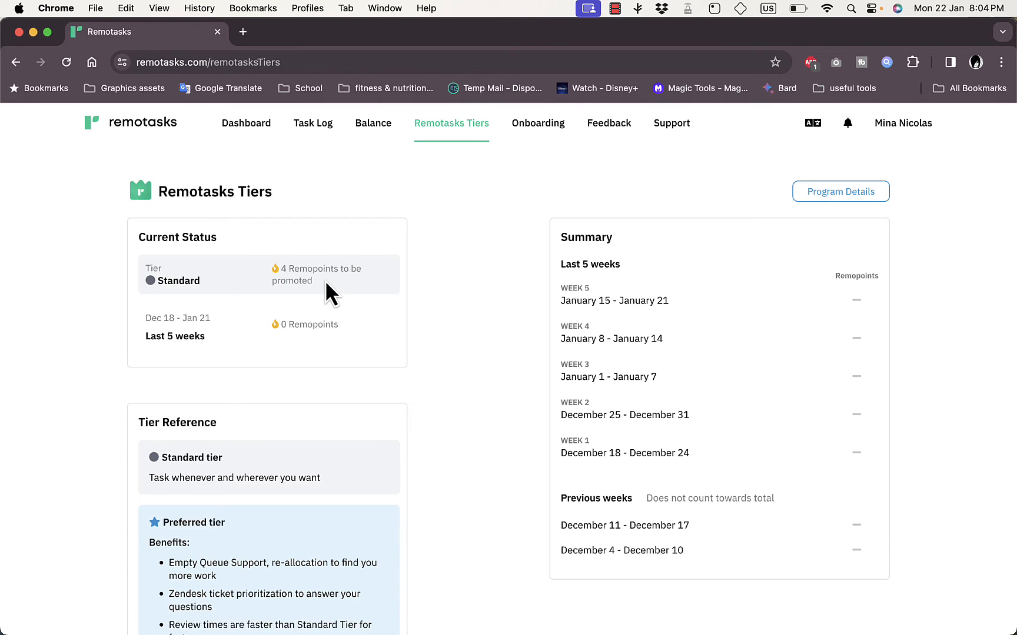
pyautogui.moveTo(305, 351)
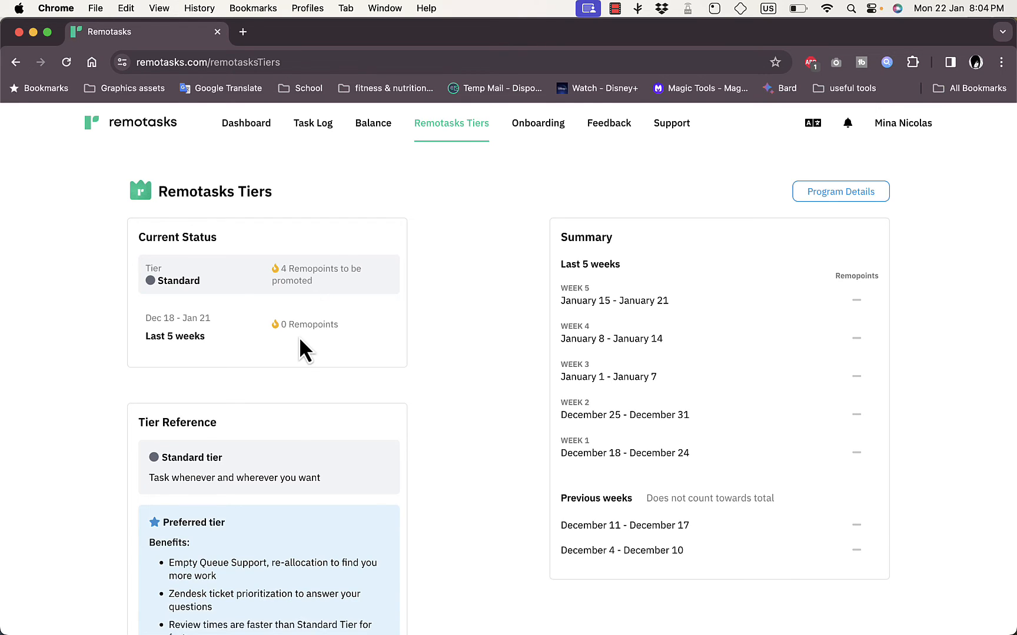
pyautogui.scroll(-3)
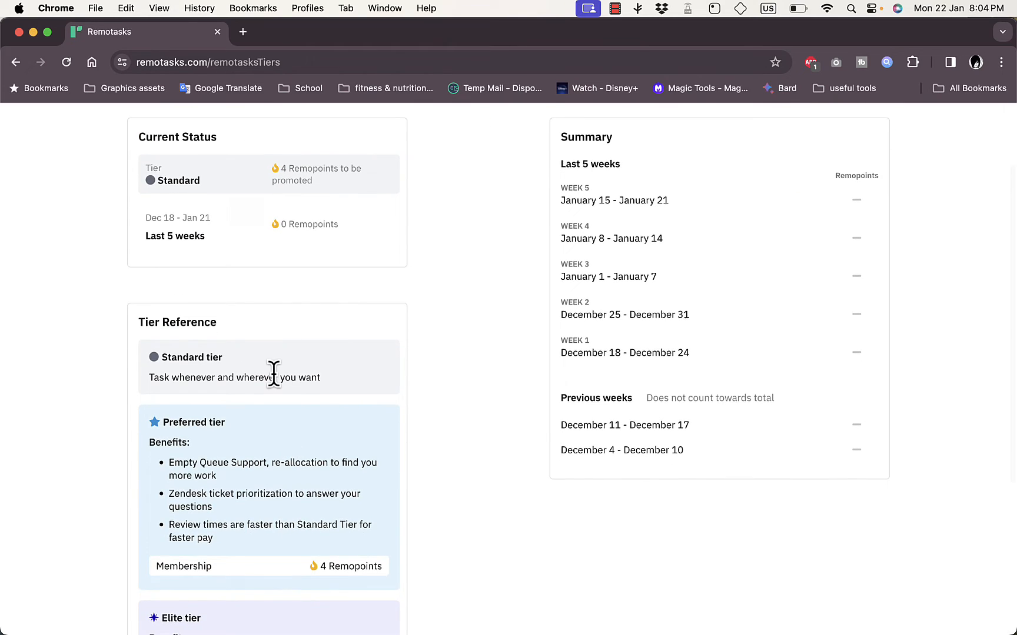
pyautogui.scroll(-3)
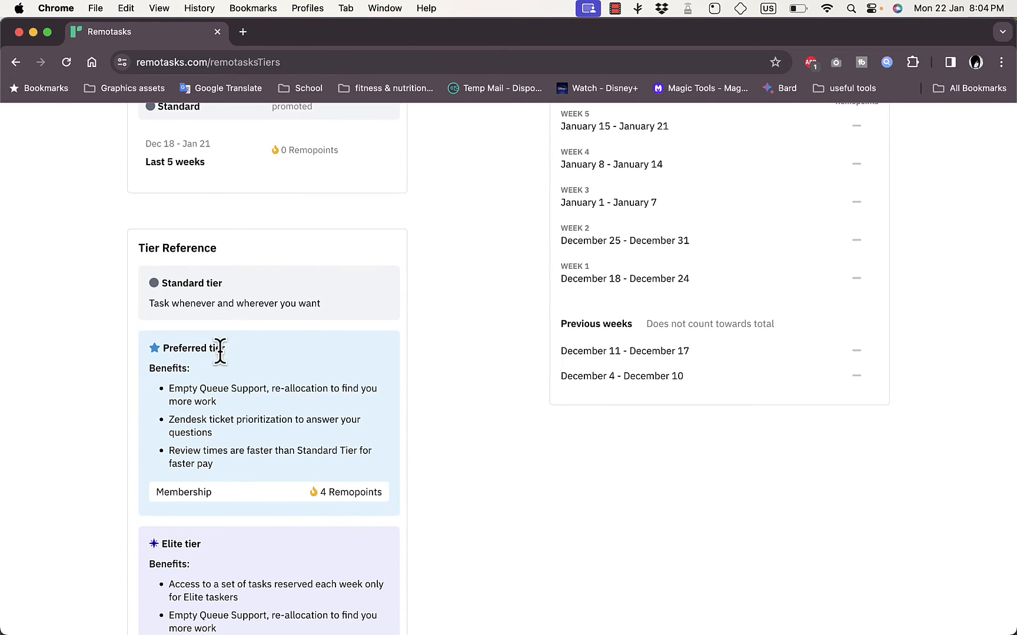
pyautogui.moveTo(198, 373)
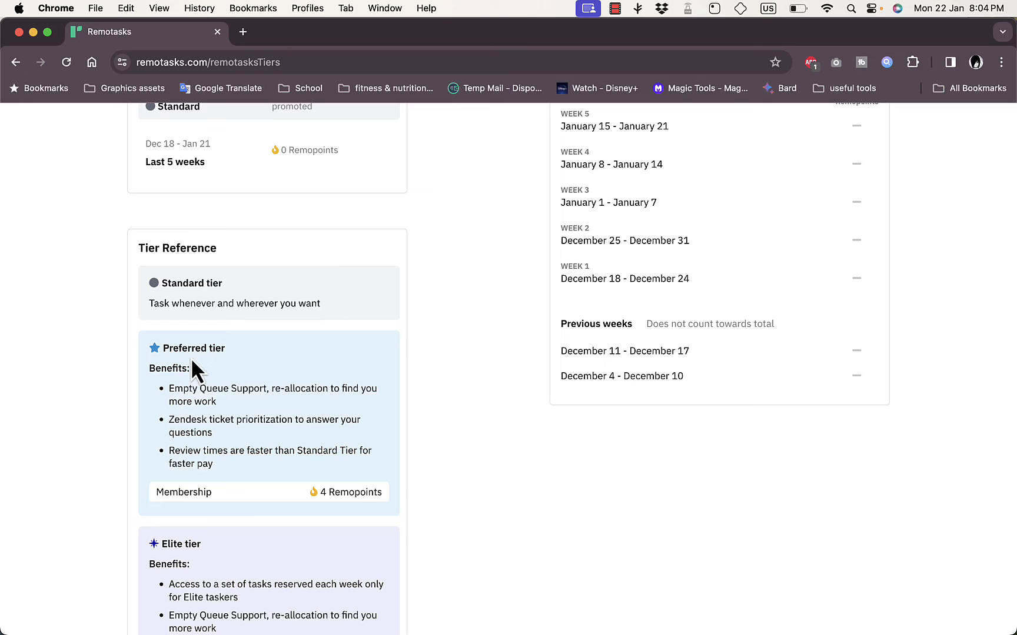
pyautogui.moveTo(180, 388)
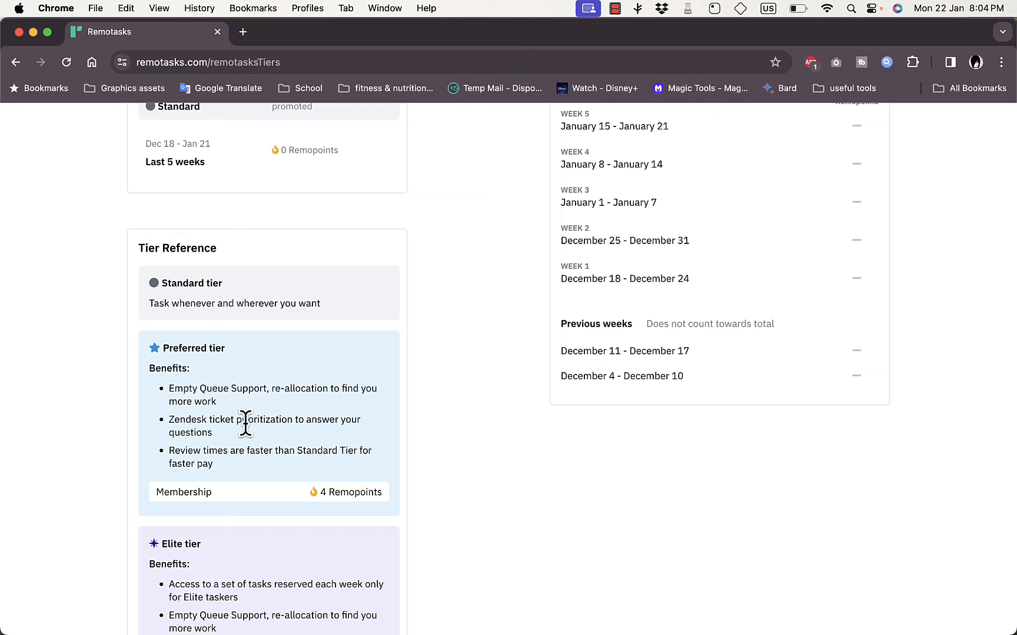
pyautogui.moveTo(200, 417)
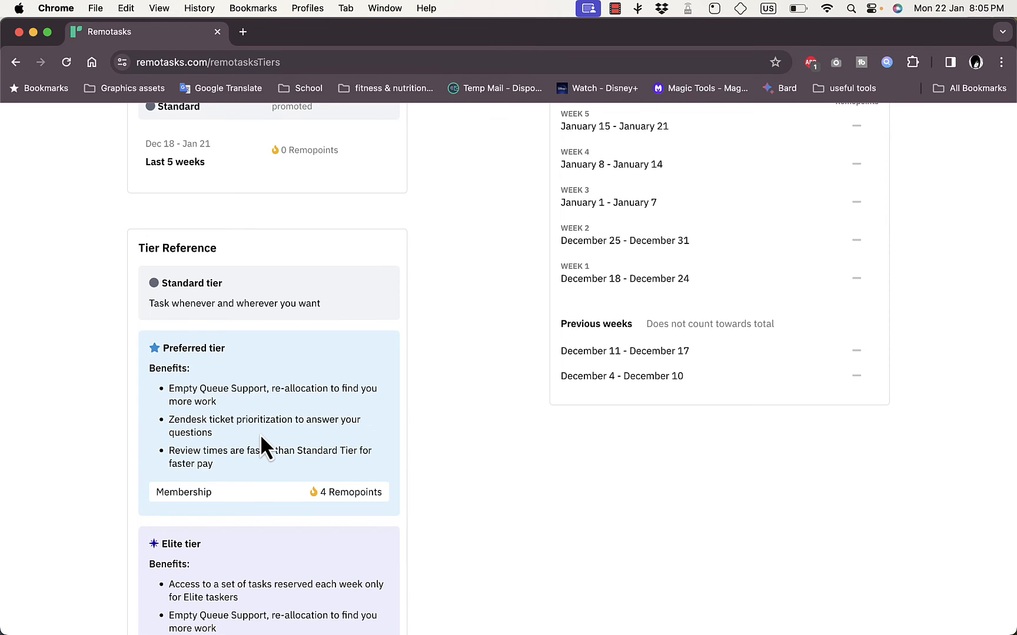
pyautogui.scroll(-3)
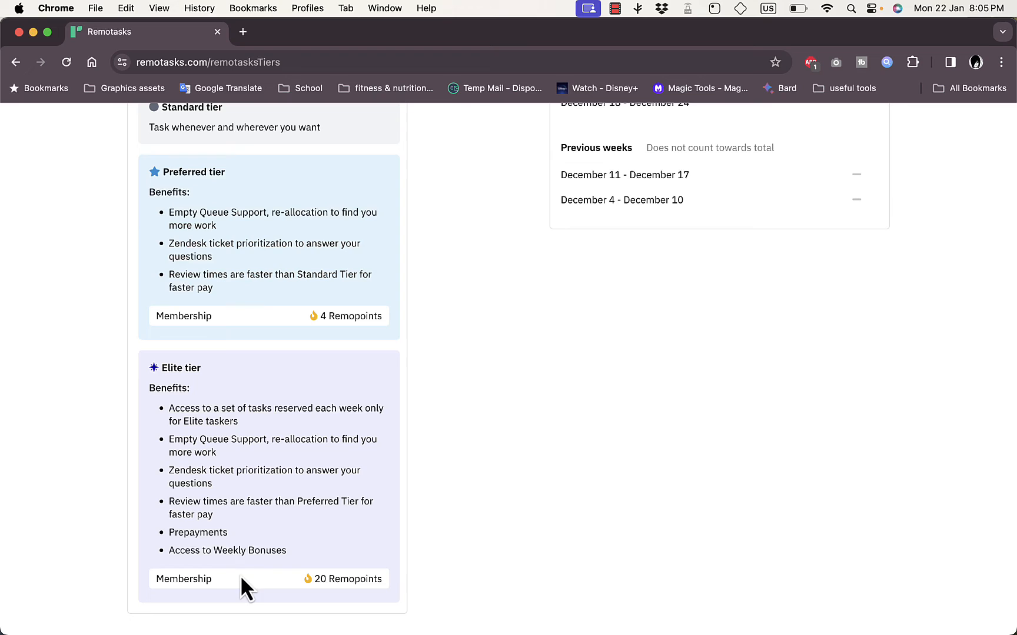
pyautogui.moveTo(219, 446)
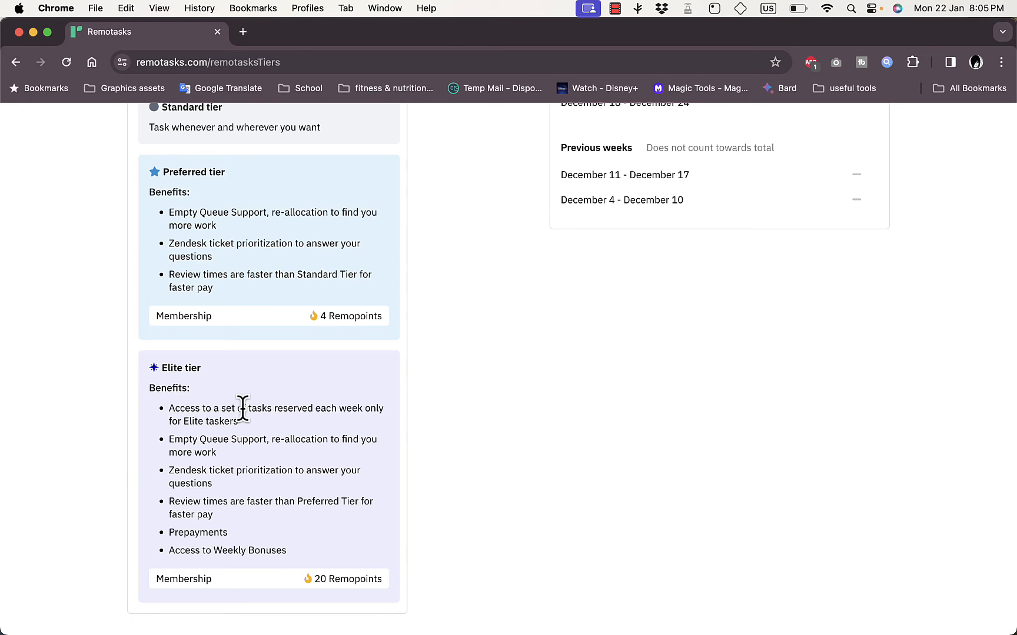
pyautogui.moveTo(272, 434)
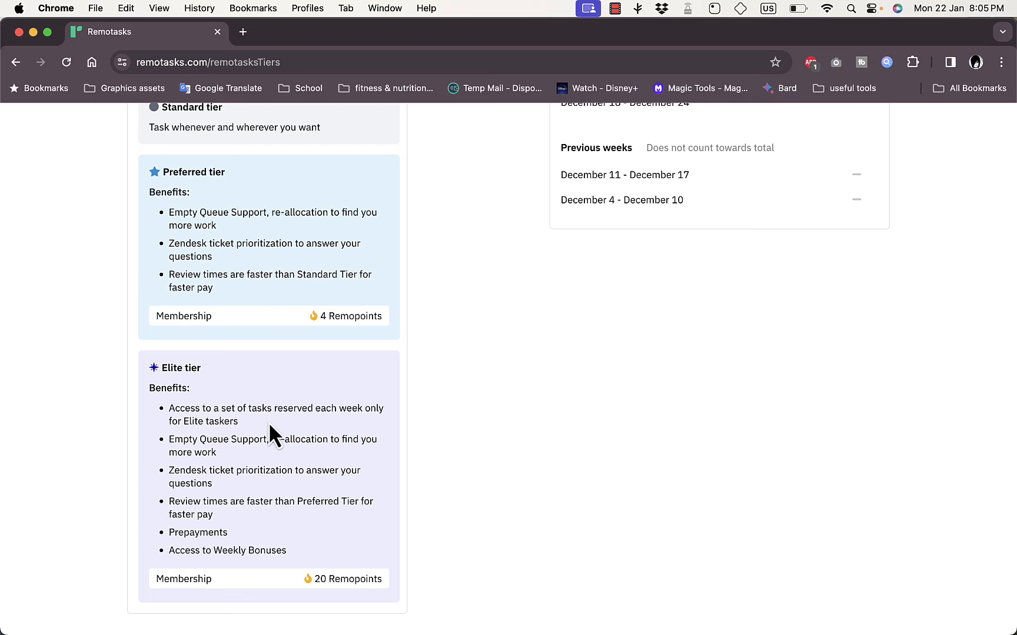
pyautogui.moveTo(264, 445)
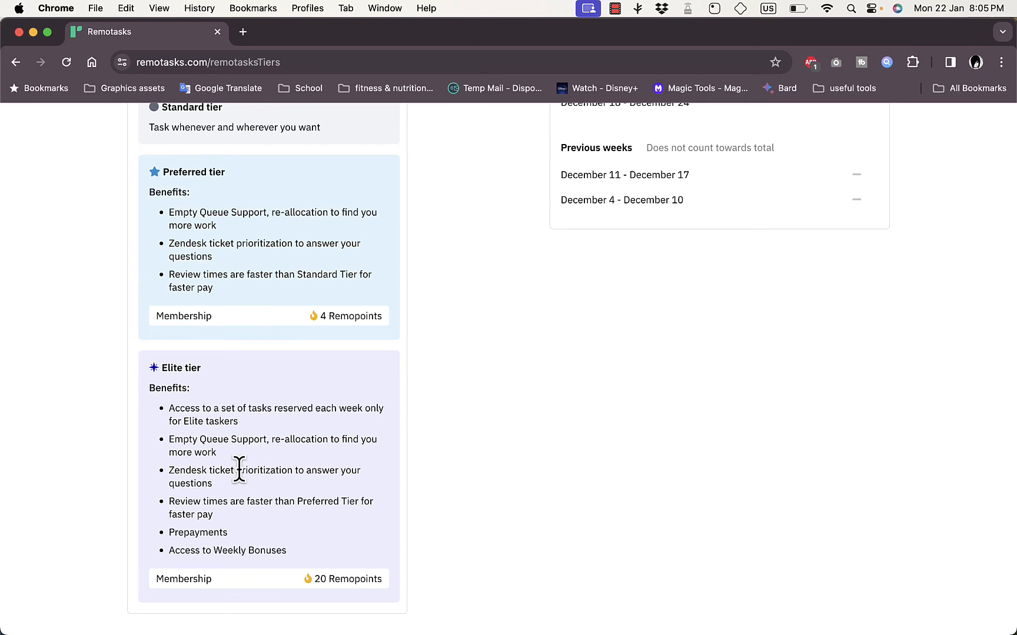
pyautogui.moveTo(200, 506)
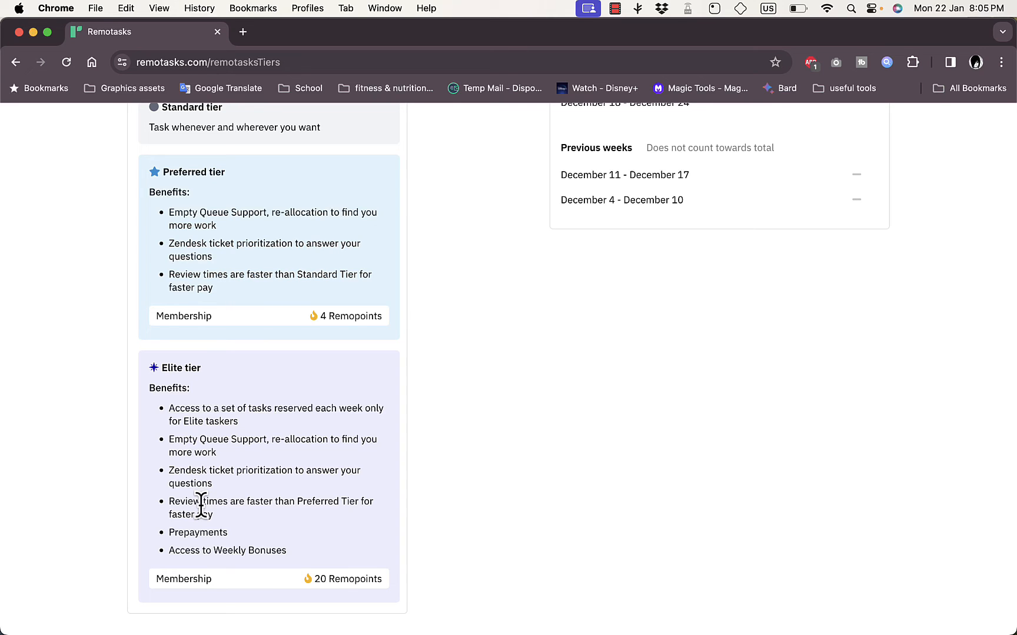
pyautogui.moveTo(227, 506)
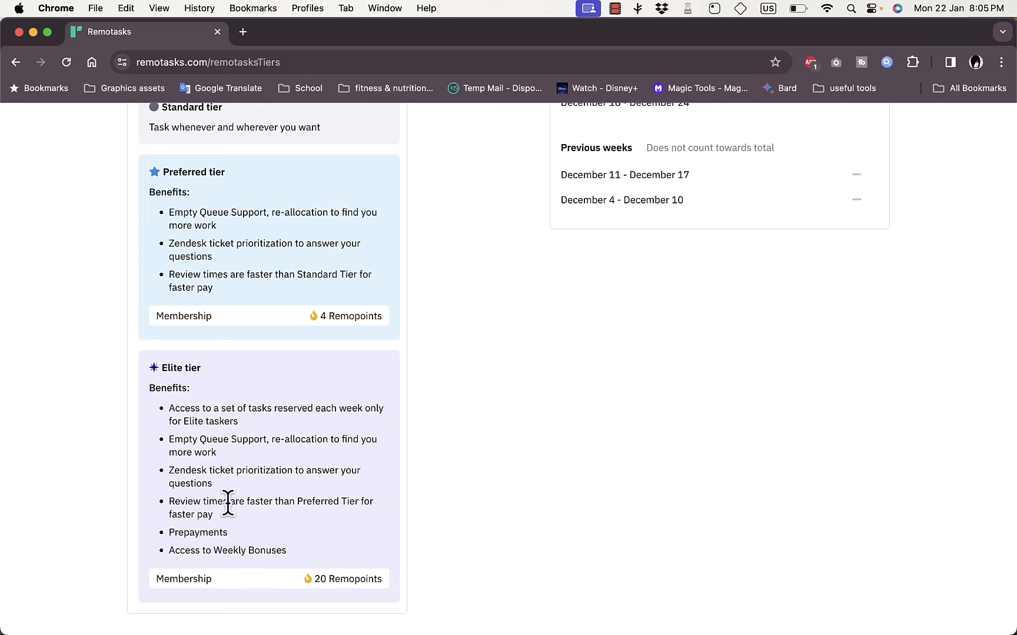
pyautogui.moveTo(197, 532)
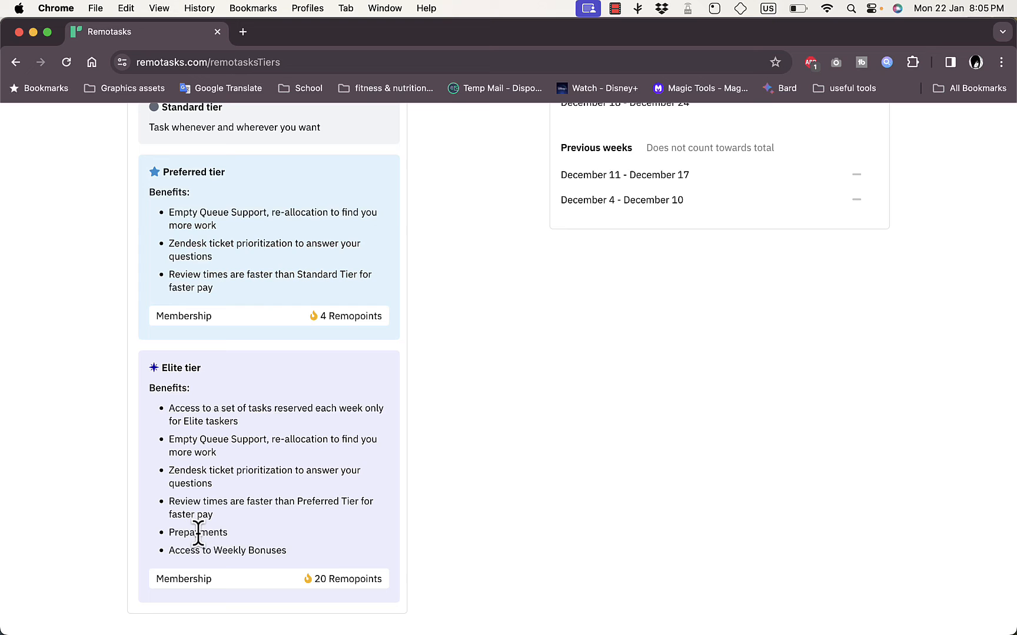
pyautogui.moveTo(268, 559)
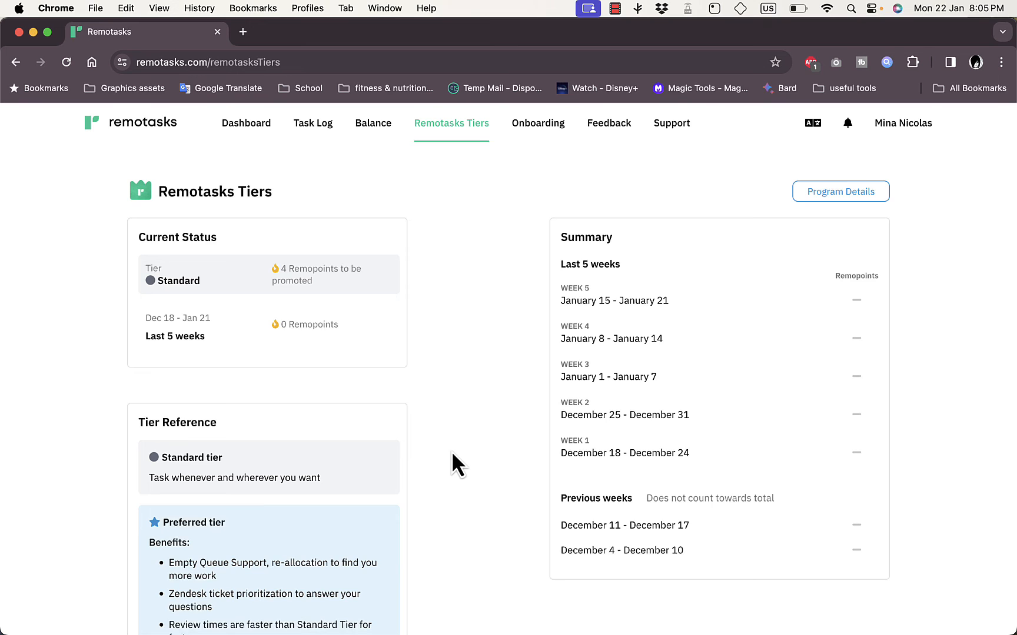
pyautogui.scroll(-3)
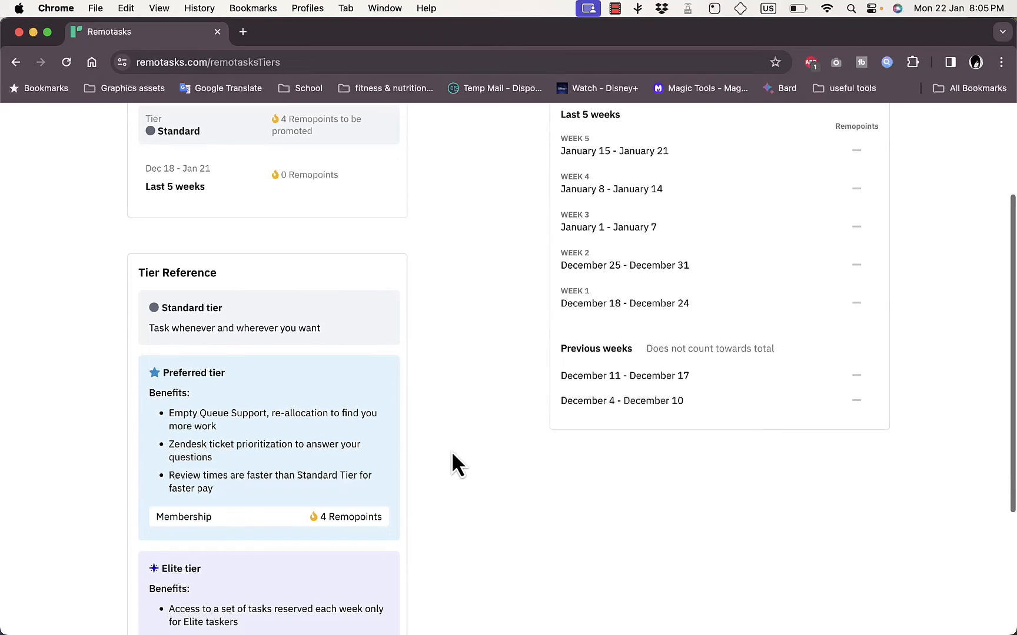
pyautogui.scroll(-3)
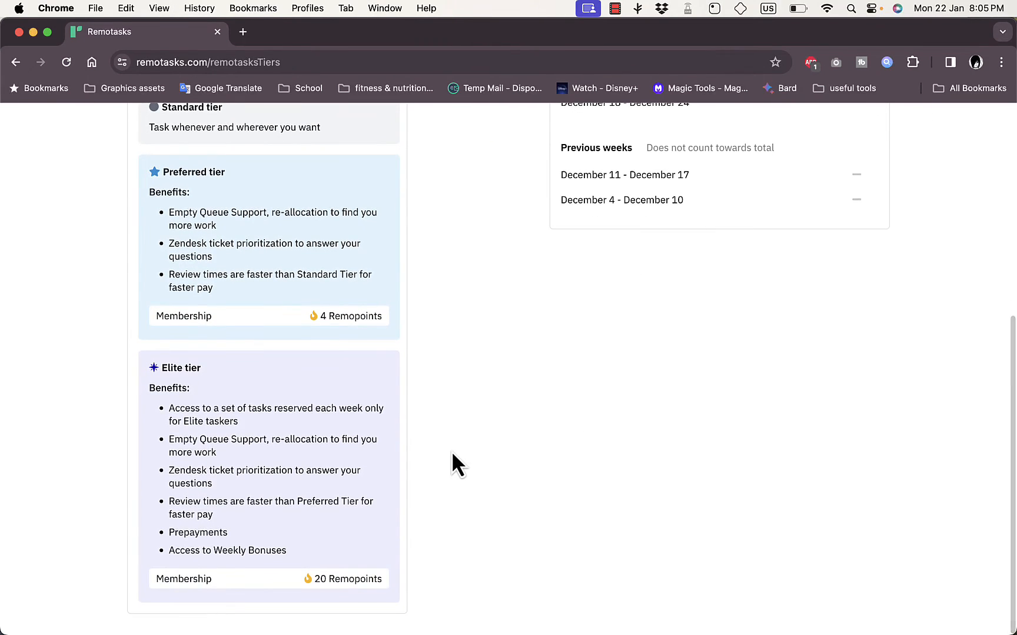
pyautogui.scroll(3)
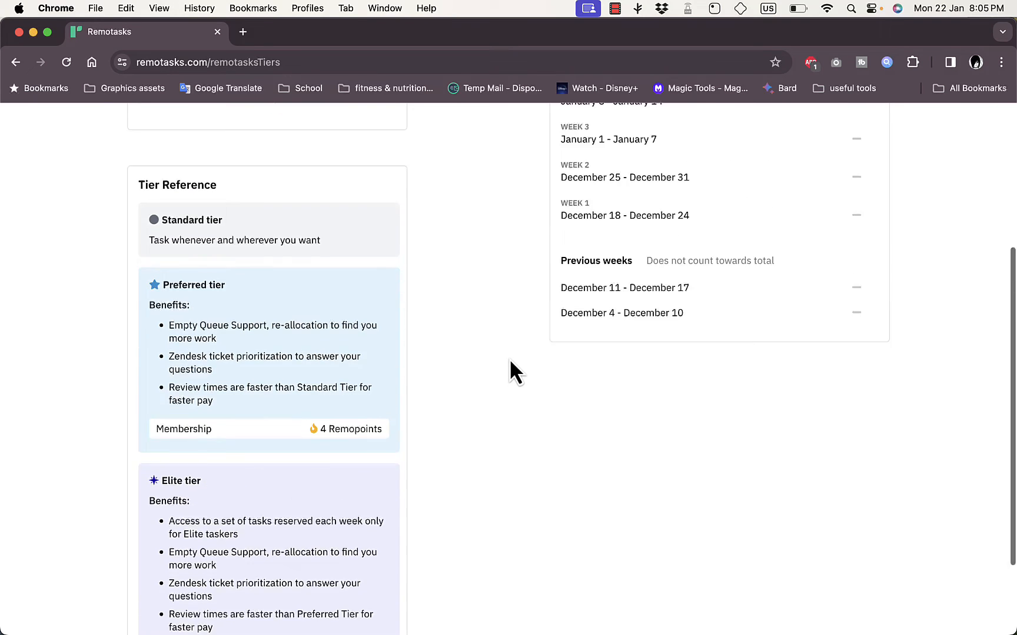
pyautogui.scroll(3)
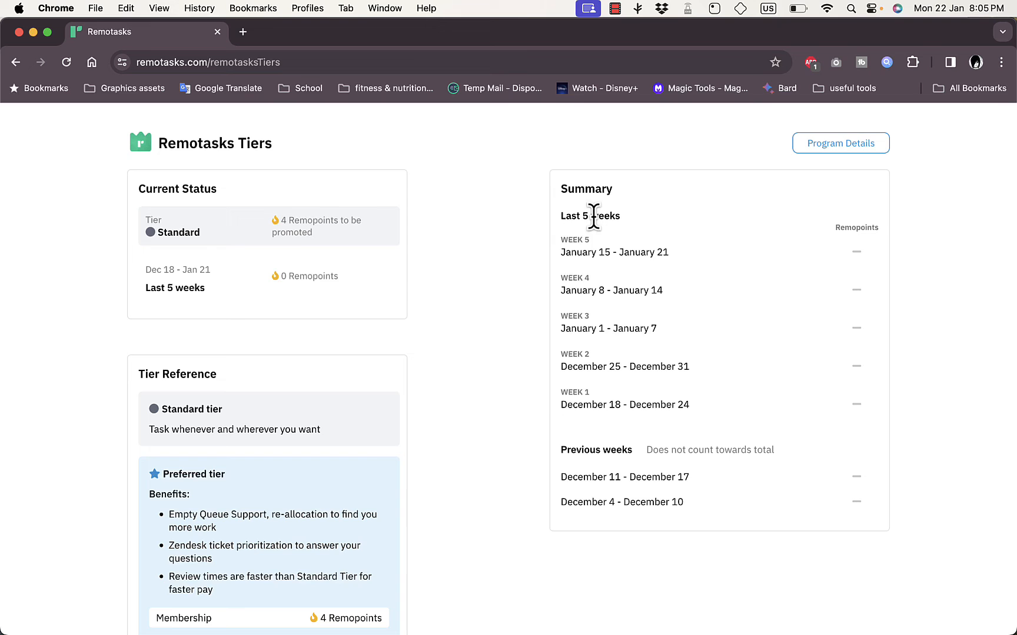
pyautogui.moveTo(863, 468)
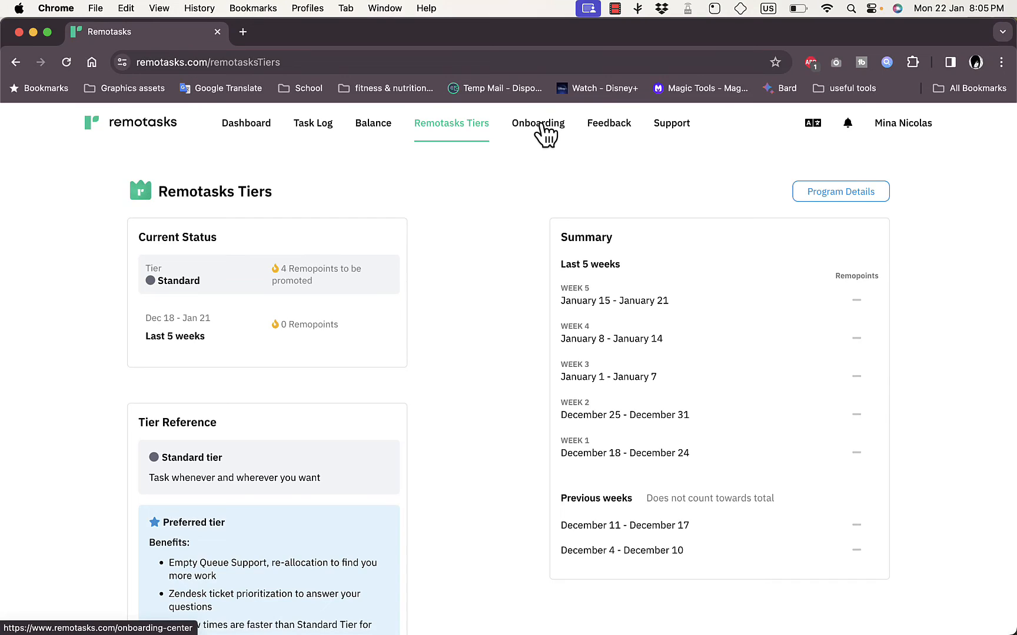
# Browse the Onboarding Center projects and switch to the Text Highlighting category
pyautogui.click(538, 124)
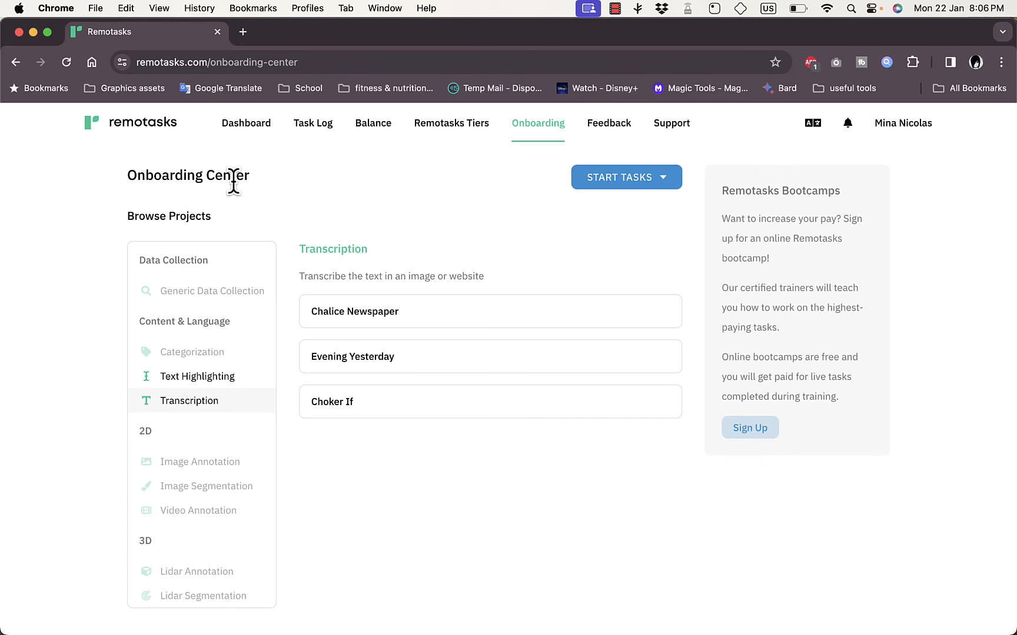
pyautogui.moveTo(183, 258)
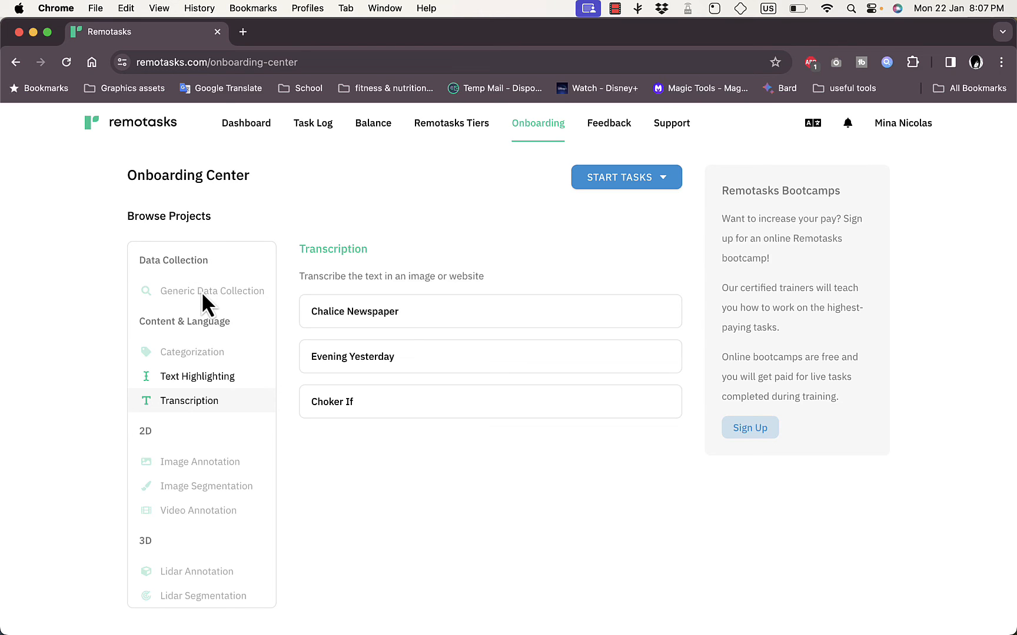
pyautogui.moveTo(191, 369)
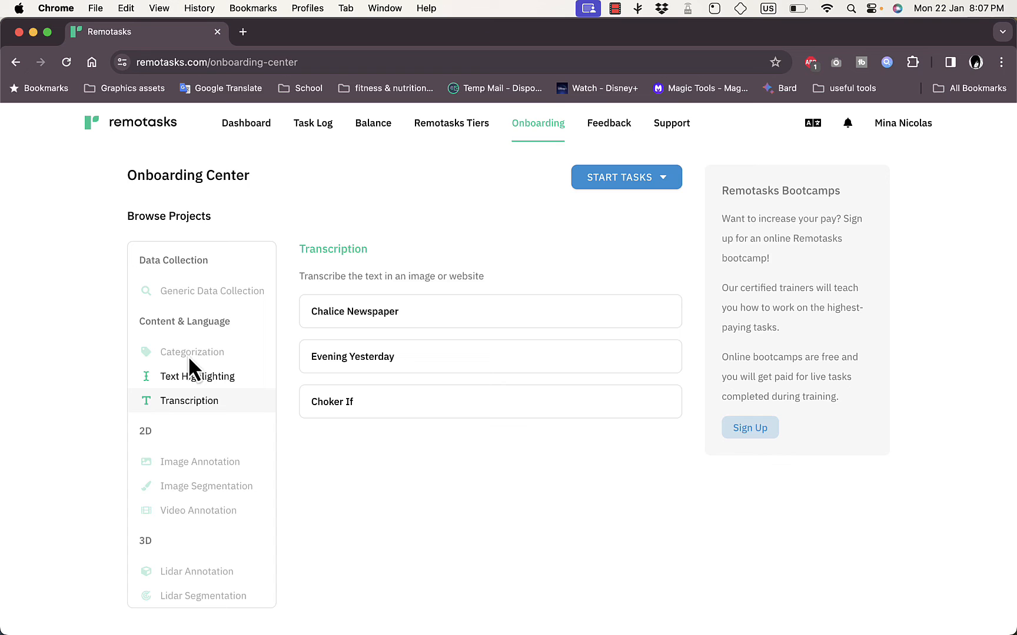
pyautogui.moveTo(197, 377)
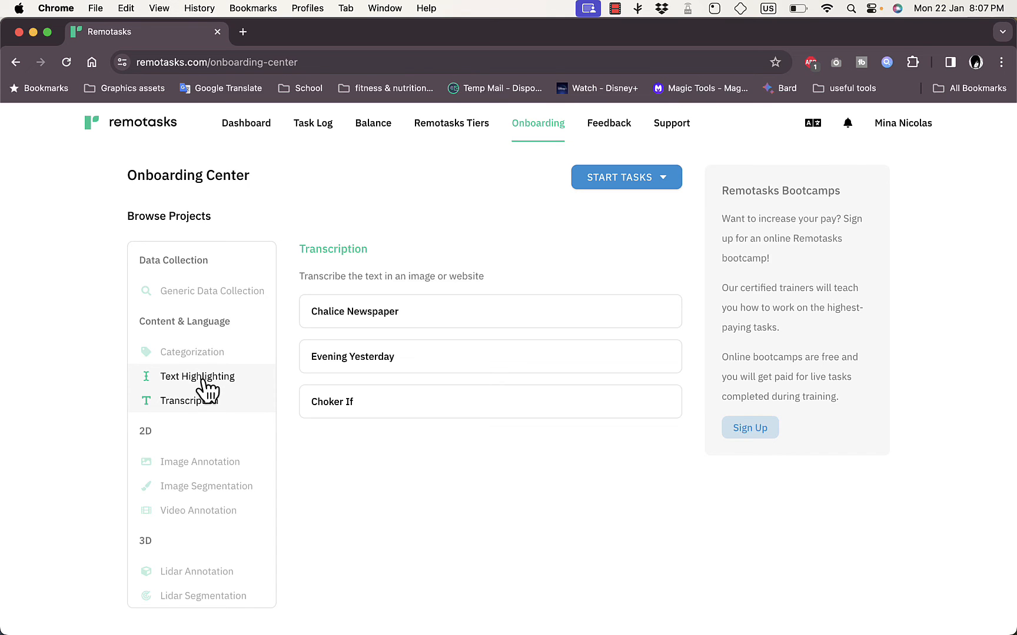
pyautogui.scroll(-3)
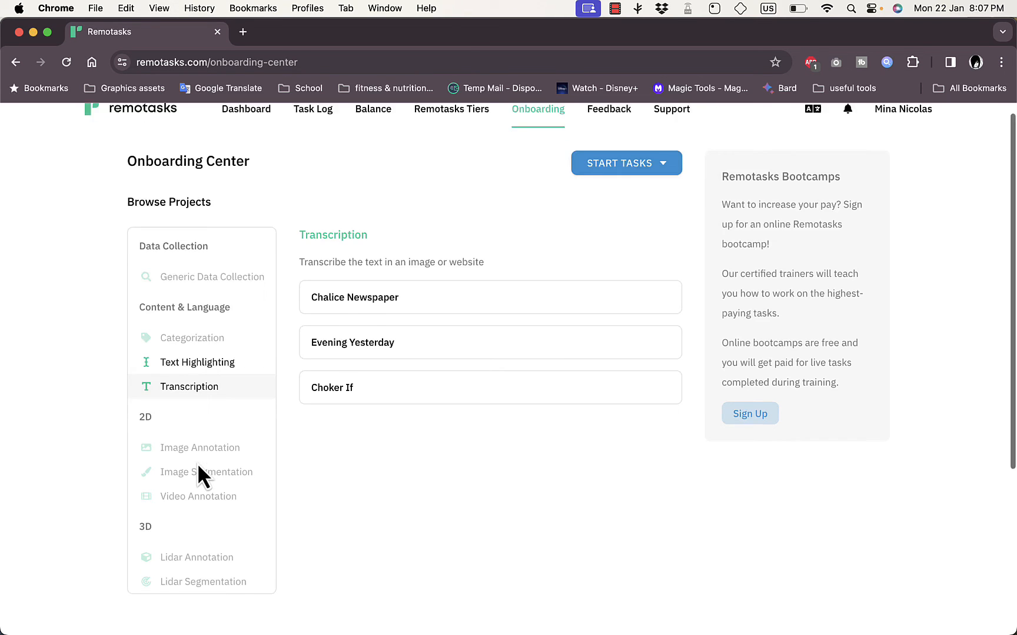
pyautogui.scroll(-3)
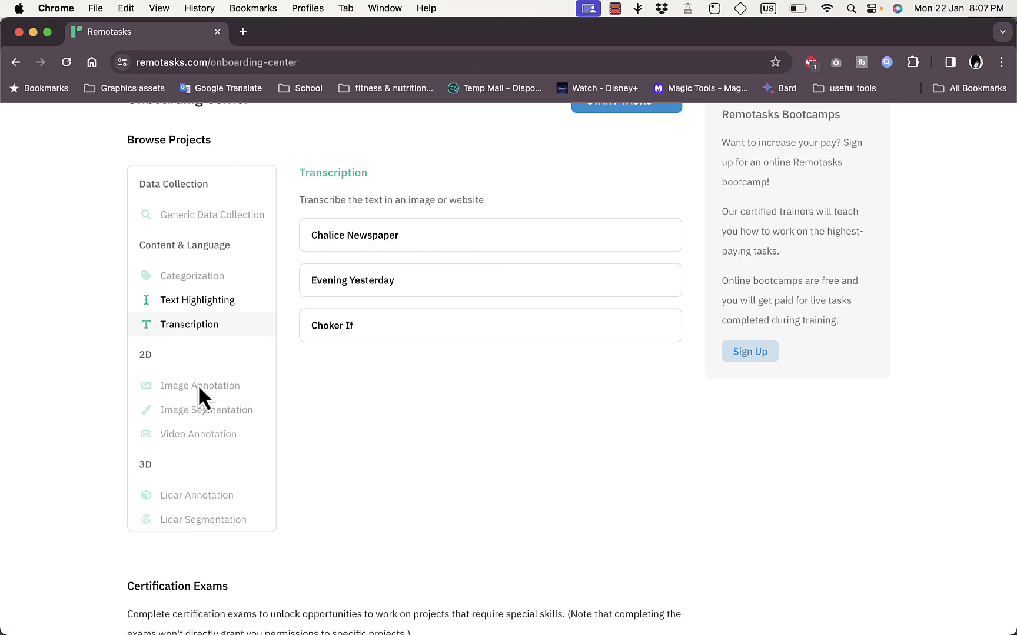
pyautogui.moveTo(198, 463)
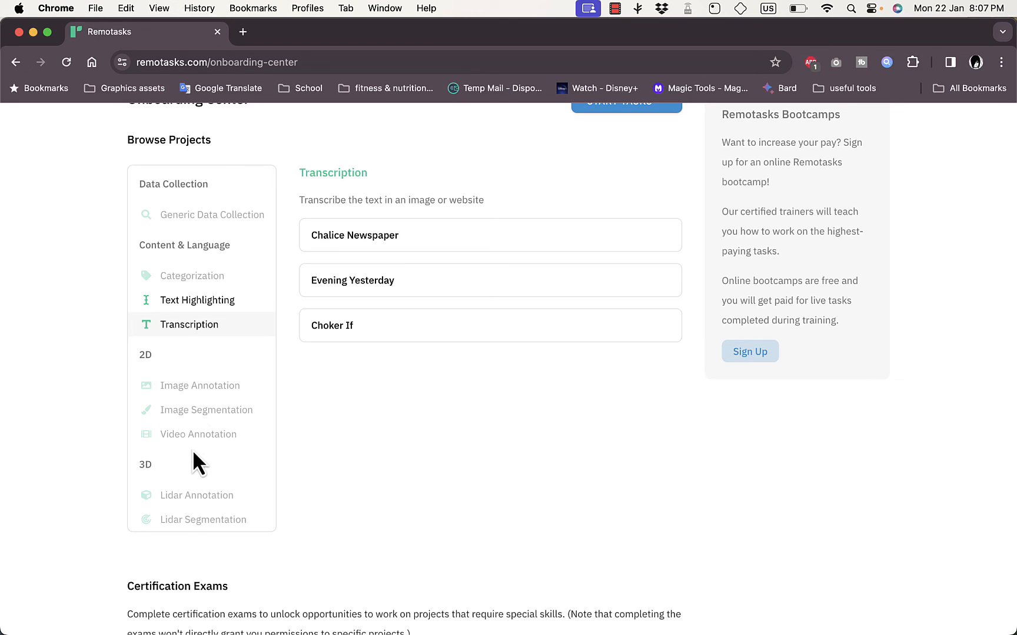
pyautogui.moveTo(232, 524)
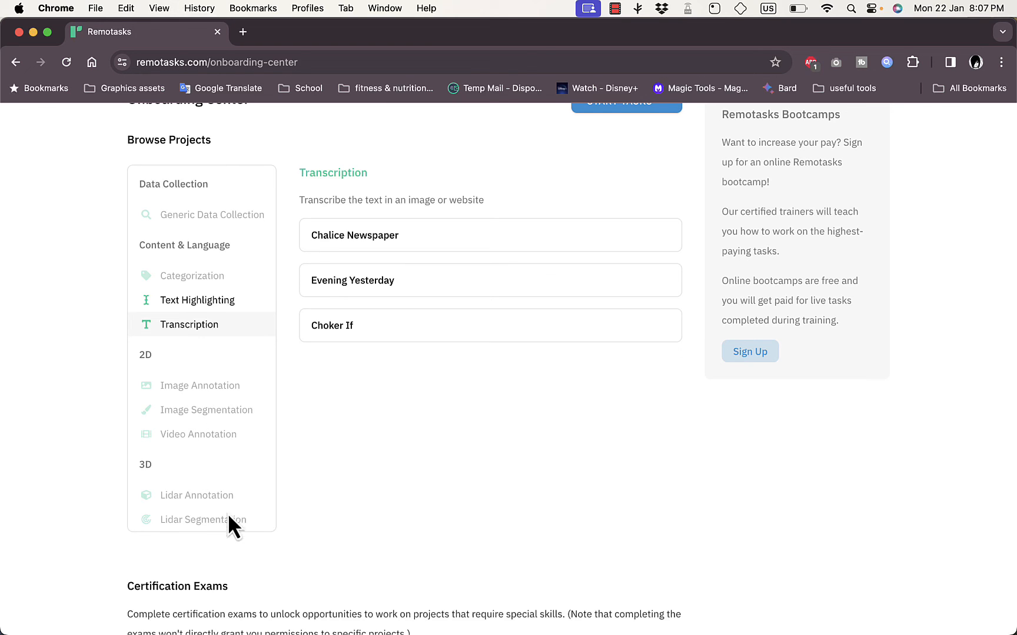
pyautogui.moveTo(226, 512)
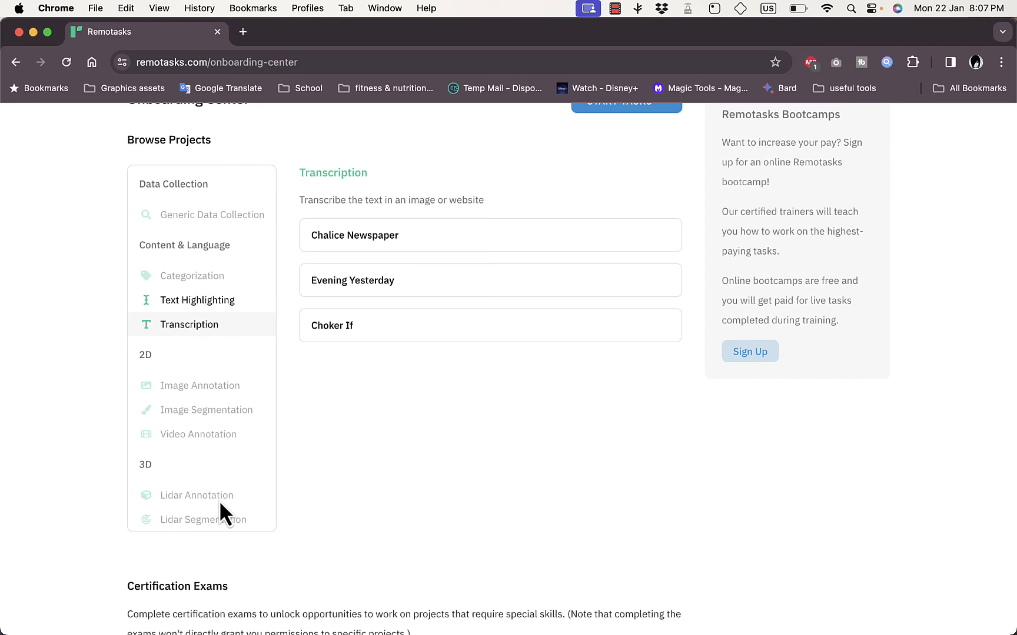
pyautogui.moveTo(339, 418)
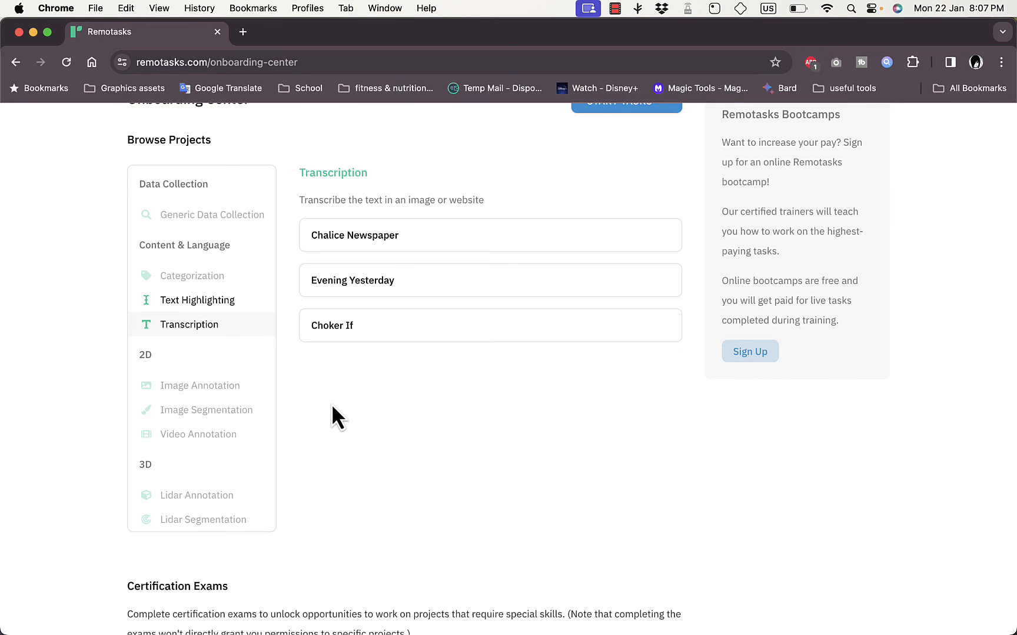
pyautogui.scroll(3)
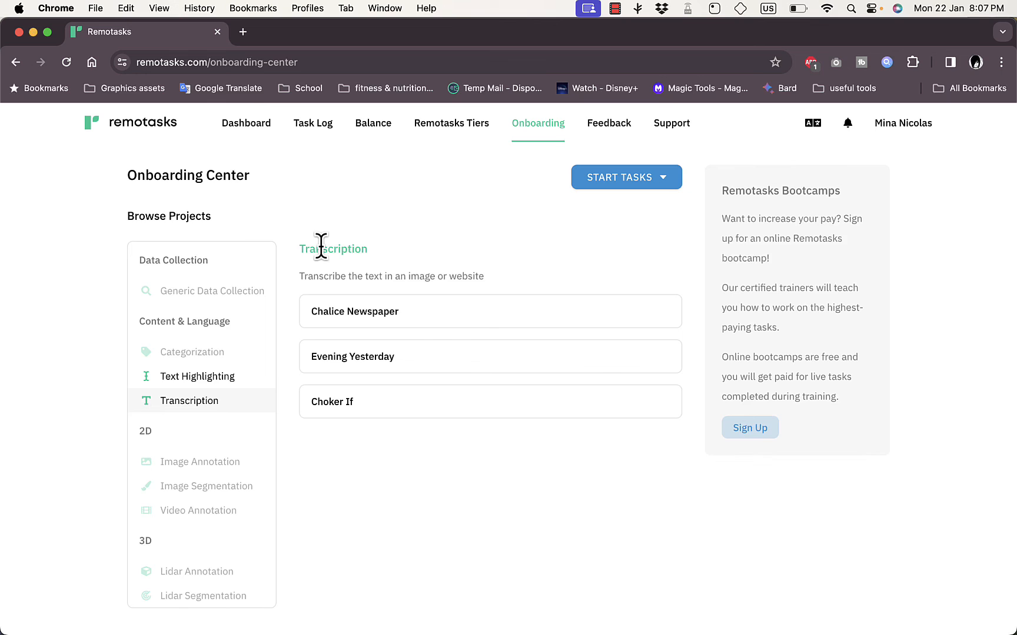
pyautogui.moveTo(386, 269)
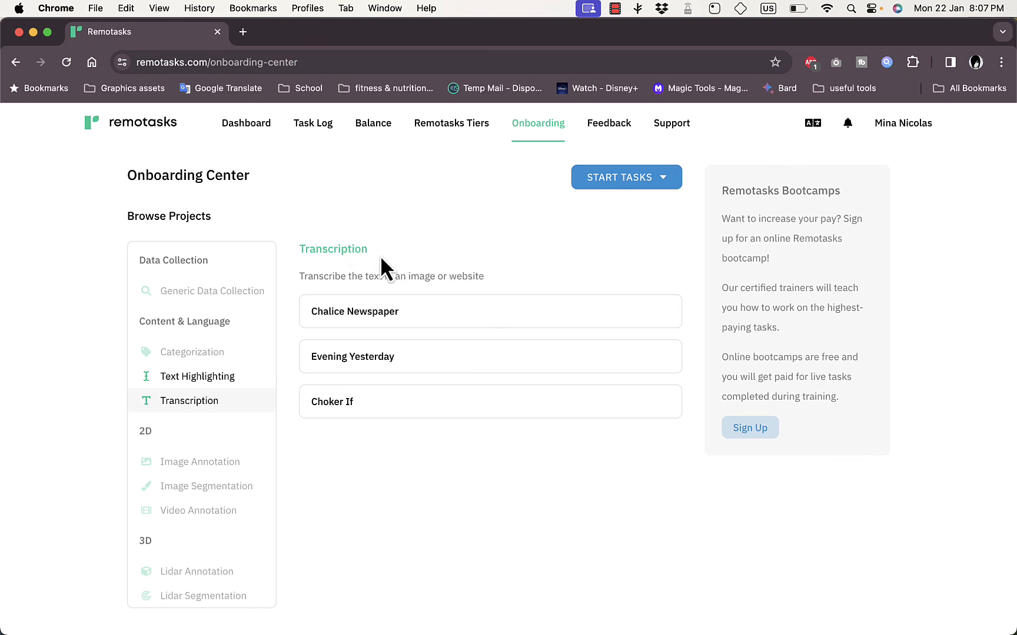
pyautogui.moveTo(402, 318)
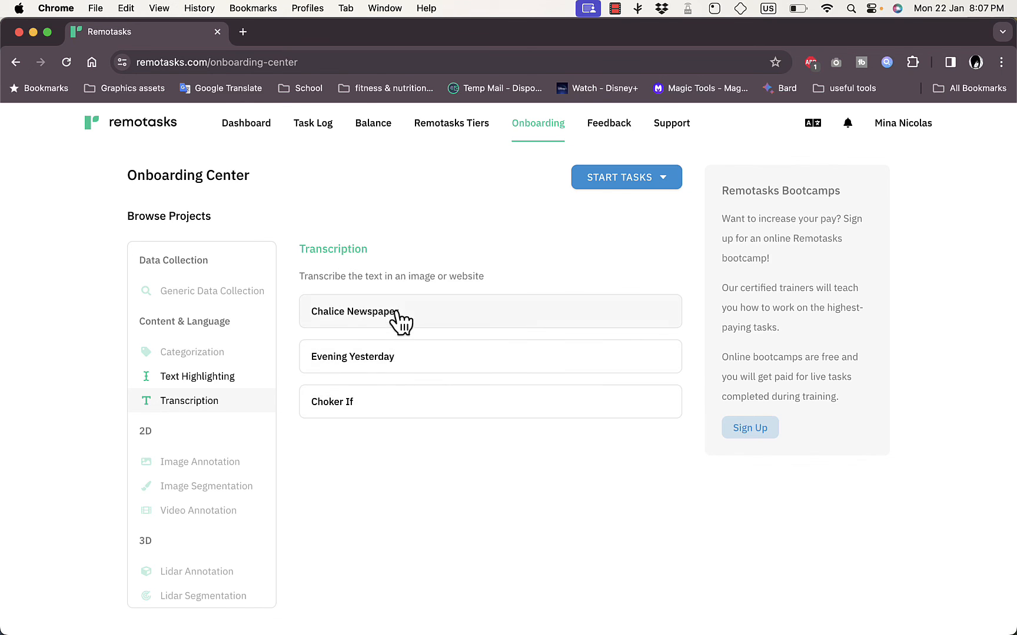
pyautogui.moveTo(401, 337)
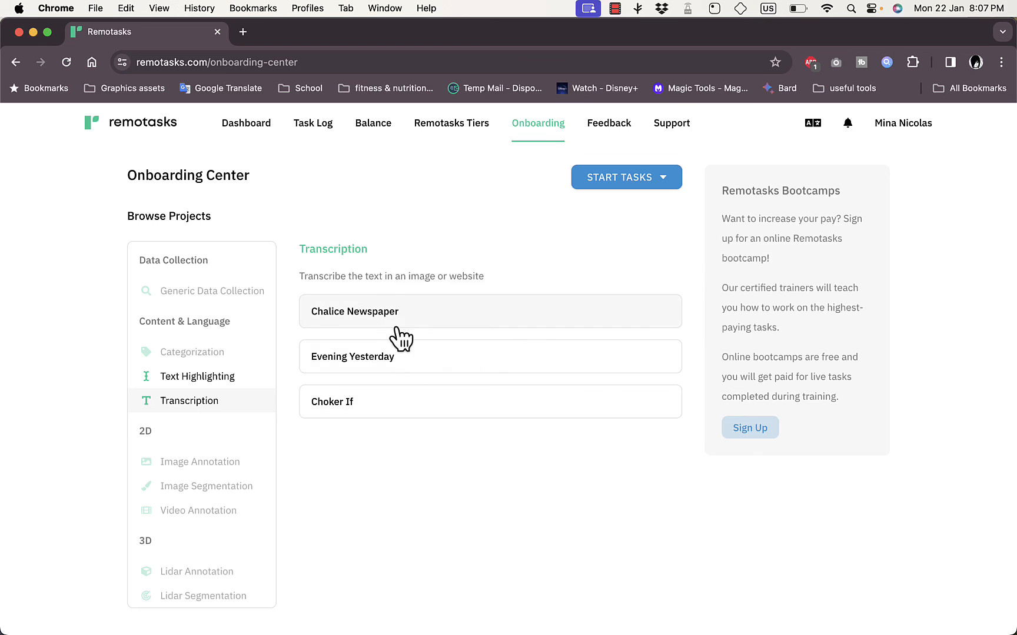
pyautogui.moveTo(402, 356)
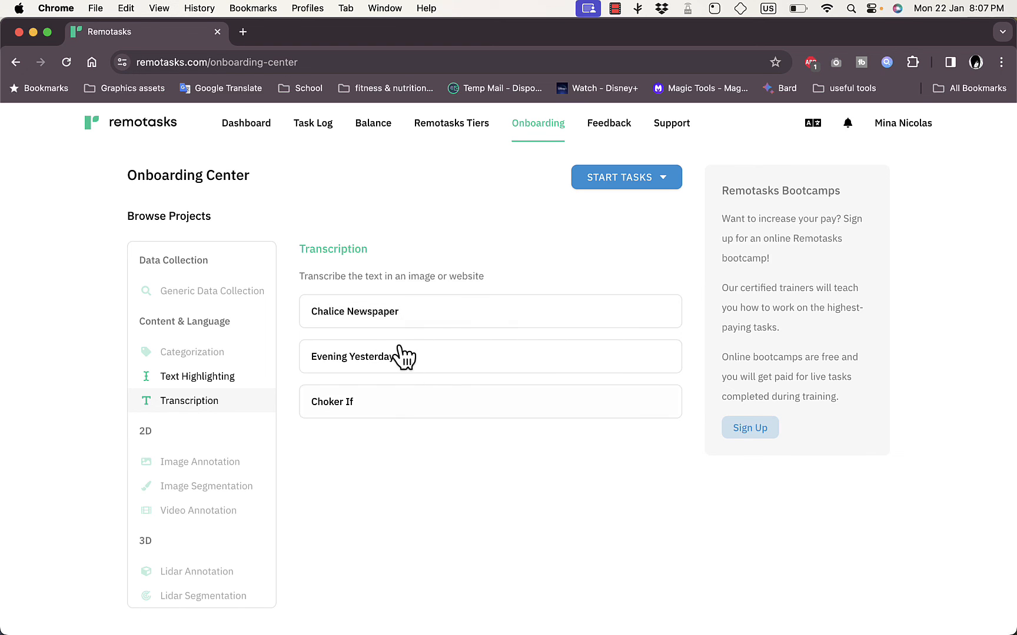
pyautogui.click(198, 377)
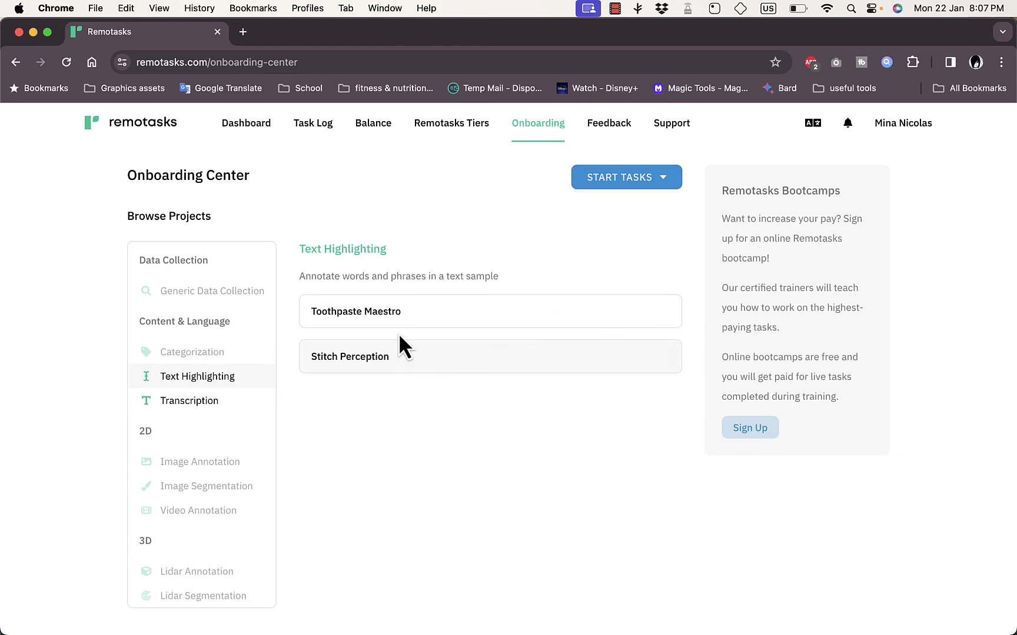
pyautogui.moveTo(198, 377)
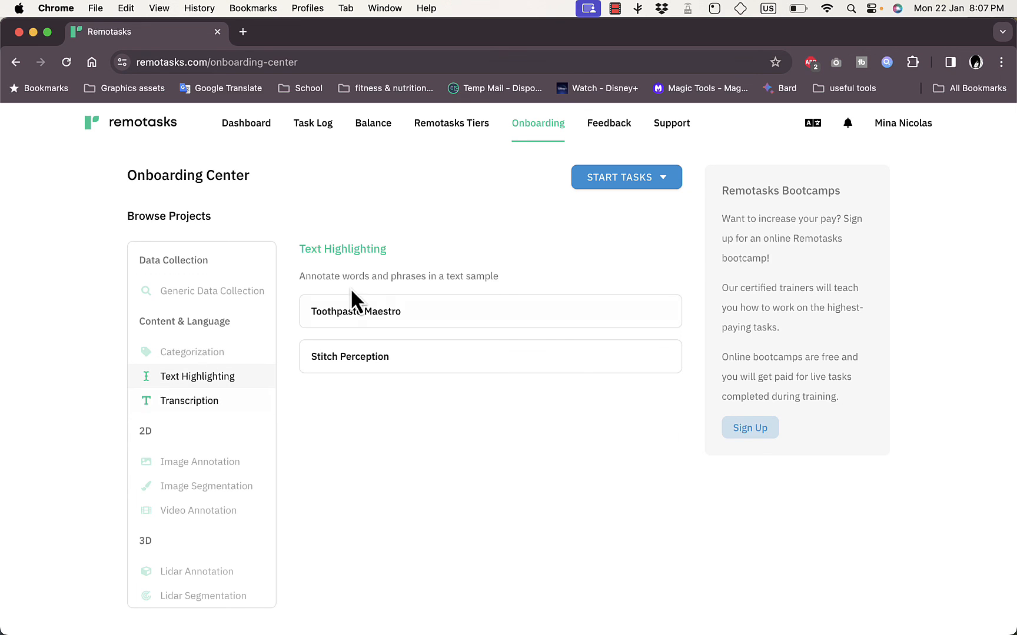
pyautogui.moveTo(786, 220)
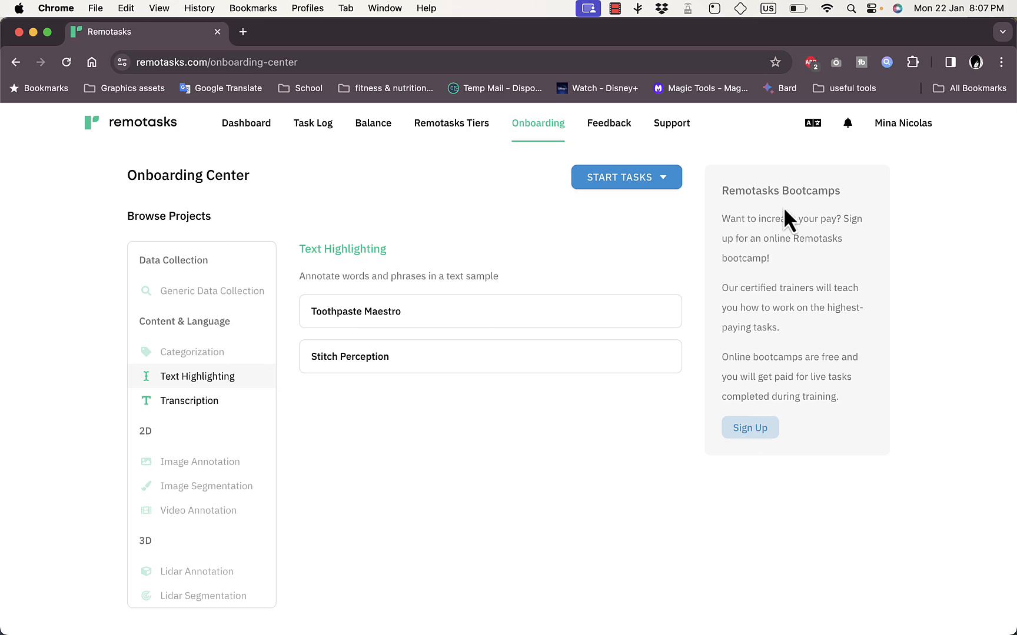
pyautogui.moveTo(755, 399)
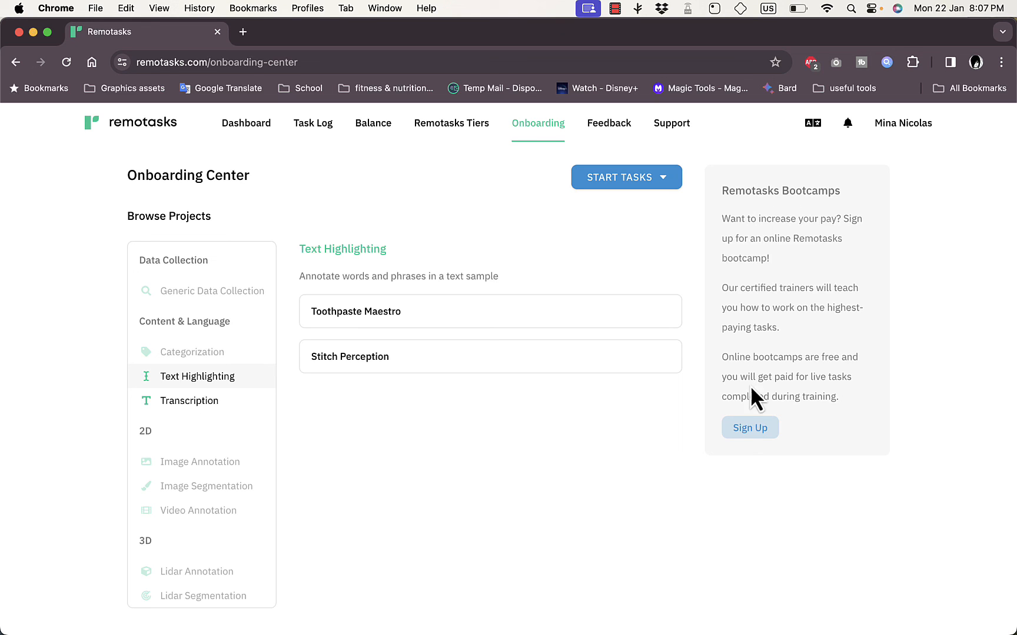
pyautogui.moveTo(786, 266)
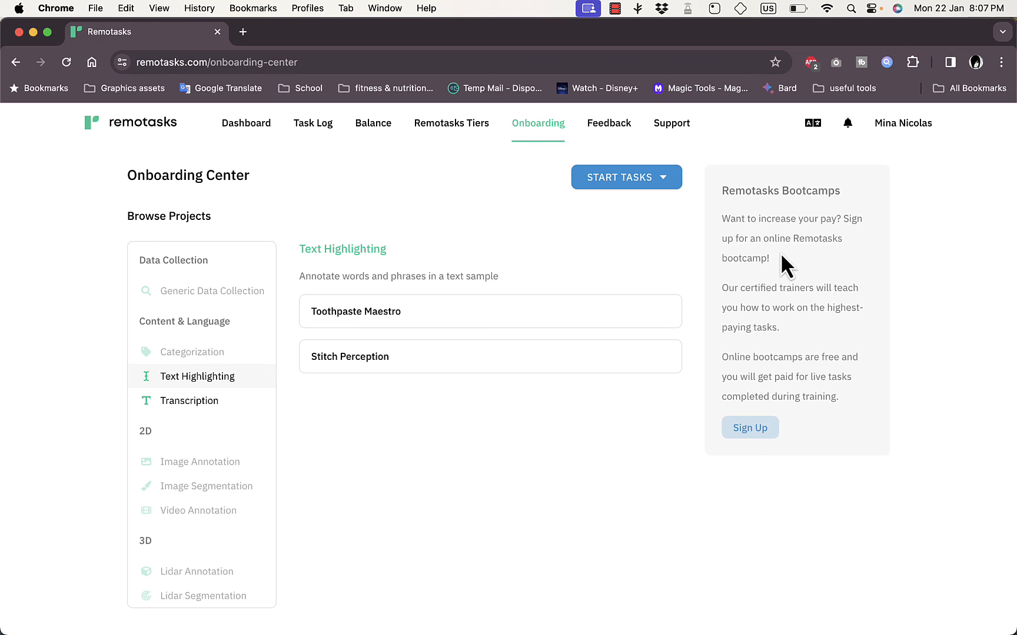
pyautogui.moveTo(773, 285)
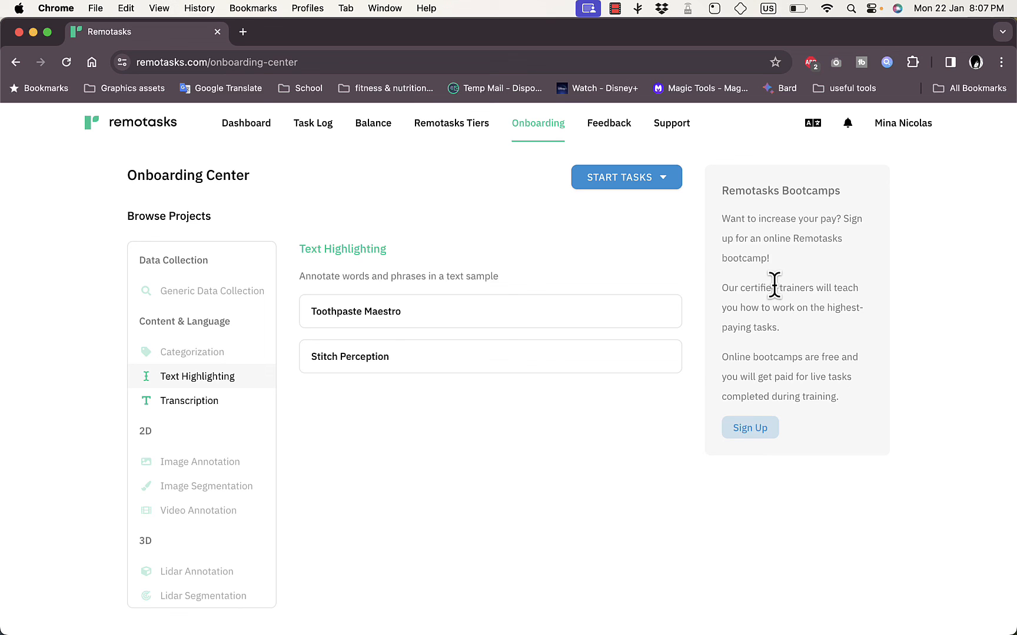
pyautogui.moveTo(663, 194)
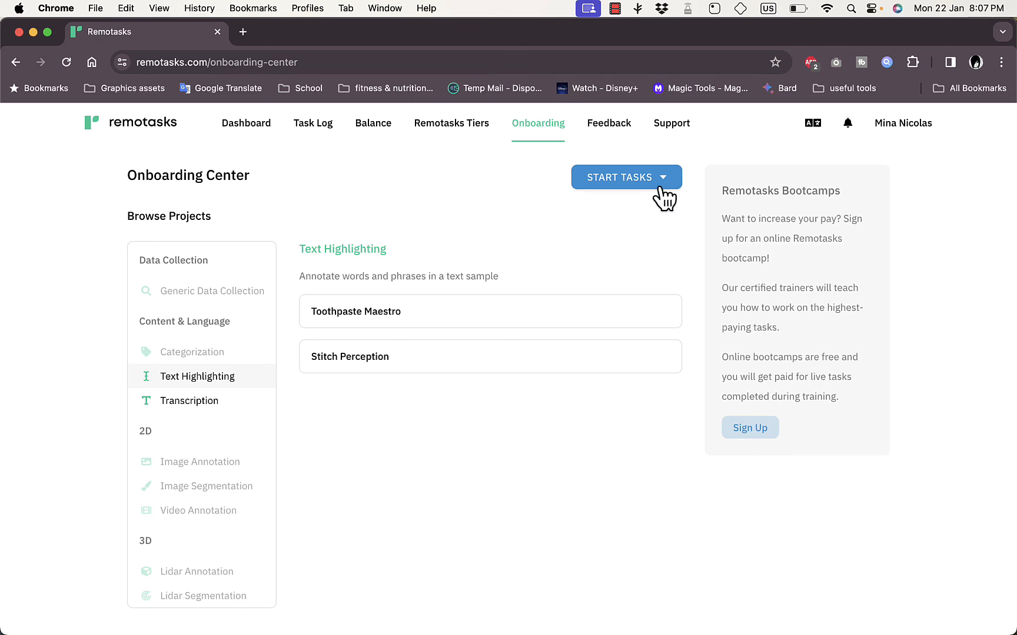
# Reveal Language + 2D Tasks under Start Tasks, then bring up the Support menu options
pyautogui.click(625, 176)
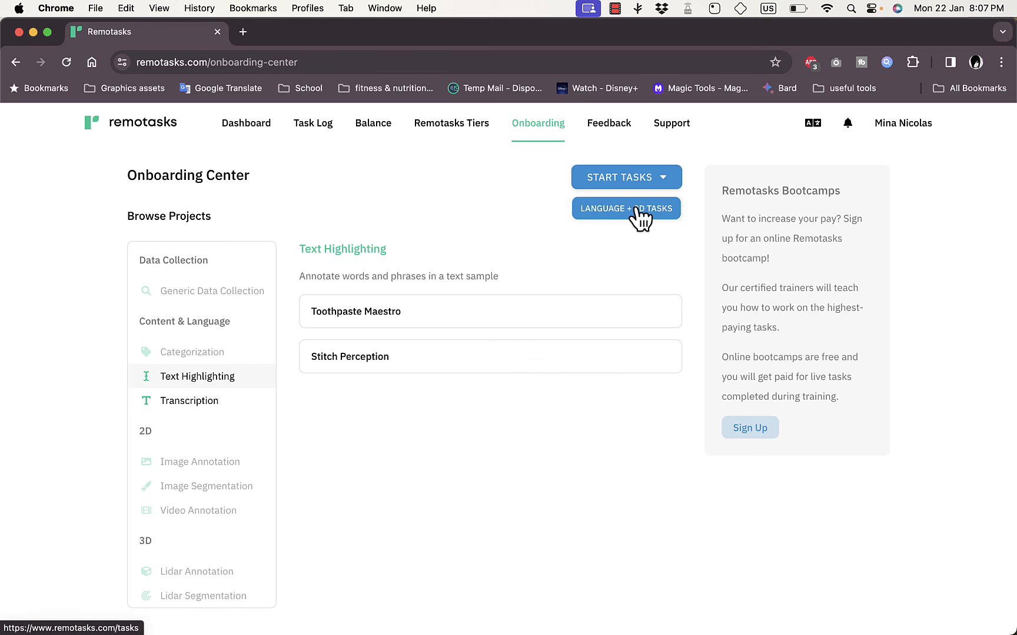
pyautogui.moveTo(639, 223)
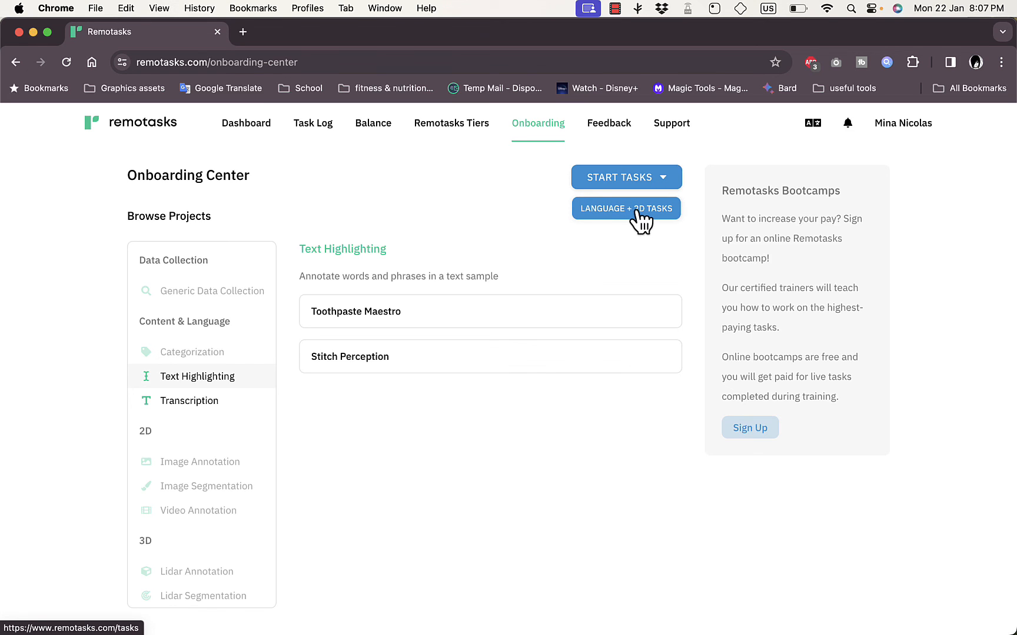
pyautogui.moveTo(622, 133)
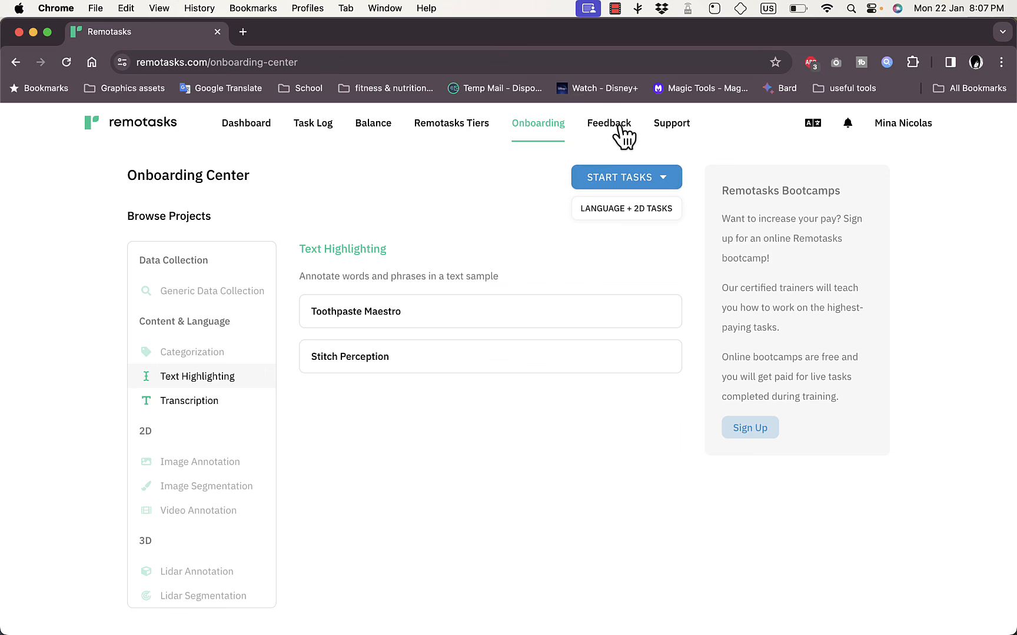
pyautogui.moveTo(608, 122)
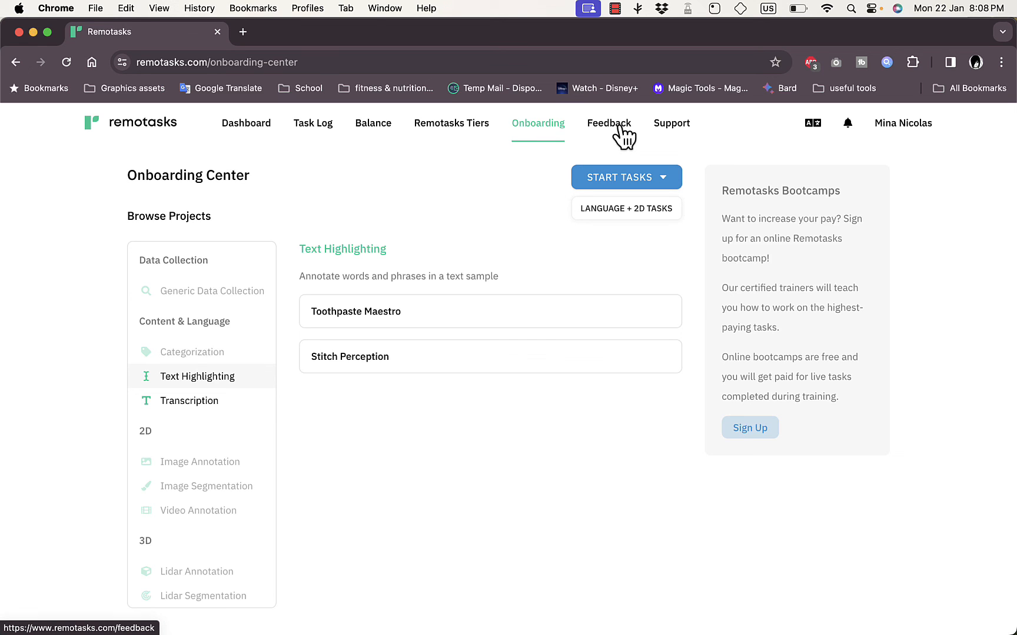
pyautogui.click(671, 124)
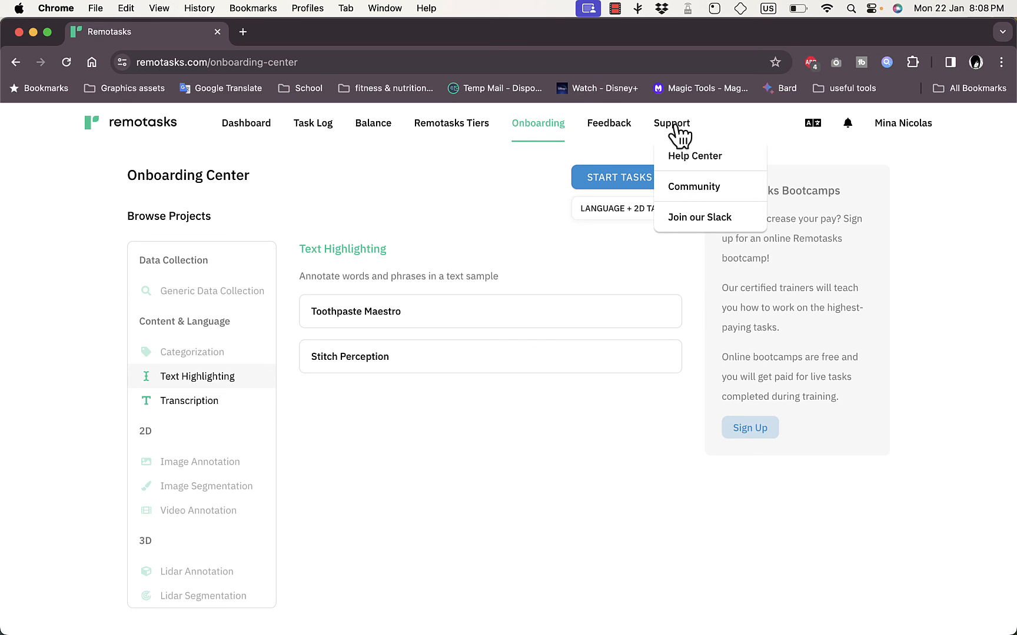
pyautogui.moveTo(705, 190)
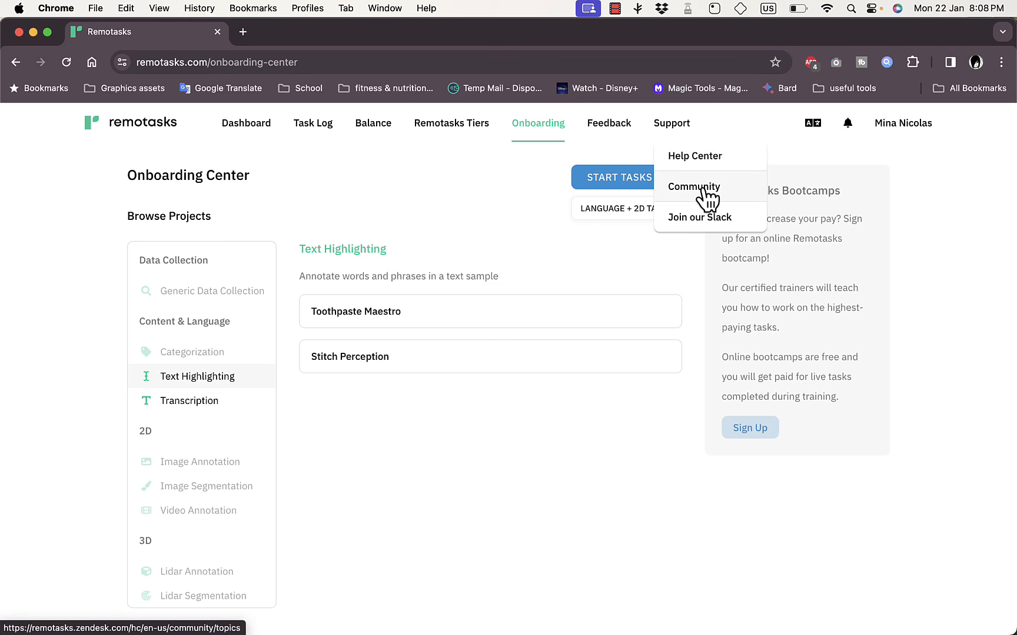
pyautogui.moveTo(706, 223)
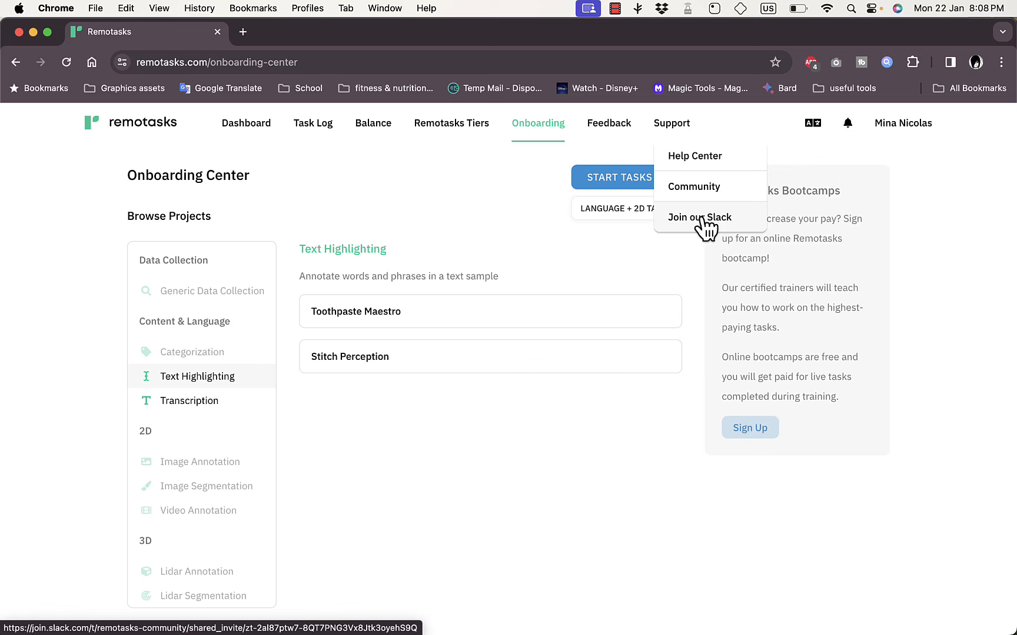
pyautogui.moveTo(898, 208)
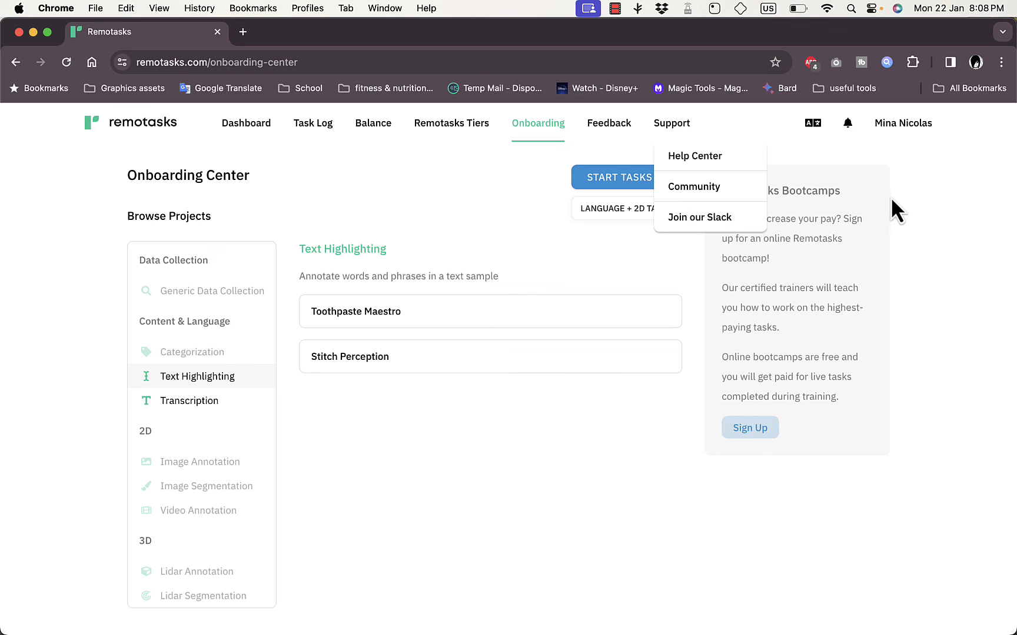
pyautogui.moveTo(628, 277)
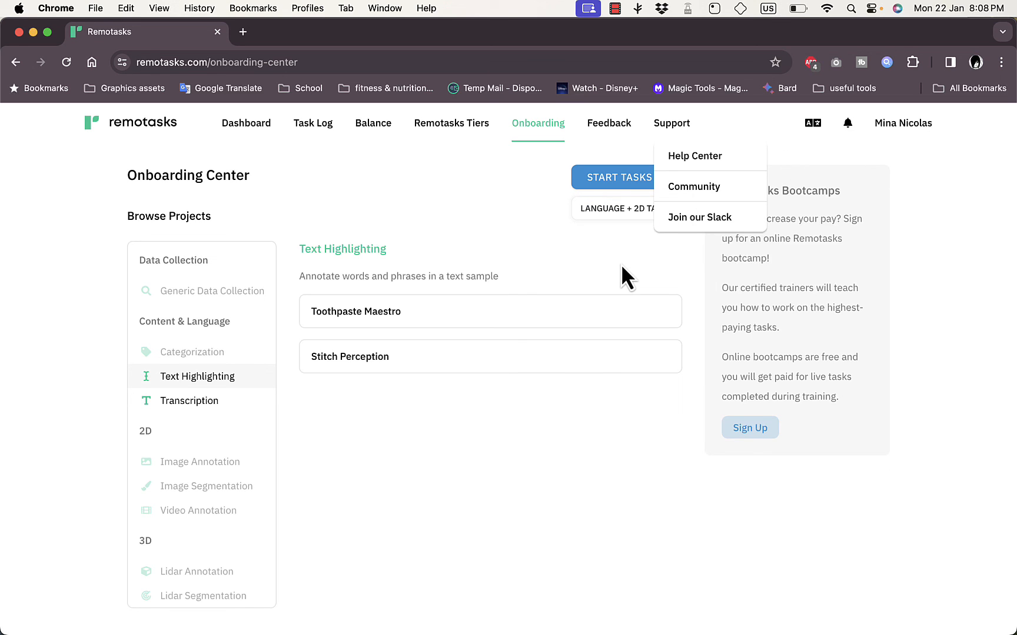
pyautogui.moveTo(671, 138)
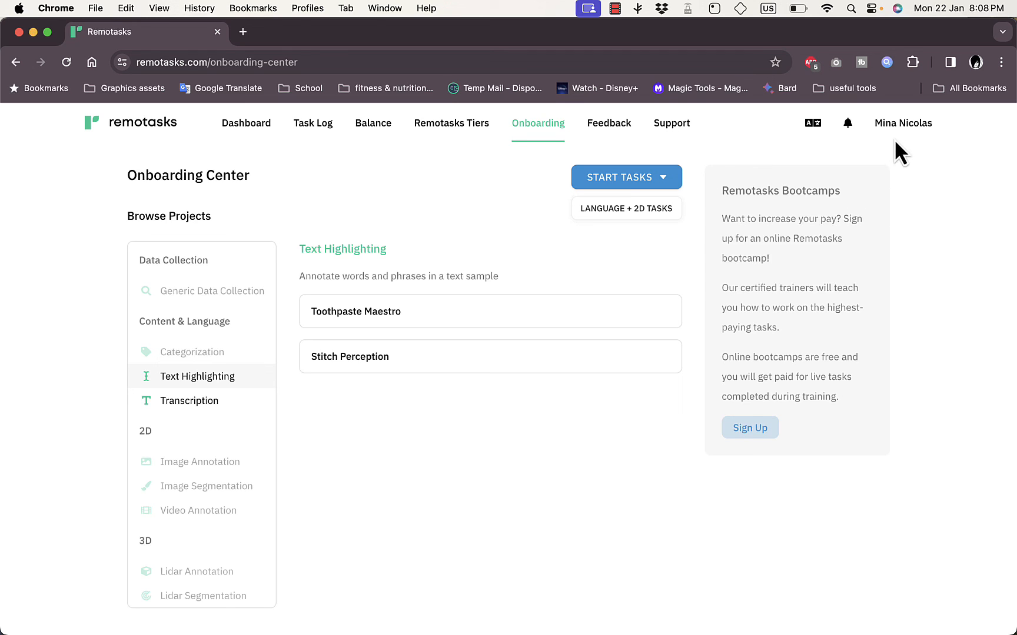
pyautogui.moveTo(910, 137)
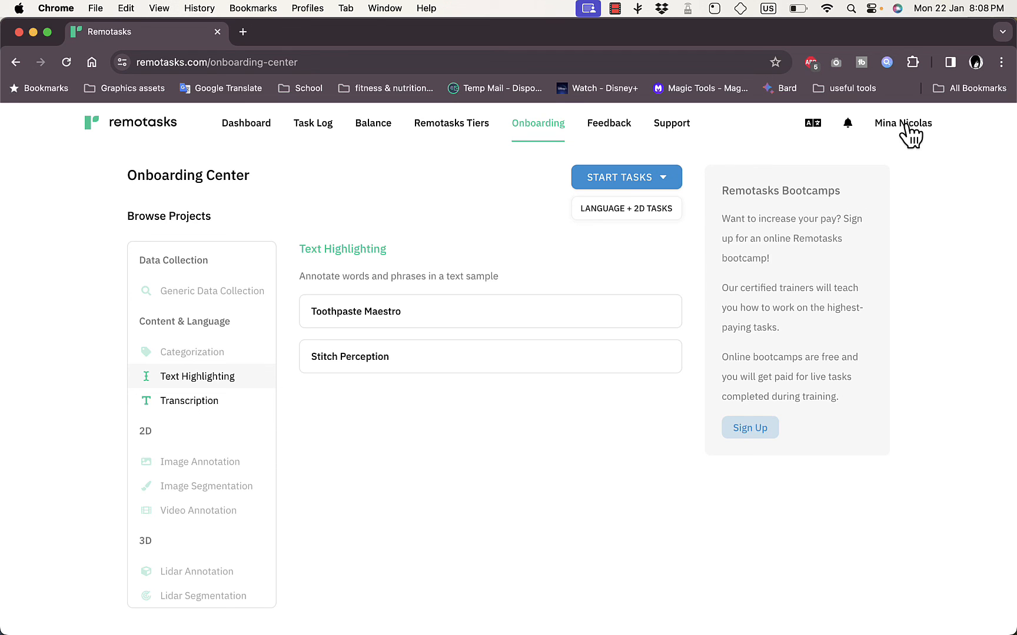
pyautogui.moveTo(422, 434)
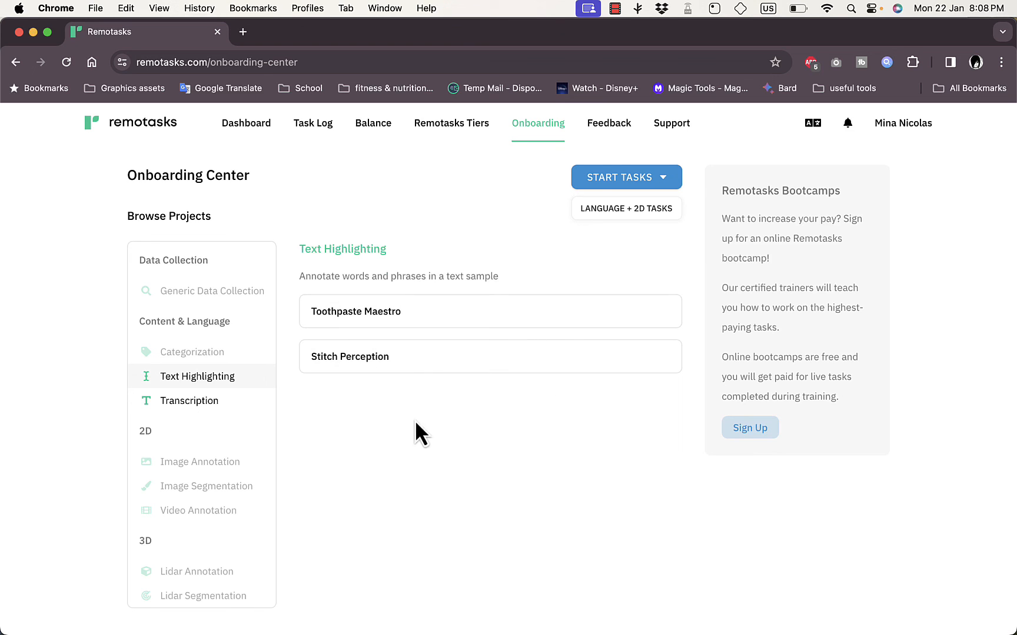
pyautogui.moveTo(292, 386)
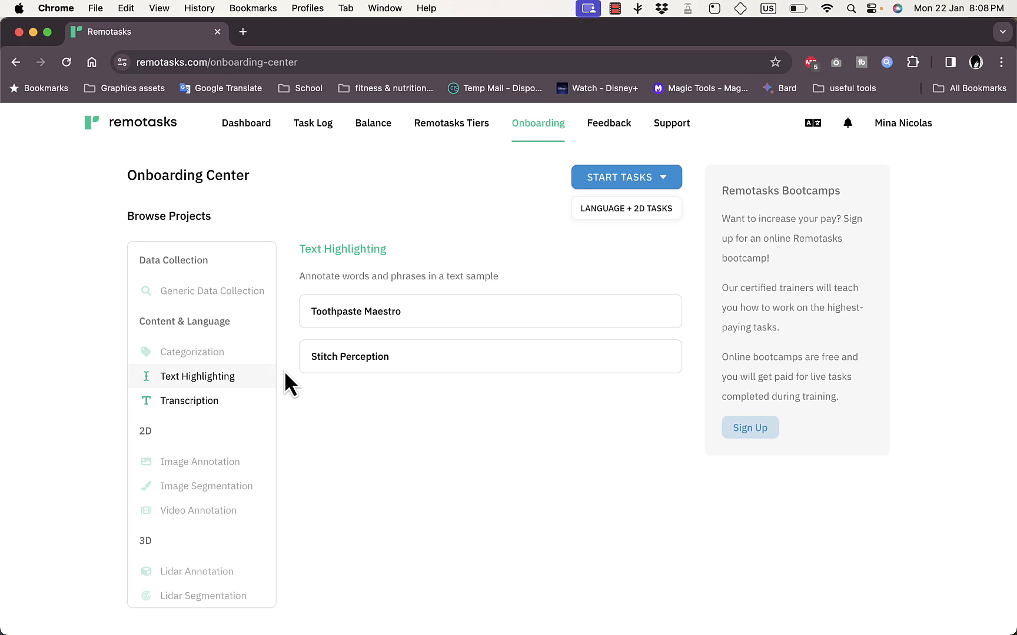
pyautogui.moveTo(302, 389)
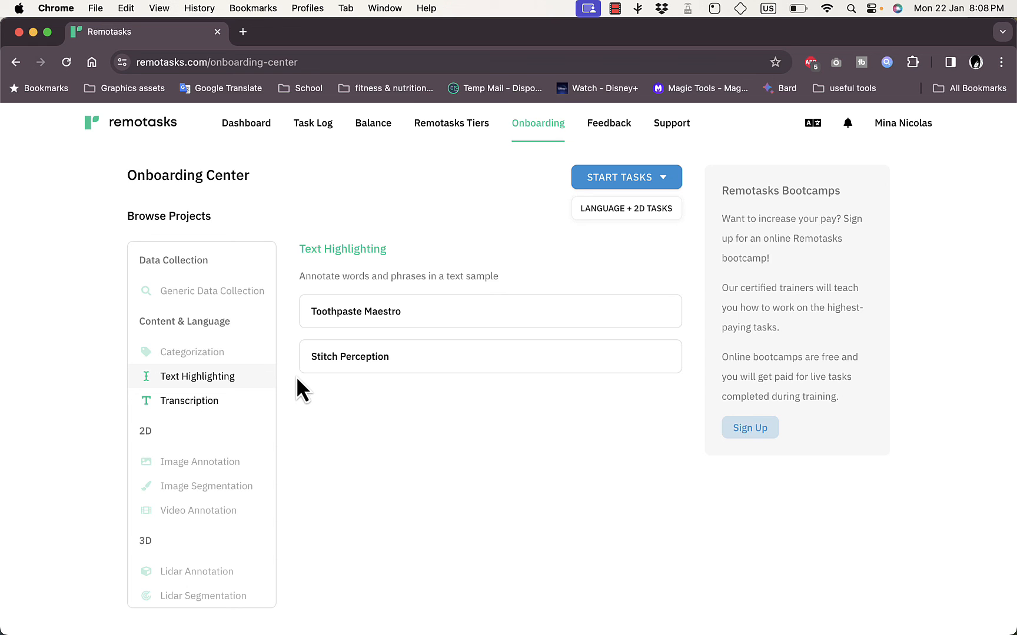
pyautogui.moveTo(544, 465)
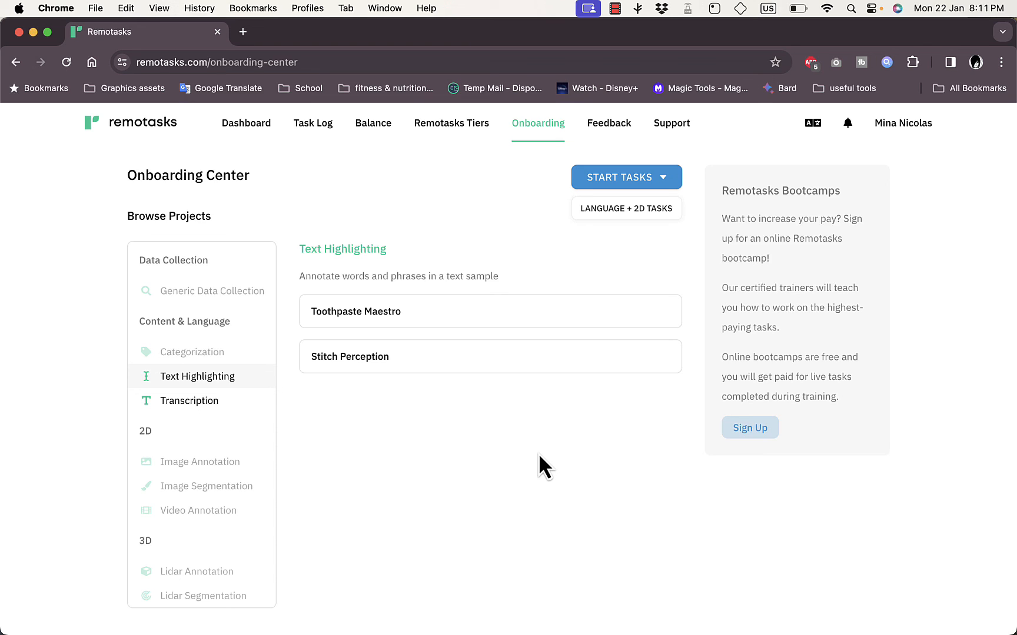
pyautogui.moveTo(294, 341)
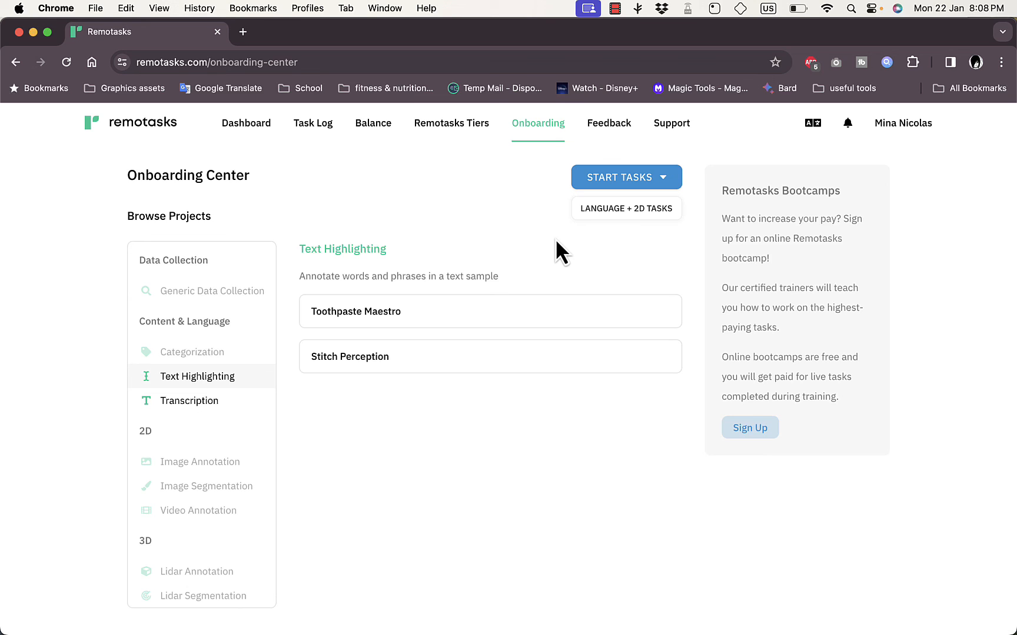
pyautogui.moveTo(593, 111)
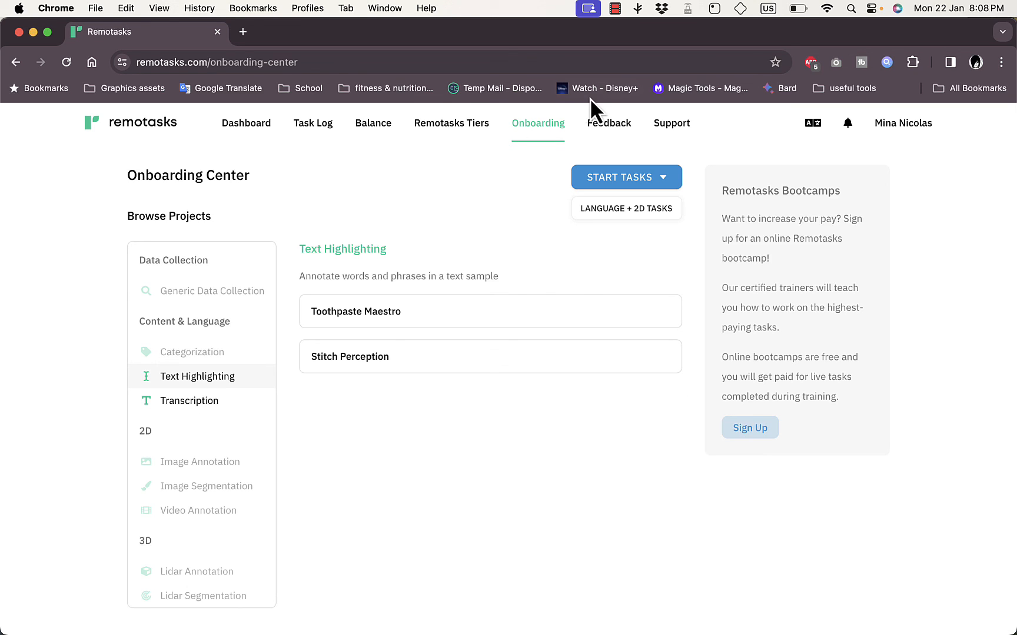